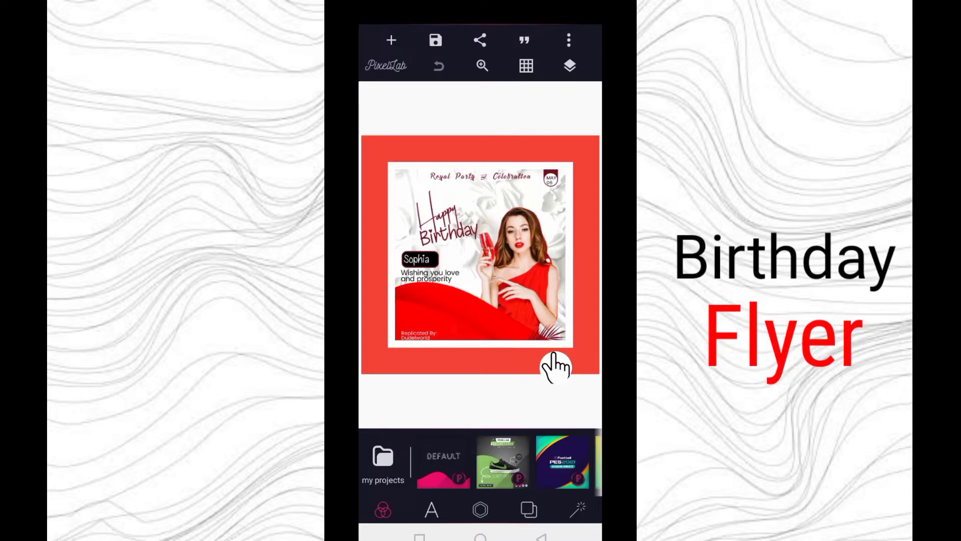
pyautogui.moveTo(488, 374)
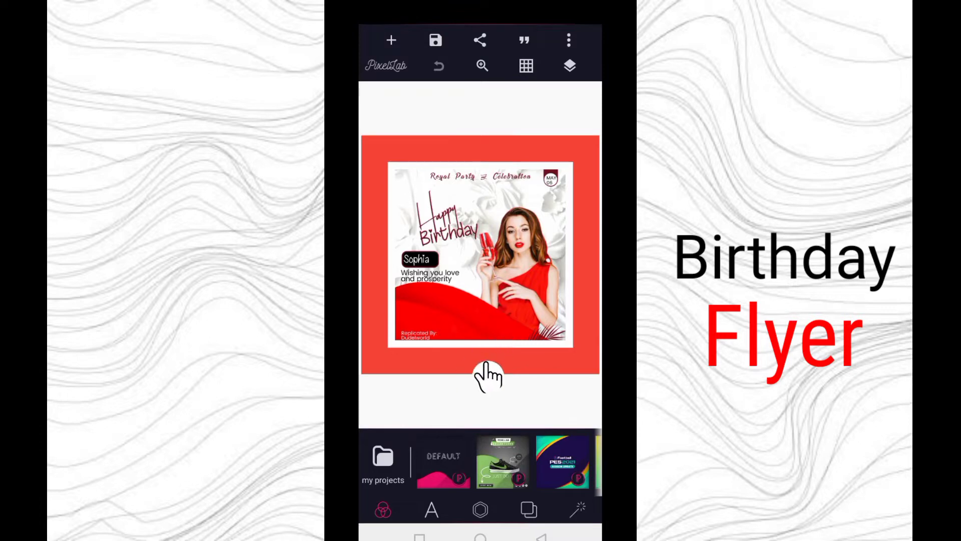
pyautogui.moveTo(546, 381)
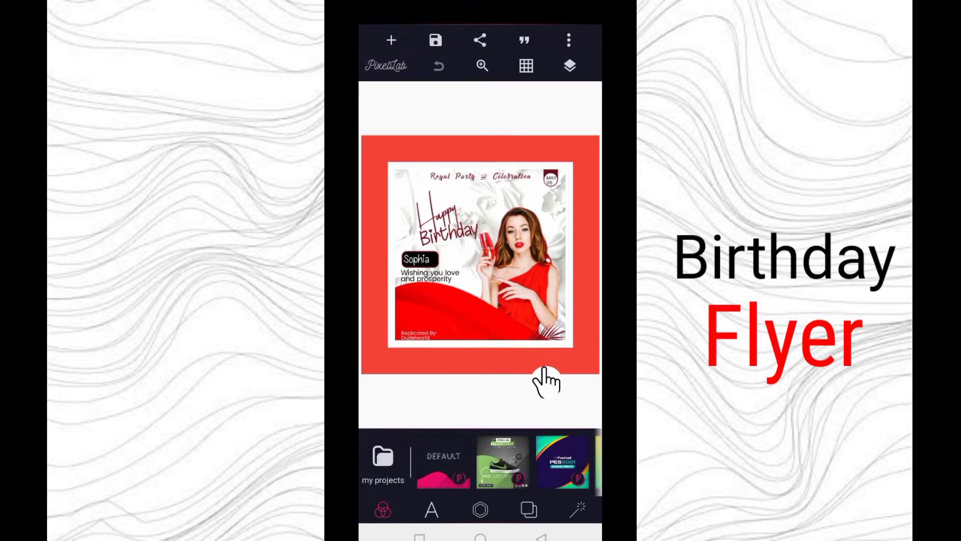
# - Add the woman-in-red-dress photo from the gallery and place it on the canvas's right side
pyautogui.hscroll(-3)
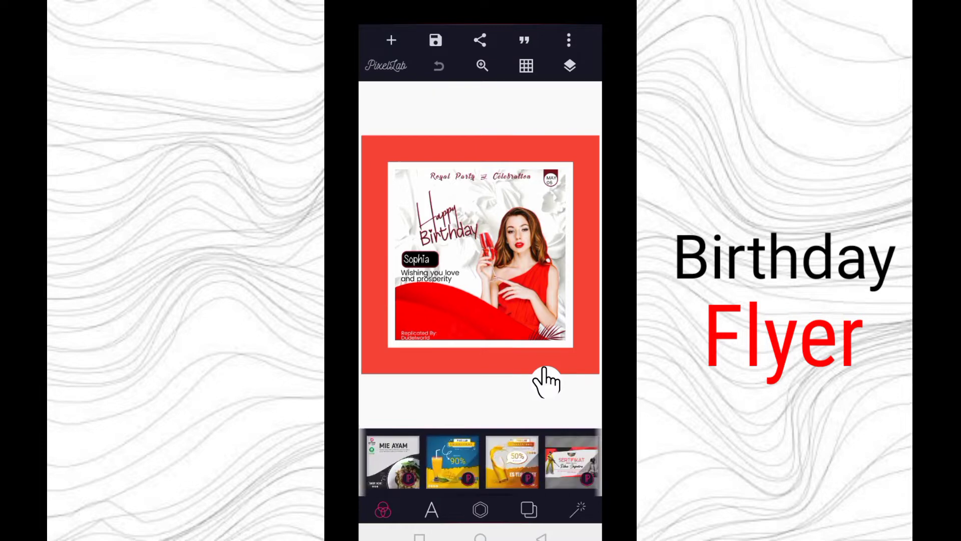
pyautogui.hscroll(-3)
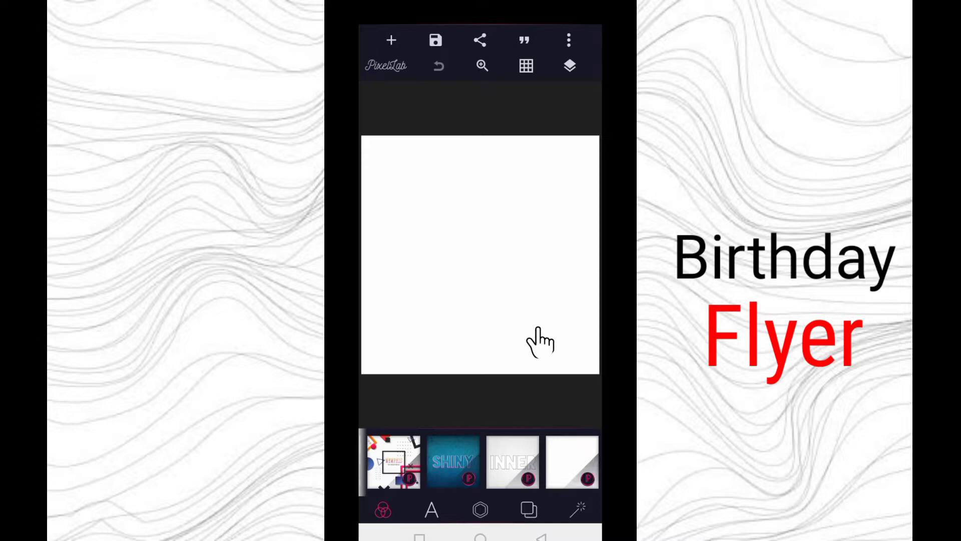
pyautogui.moveTo(531, 309)
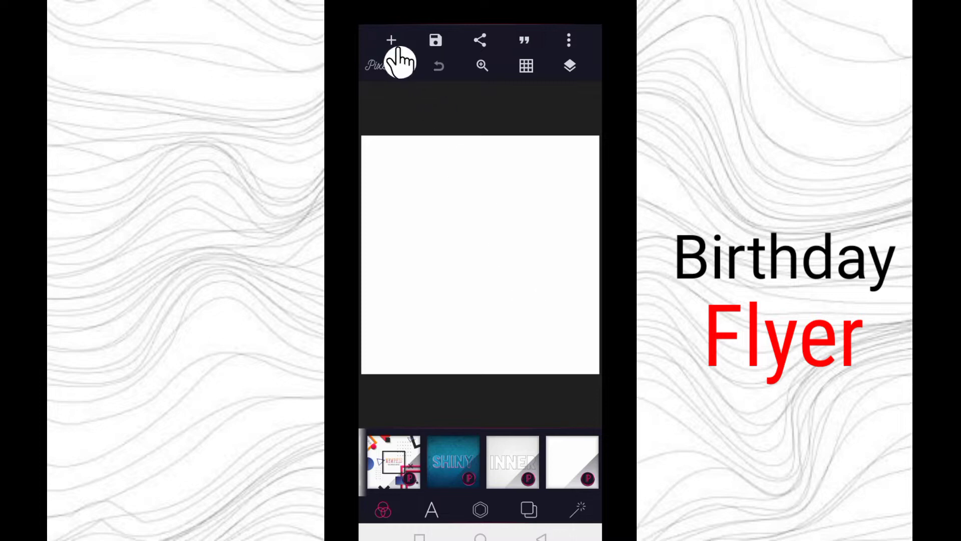
pyautogui.click(391, 40)
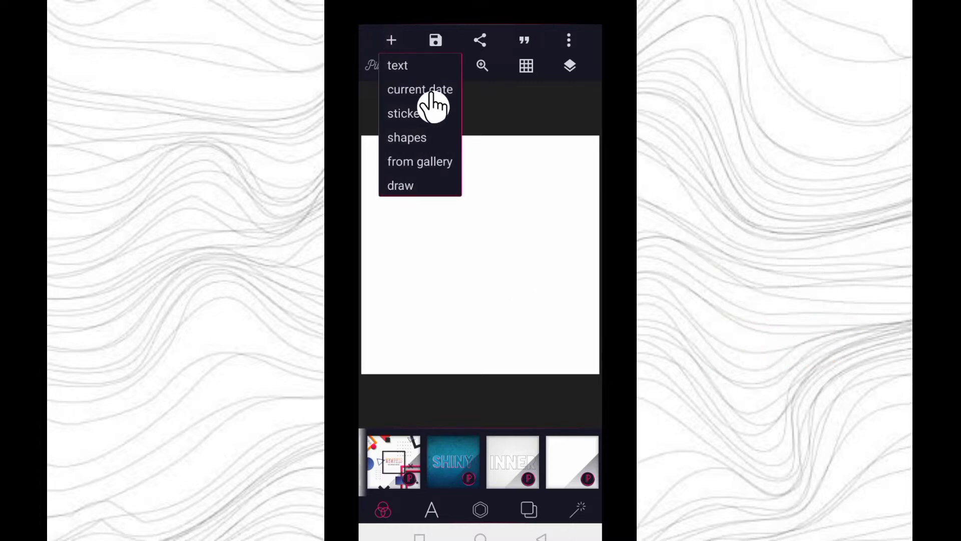
pyautogui.moveTo(459, 181)
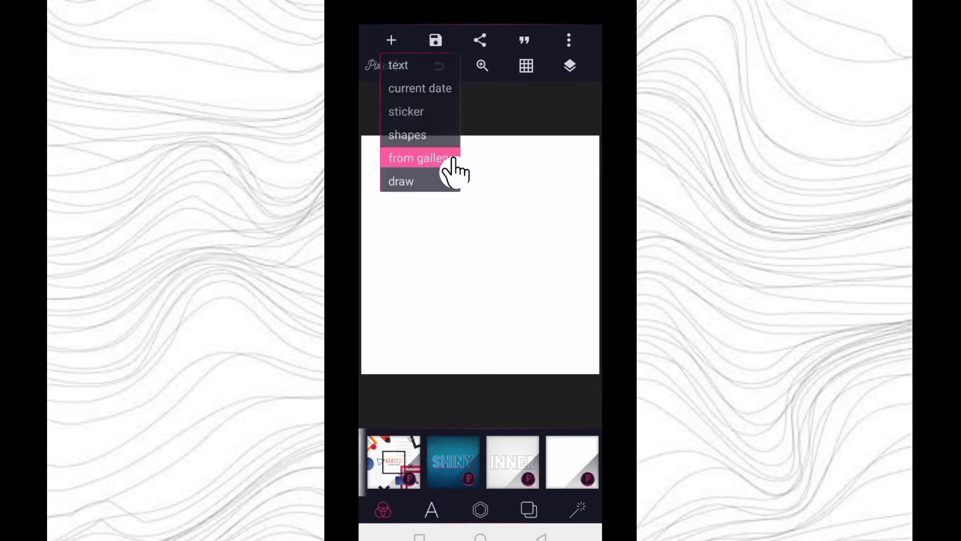
pyautogui.click(419, 158)
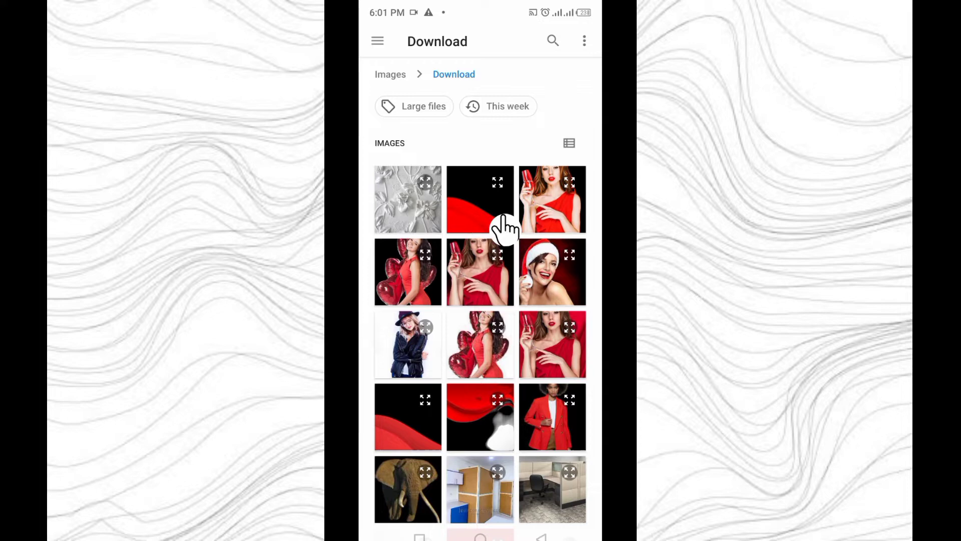
pyautogui.moveTo(497, 384)
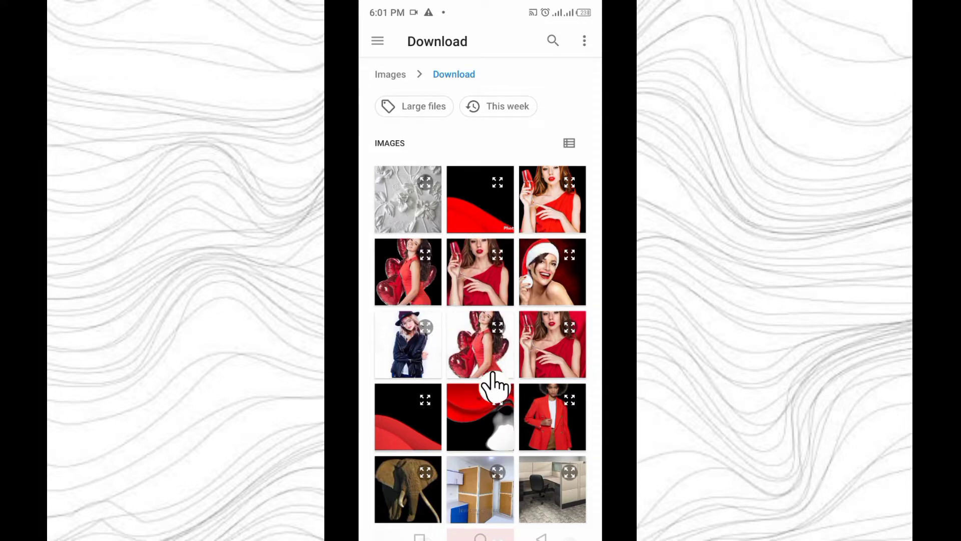
pyautogui.moveTo(534, 239)
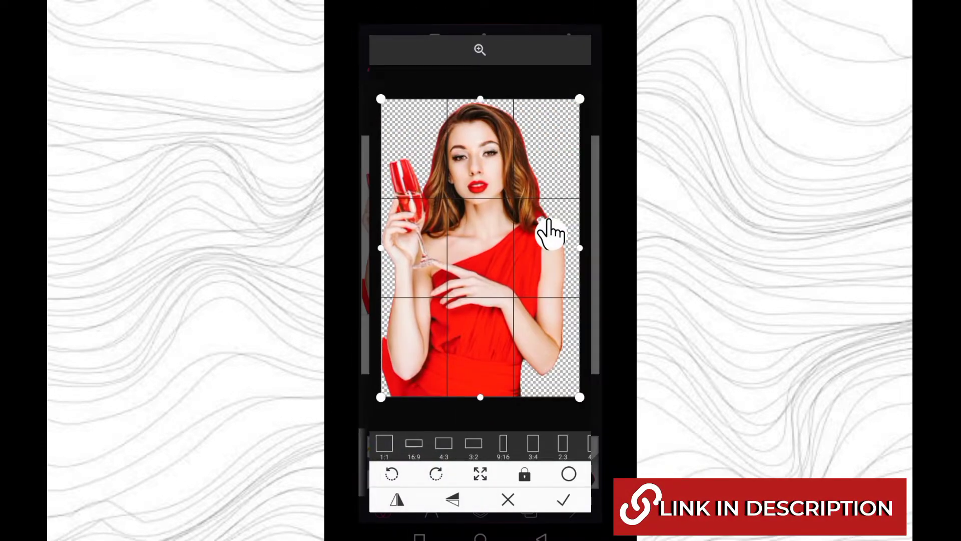
pyautogui.click(561, 499)
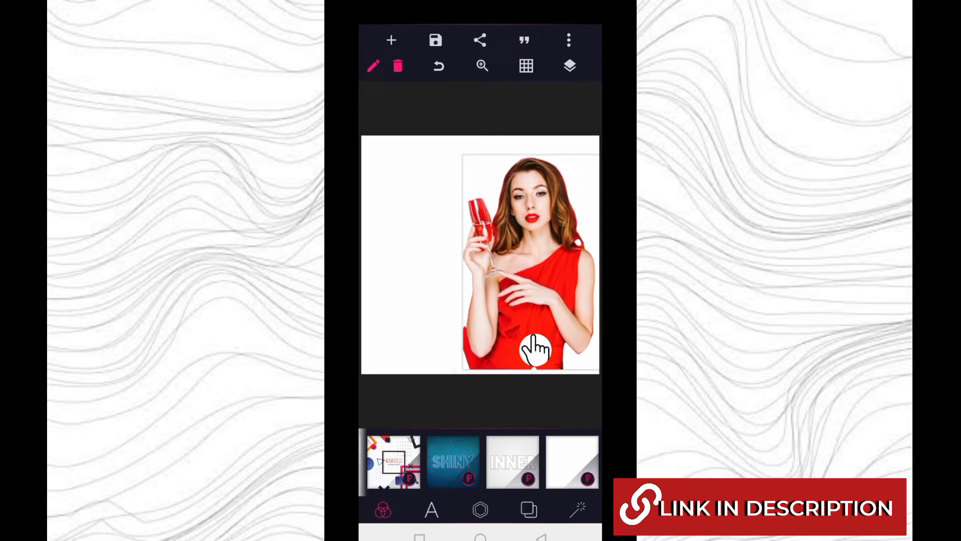
# - Add the red wave image from the gallery across the bottom of the flyer
pyautogui.click(391, 40)
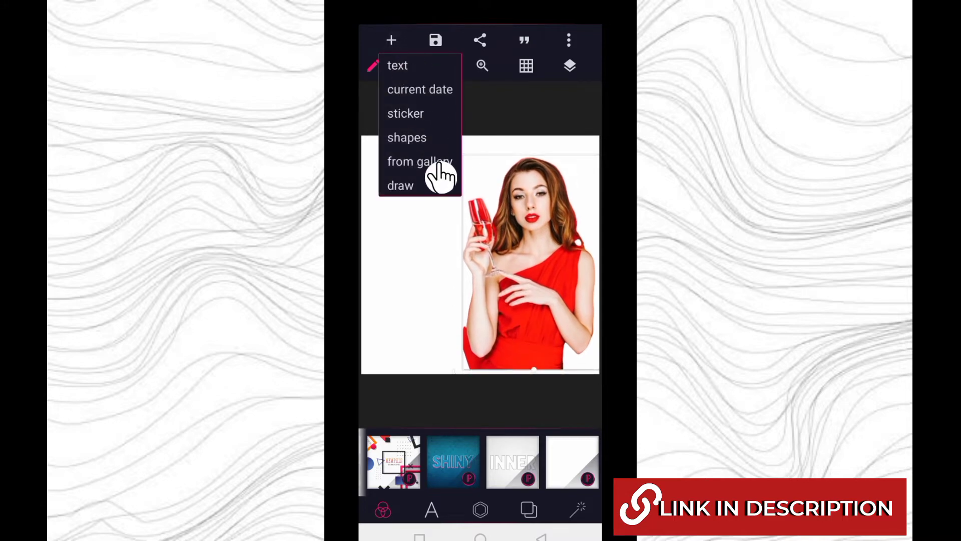
pyautogui.click(420, 162)
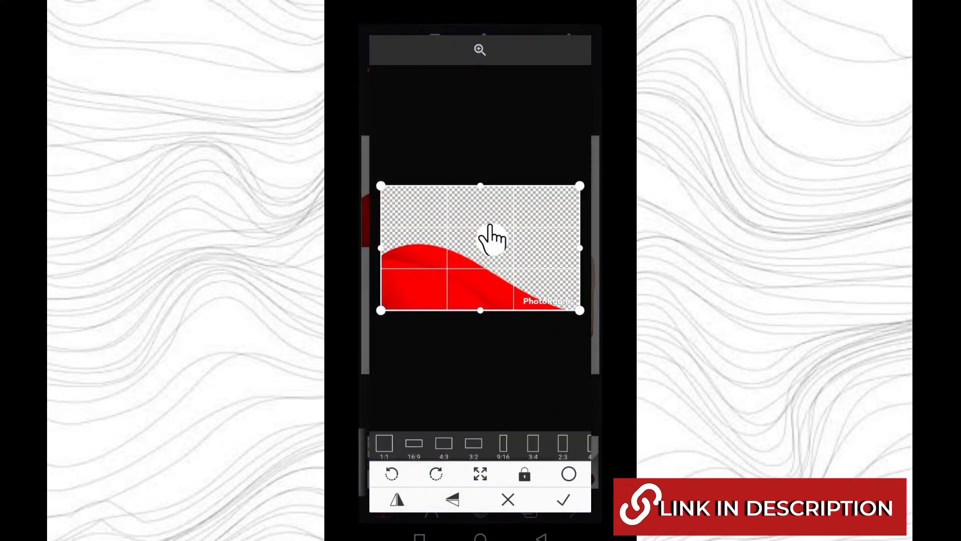
pyautogui.click(562, 499)
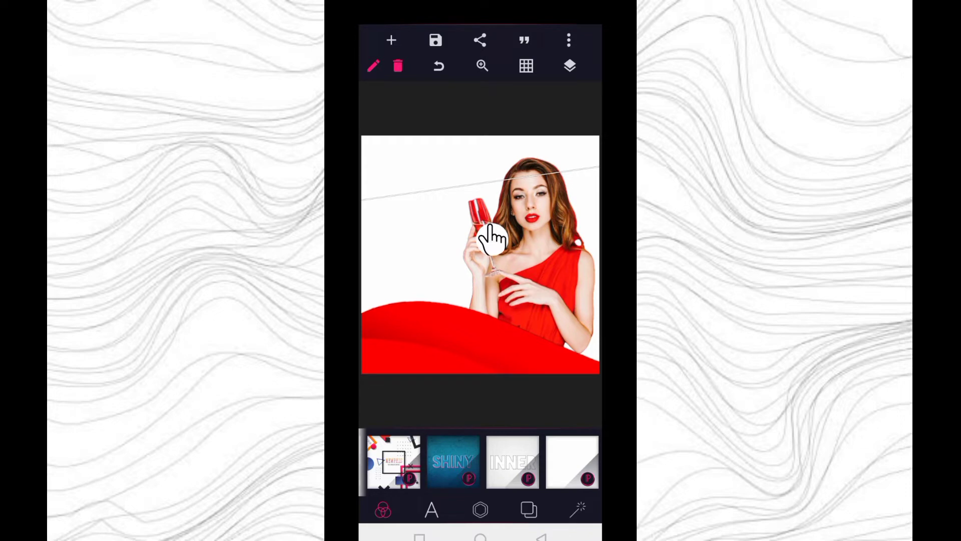
# - Lock the woman photo layer in the Layers list
pyautogui.click(568, 66)
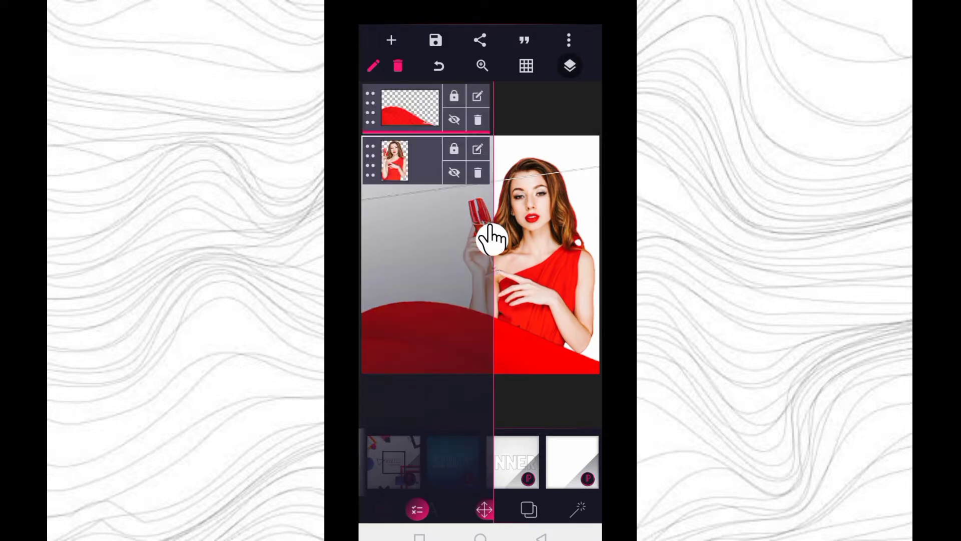
pyautogui.click(452, 148)
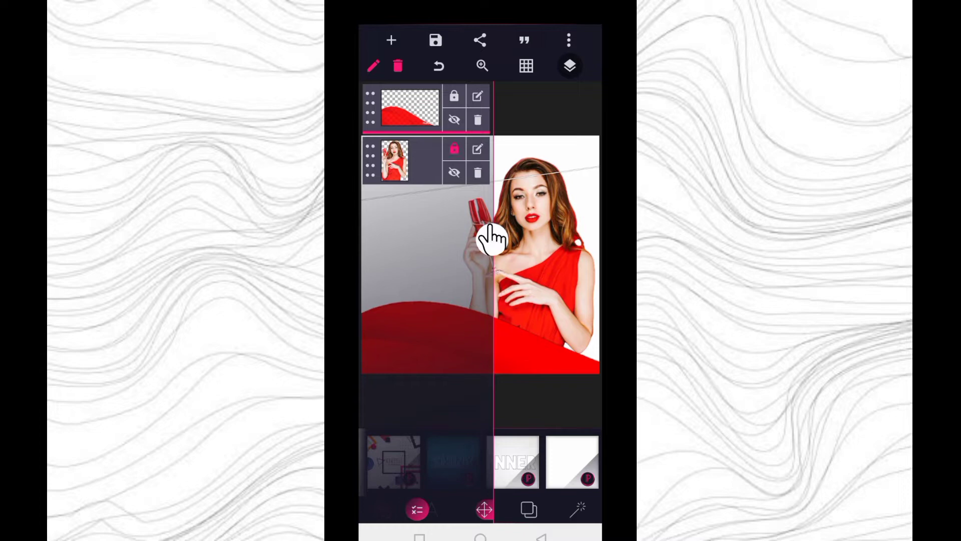
pyautogui.click(569, 66)
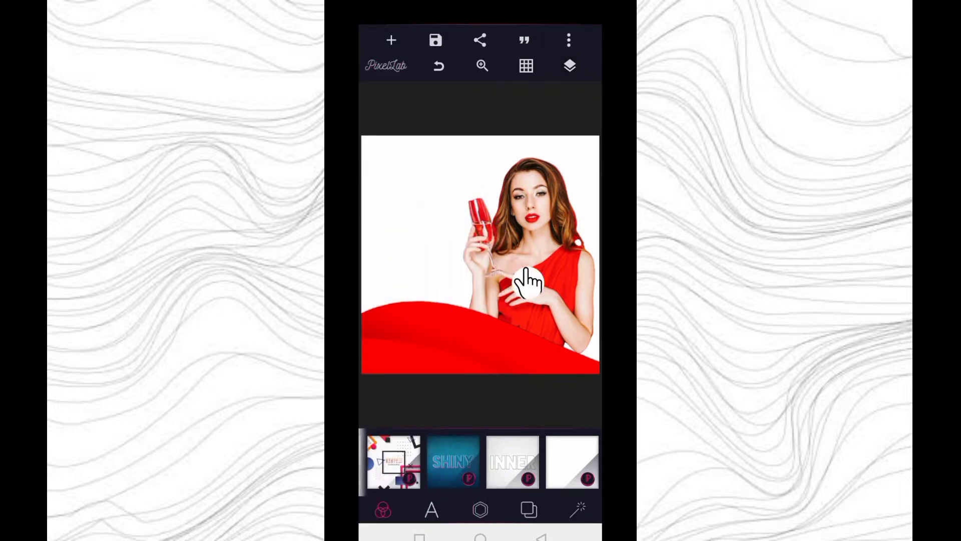
pyautogui.moveTo(555, 300)
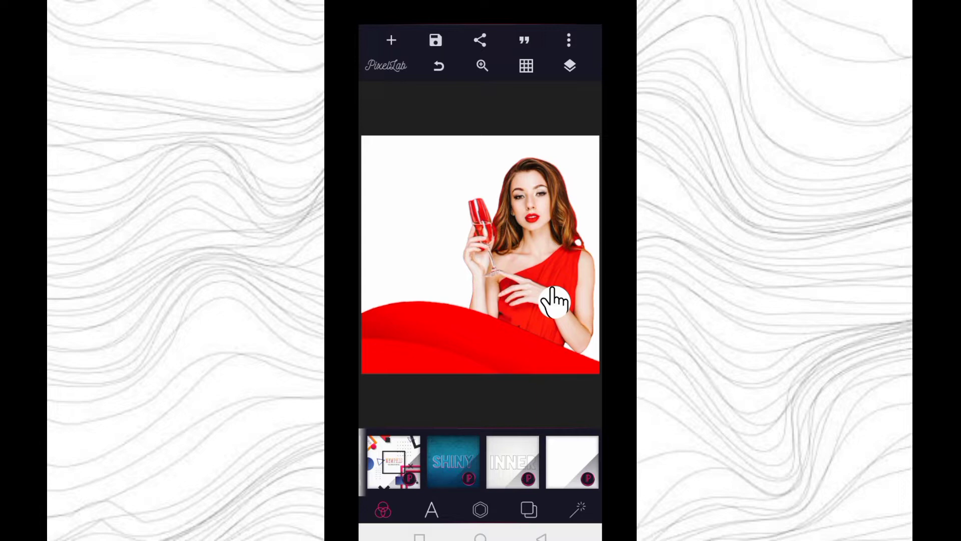
# - Add a new text element reading 'Happy'
pyautogui.click(391, 40)
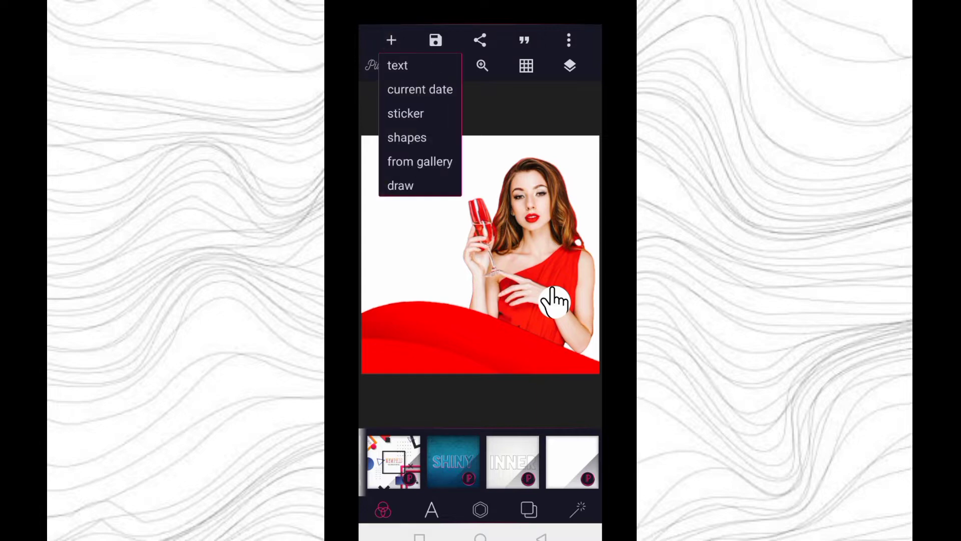
pyautogui.click(397, 66)
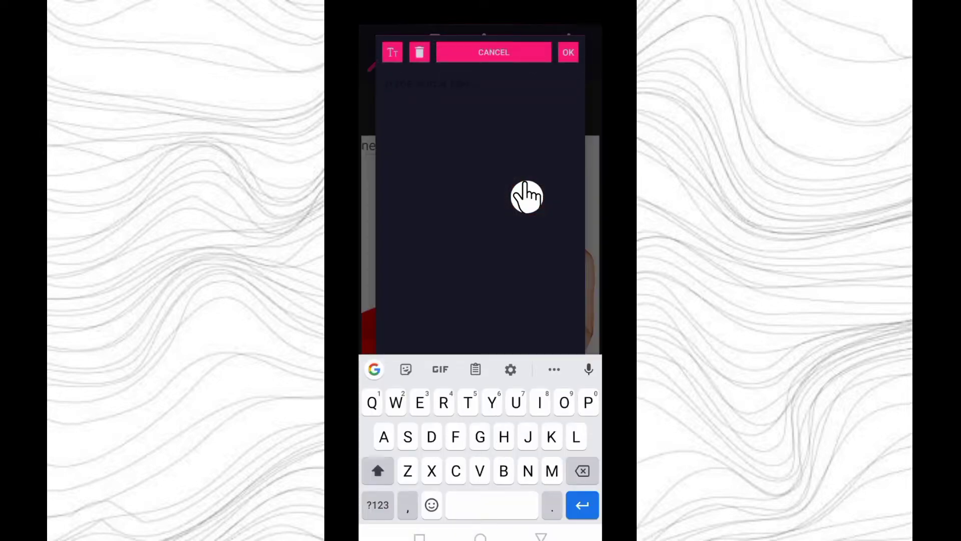
pyautogui.write('Happy')
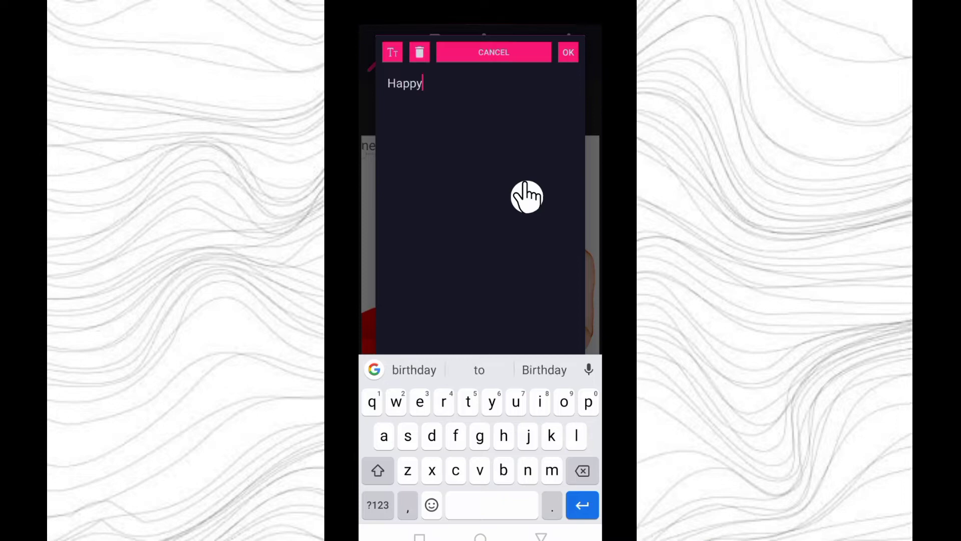
pyautogui.click(567, 51)
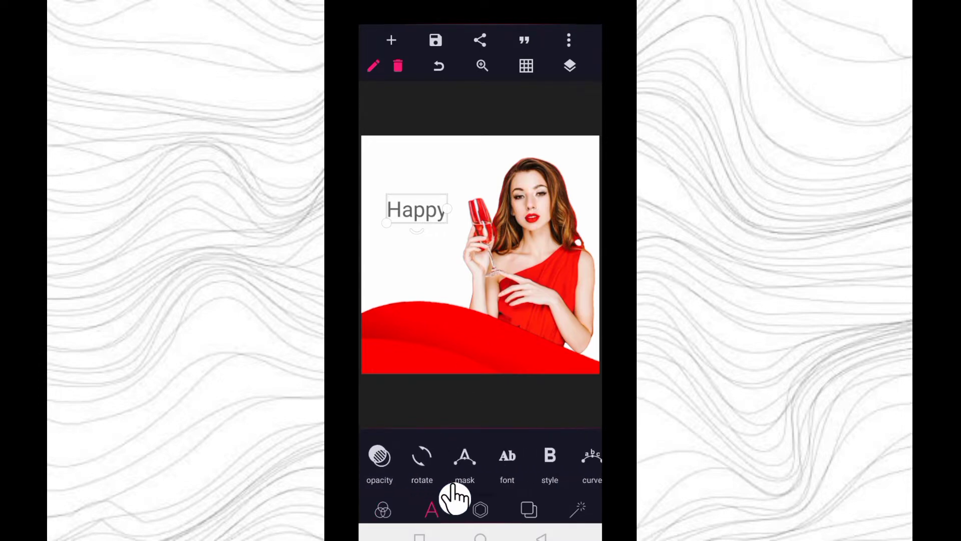
# - Set Happy in a thin handwritten script font from the recent fonts list
pyautogui.hscroll(-3)
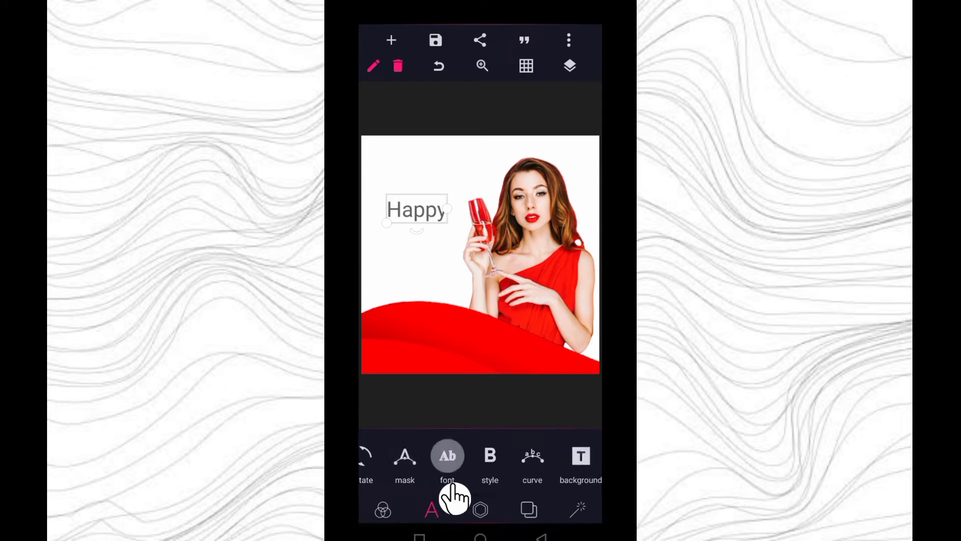
pyautogui.click(447, 456)
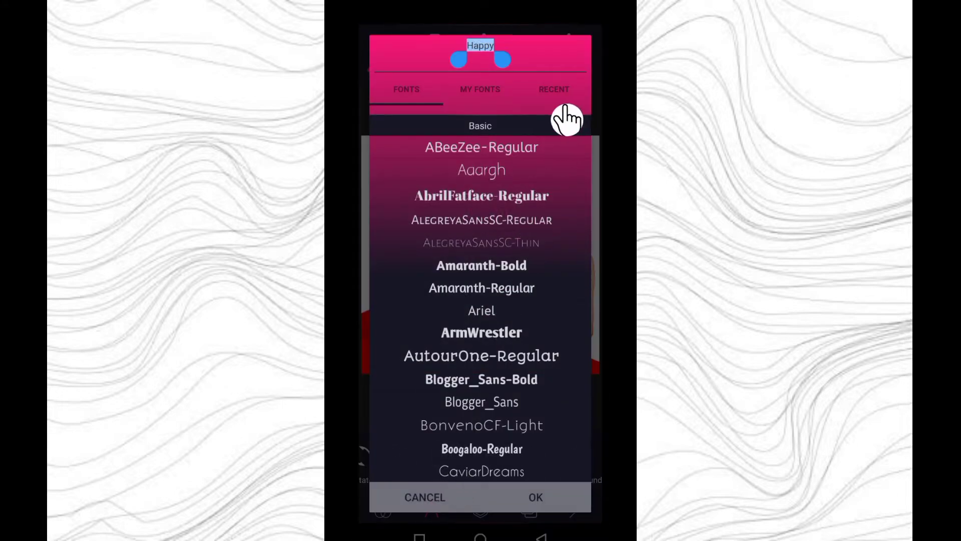
pyautogui.click(552, 89)
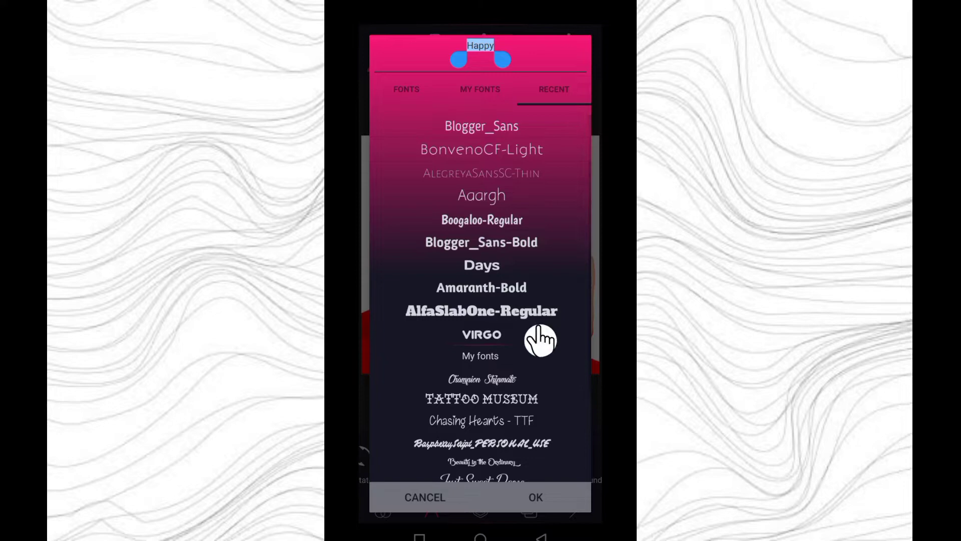
pyautogui.scroll(-3)
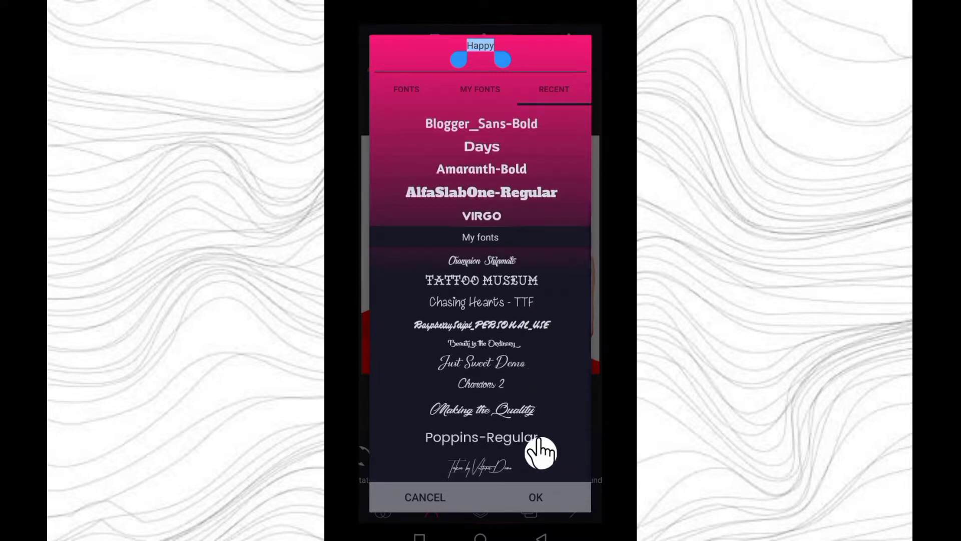
pyautogui.moveTo(534, 475)
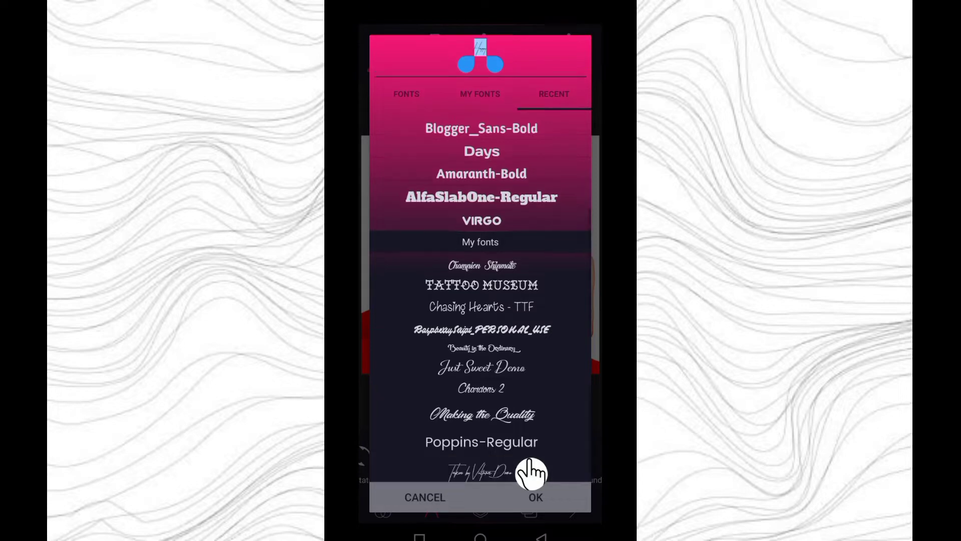
pyautogui.moveTo(567, 497)
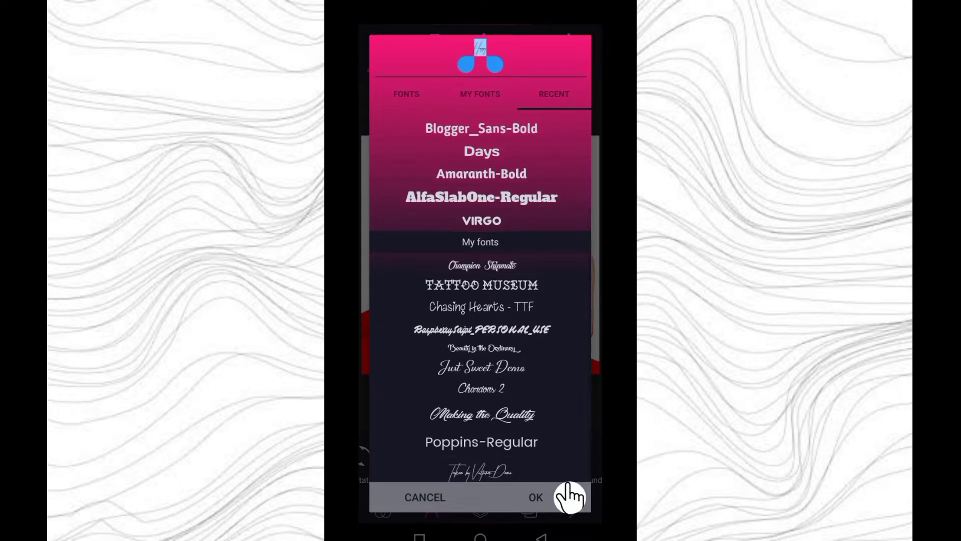
pyautogui.click(535, 497)
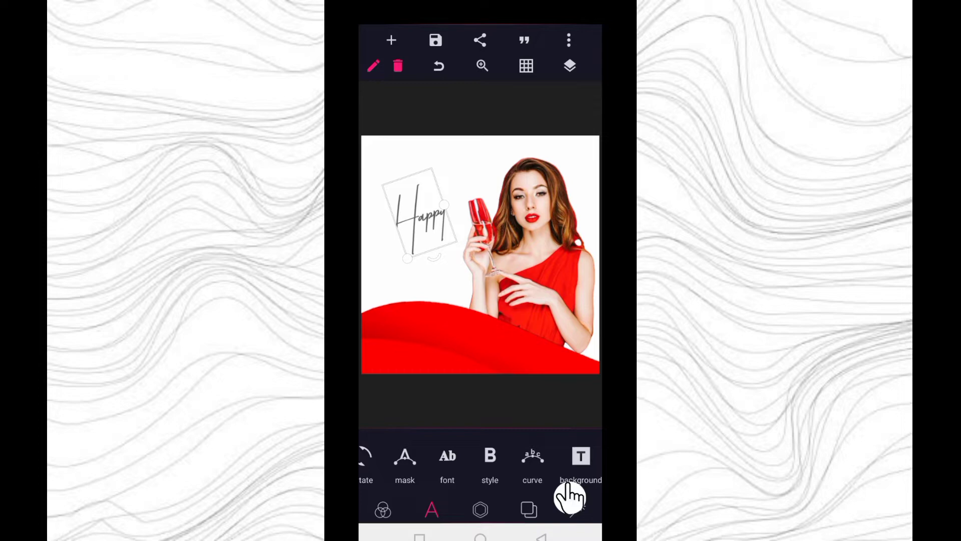
# - Choose a dark red colour for the Happy text
pyautogui.hscroll(-3)
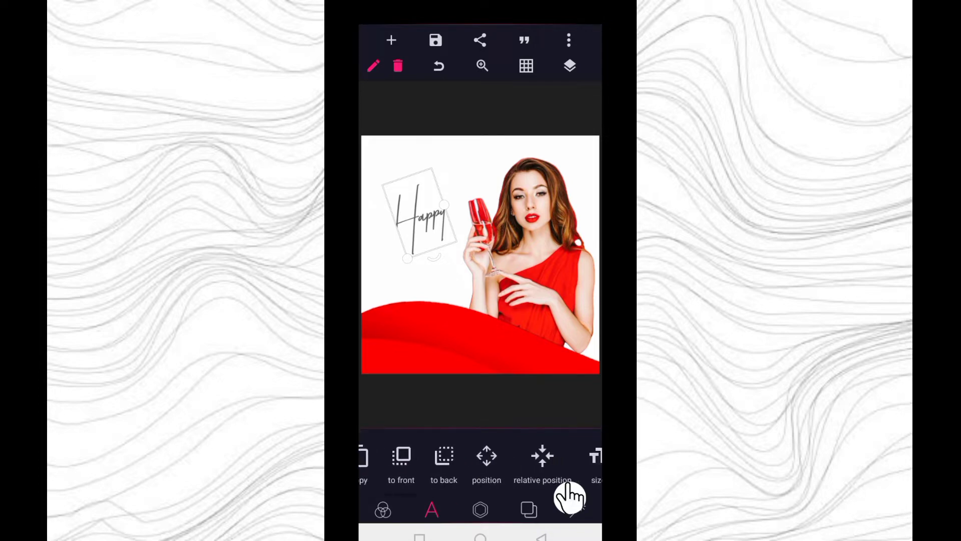
pyautogui.click(382, 509)
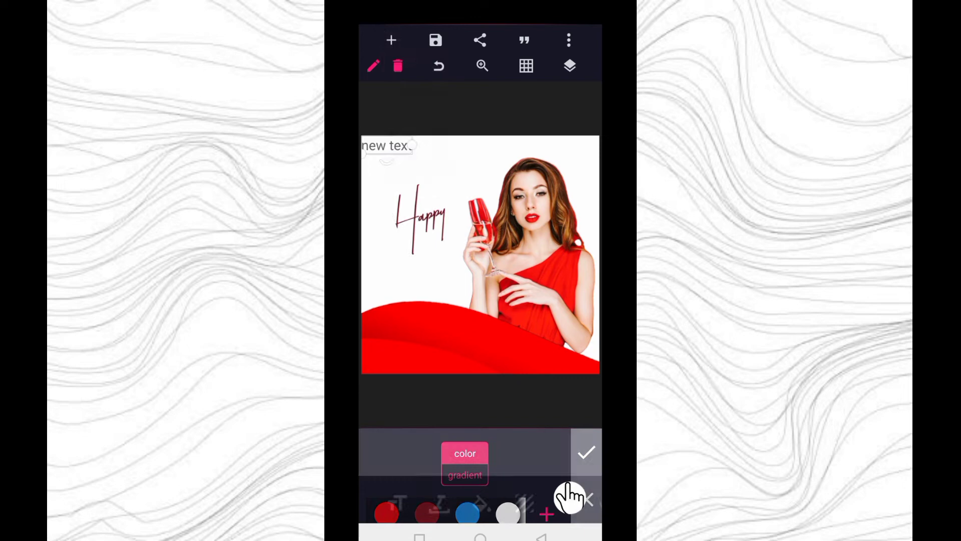
# - Rewrite the placeholder text as 'Birthday', fixing the typo via the suggestion
pyautogui.click(386, 146)
pyautogui.write('Bjrg')
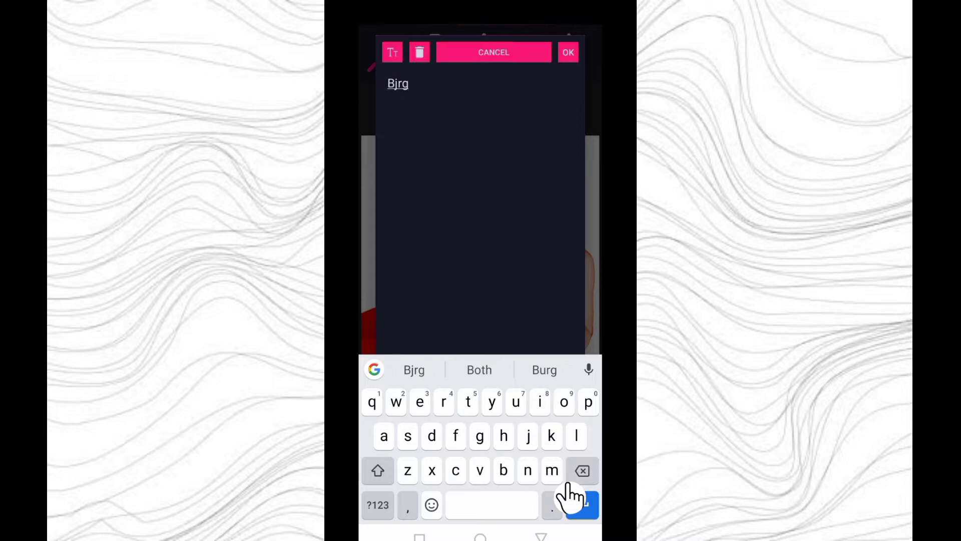
pyautogui.click(581, 471)
pyautogui.write('it')
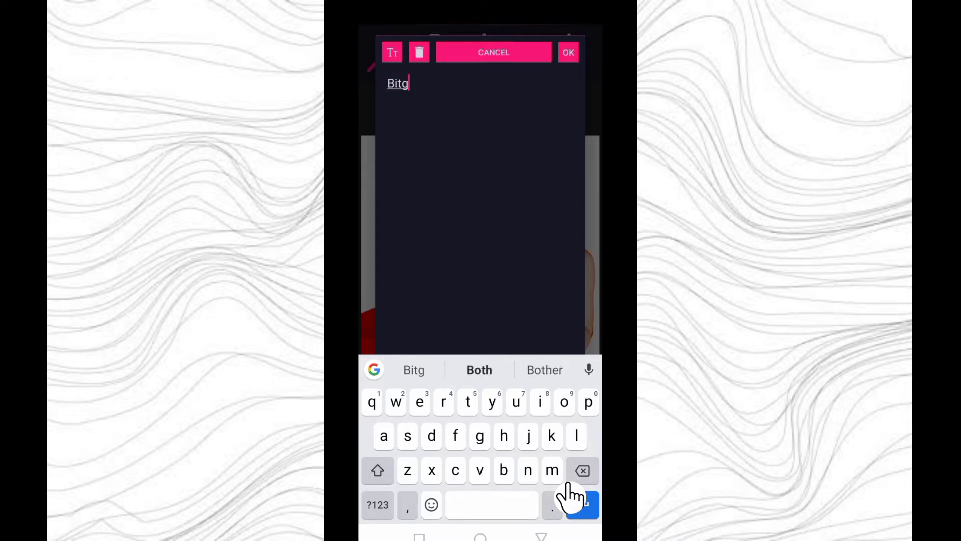
pyautogui.click(581, 471)
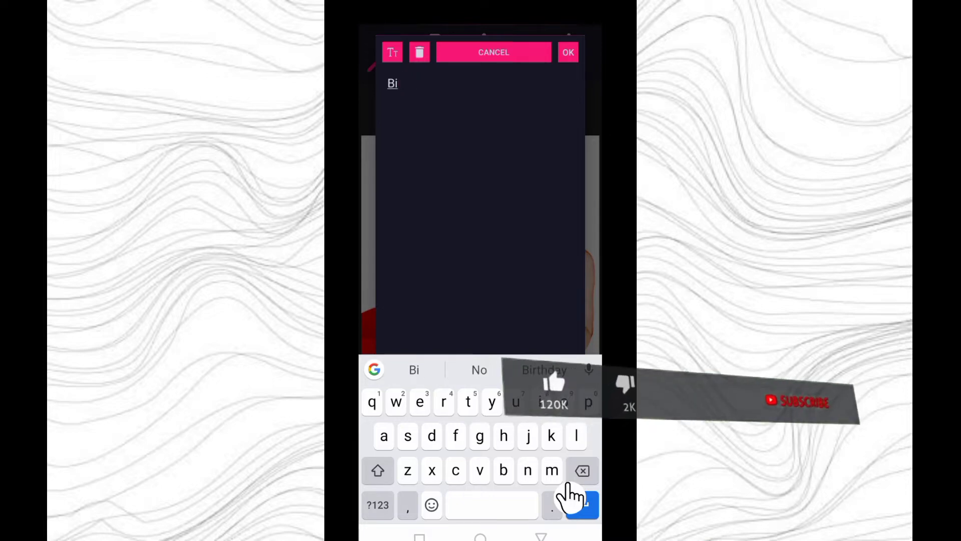
pyautogui.click(543, 370)
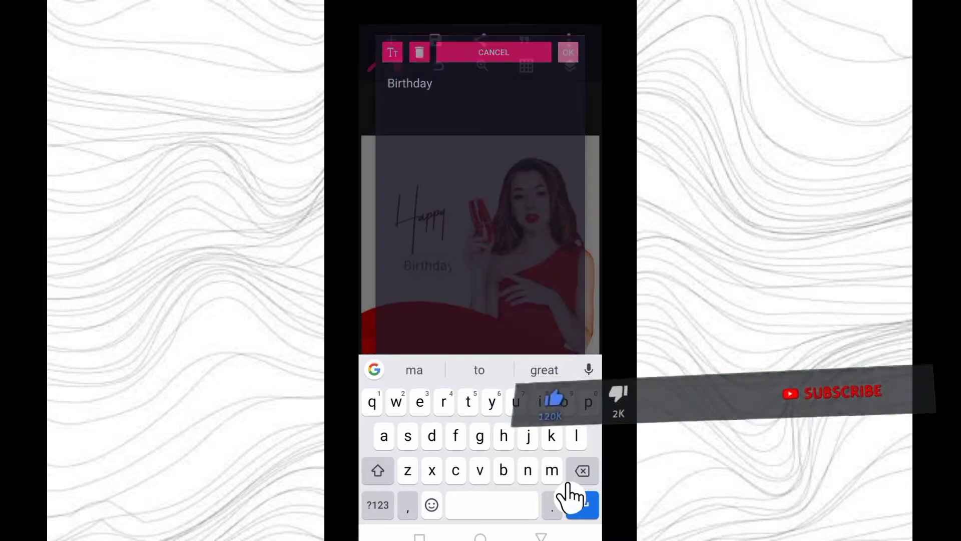
pyautogui.click(568, 52)
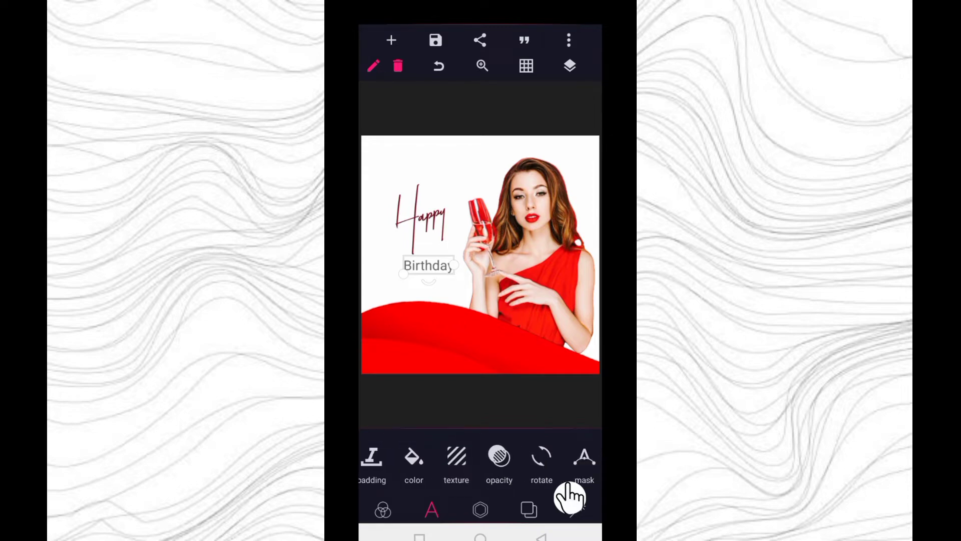
# - Make Birthday dark red and set it in the Chasing Hearts - TTF font from Recent
pyautogui.hscroll(-3)
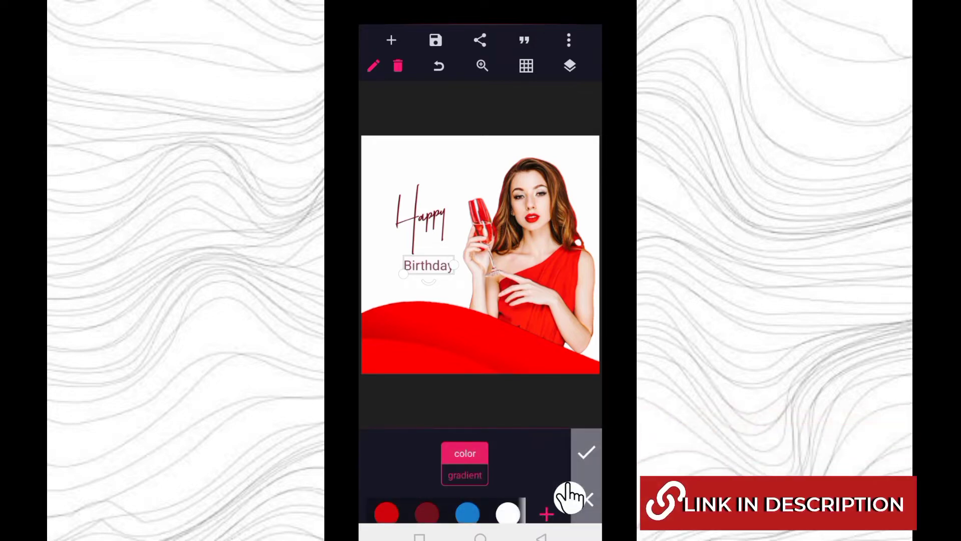
pyautogui.click(586, 453)
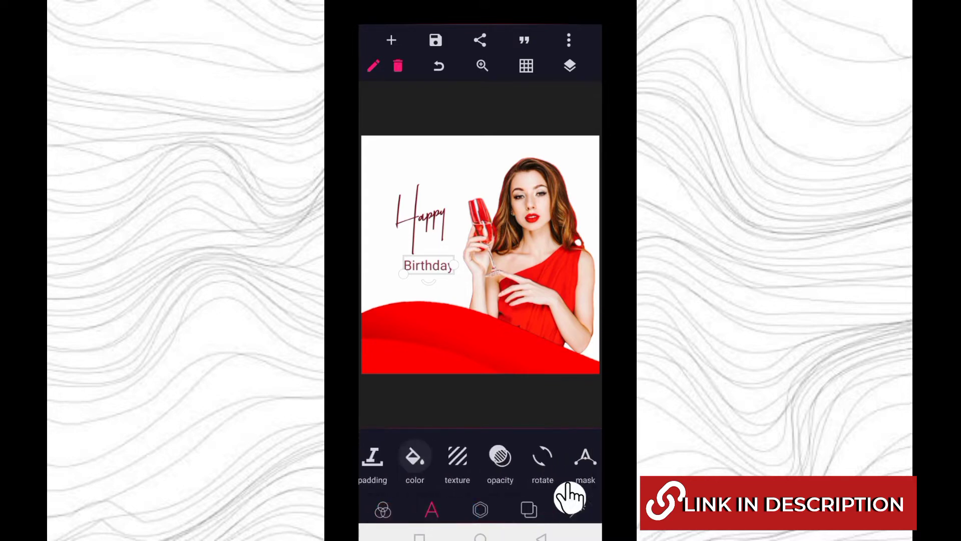
pyautogui.hscroll(-3)
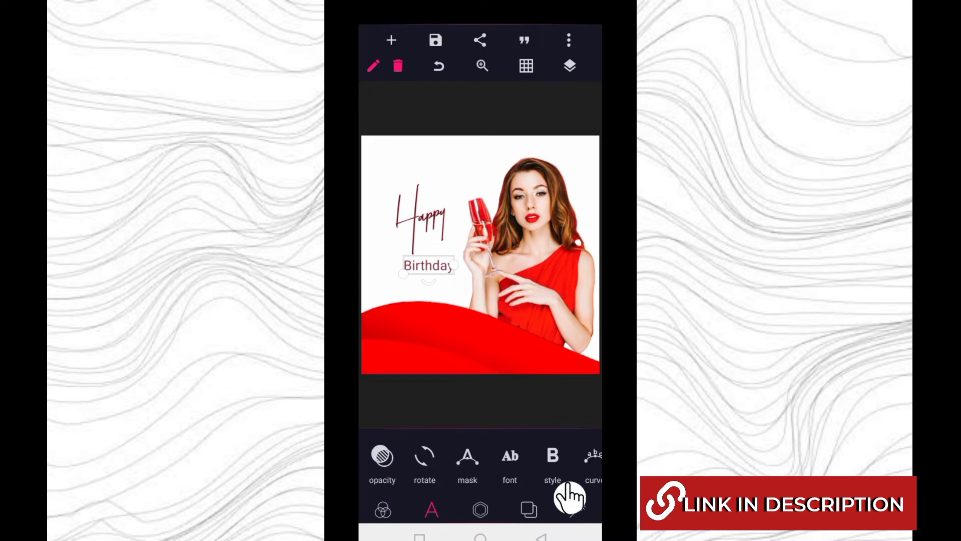
pyautogui.click(510, 463)
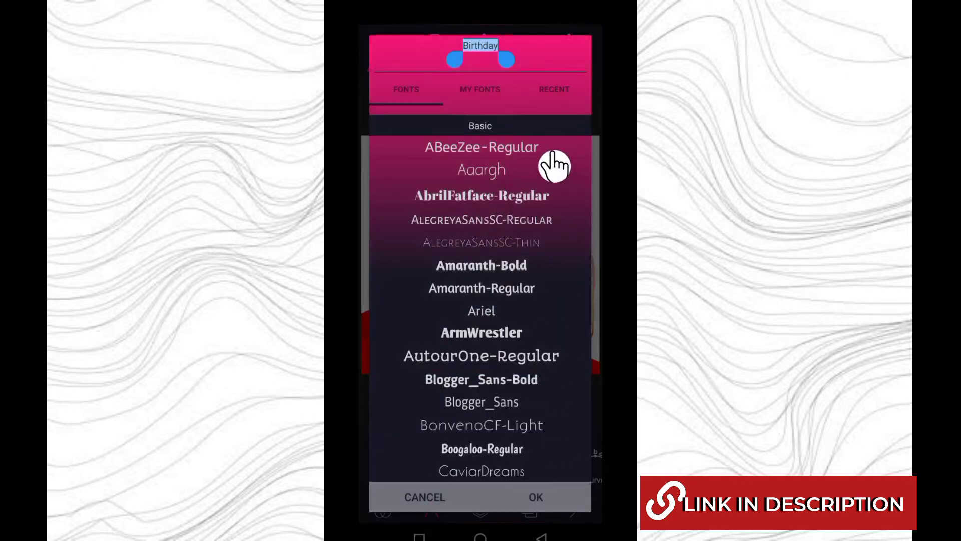
pyautogui.click(553, 89)
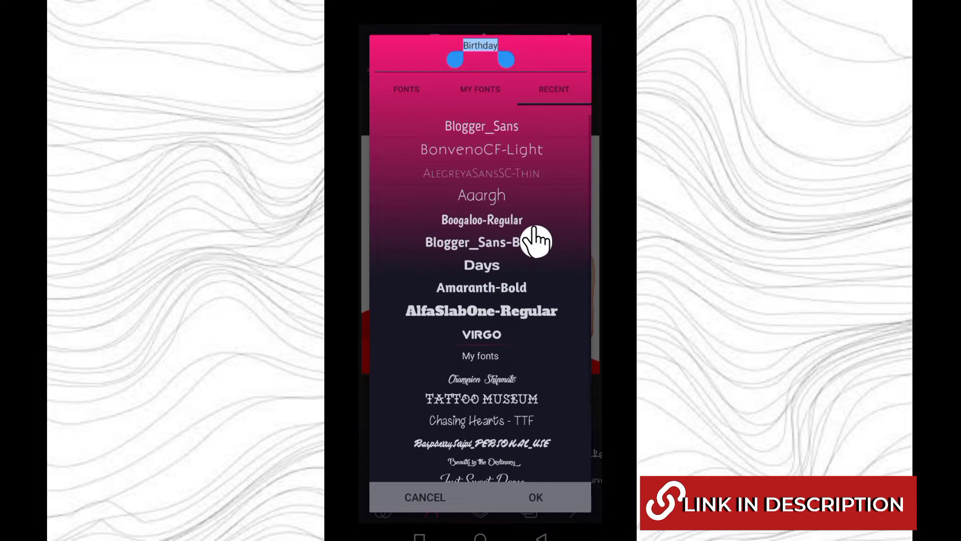
pyautogui.scroll(-3)
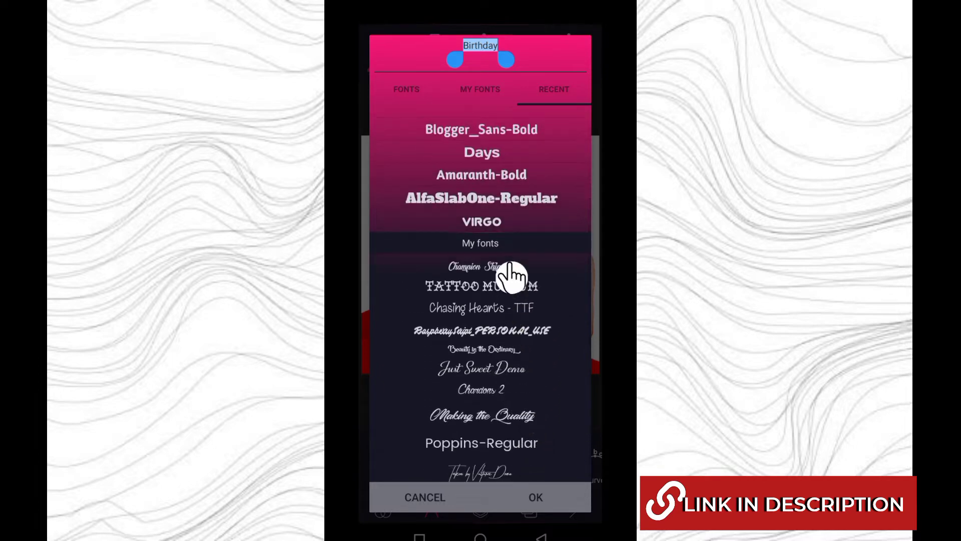
pyautogui.moveTo(528, 347)
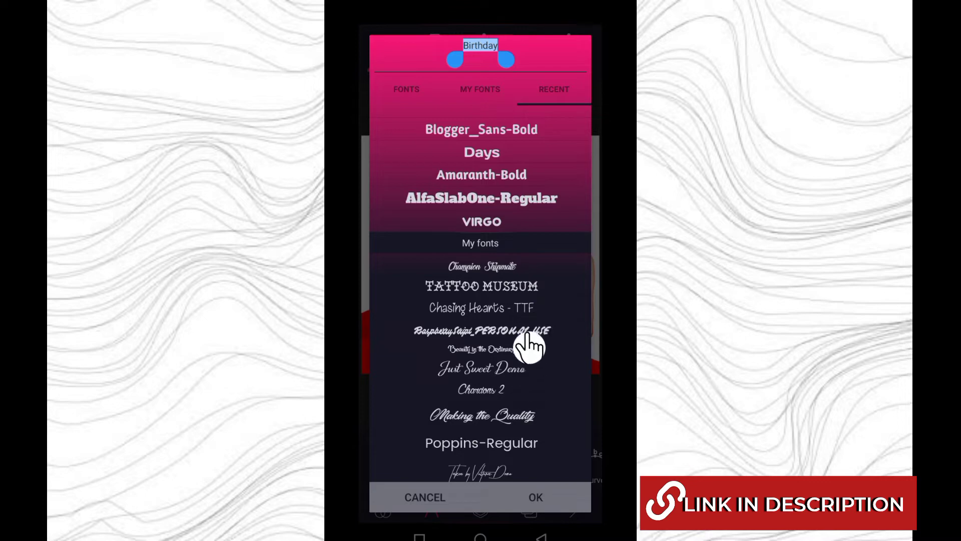
pyautogui.moveTo(534, 317)
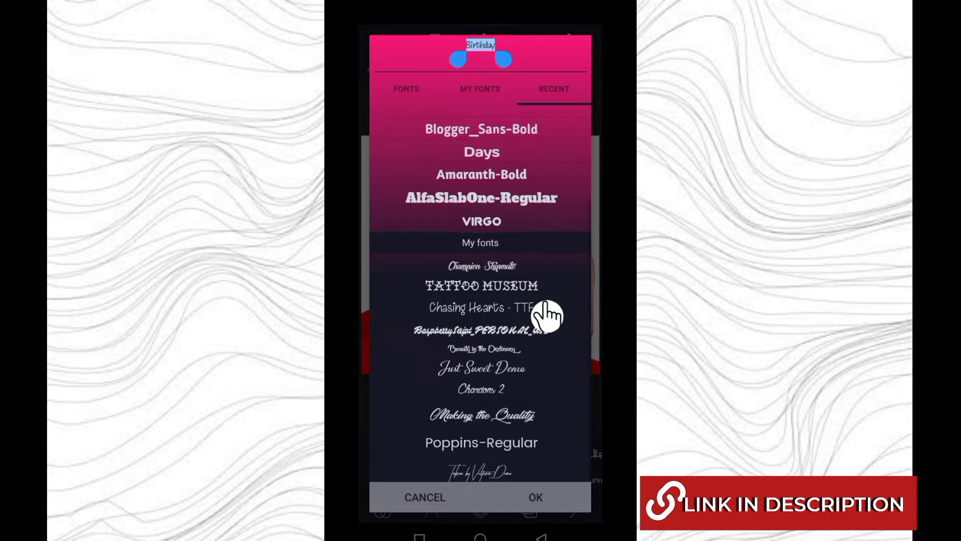
pyautogui.click(535, 497)
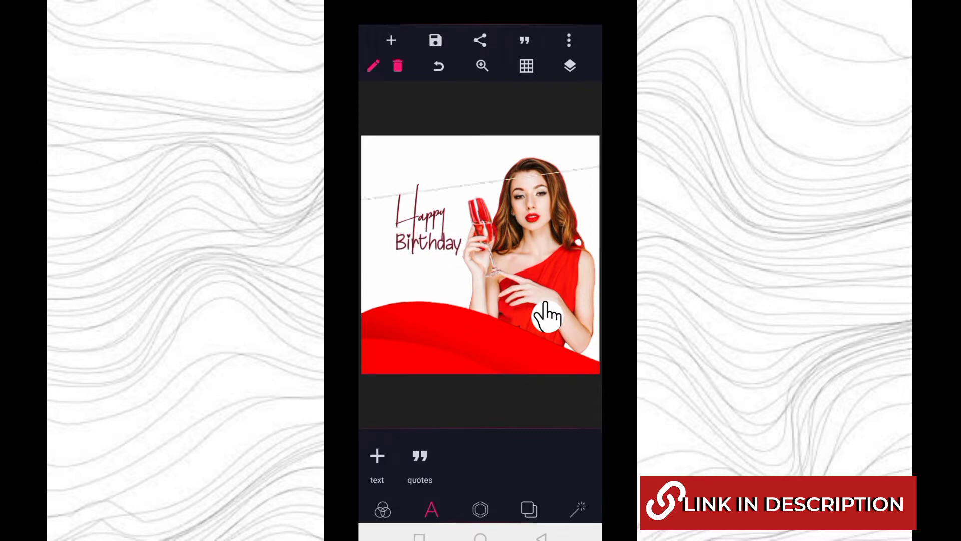
# - Add a rounded rectangle shape below Birthday with a dark fill
pyautogui.click(392, 40)
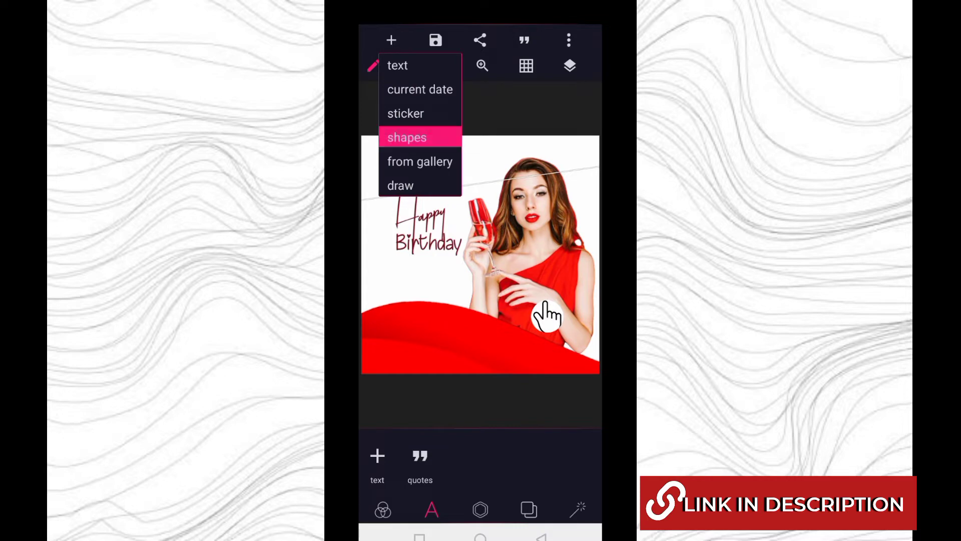
pyautogui.click(407, 137)
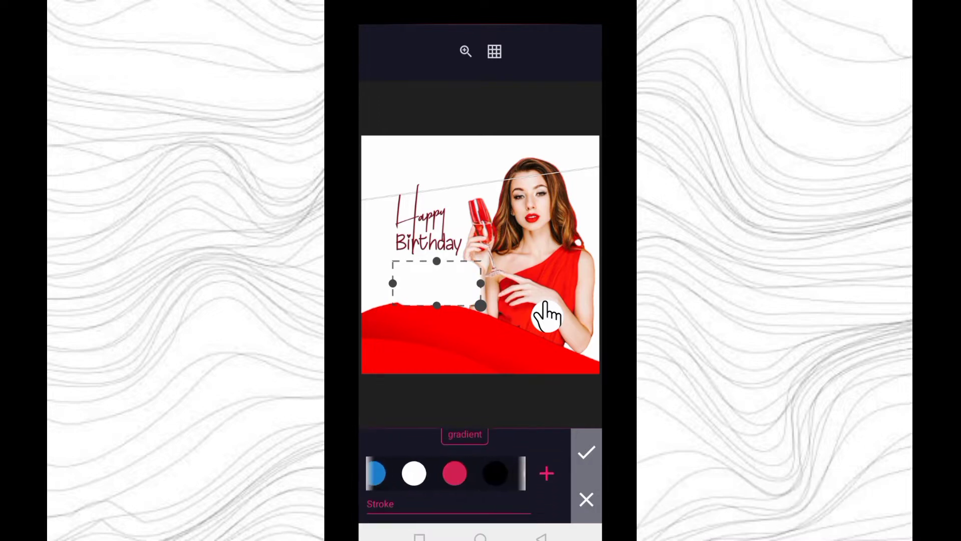
pyautogui.click(494, 472)
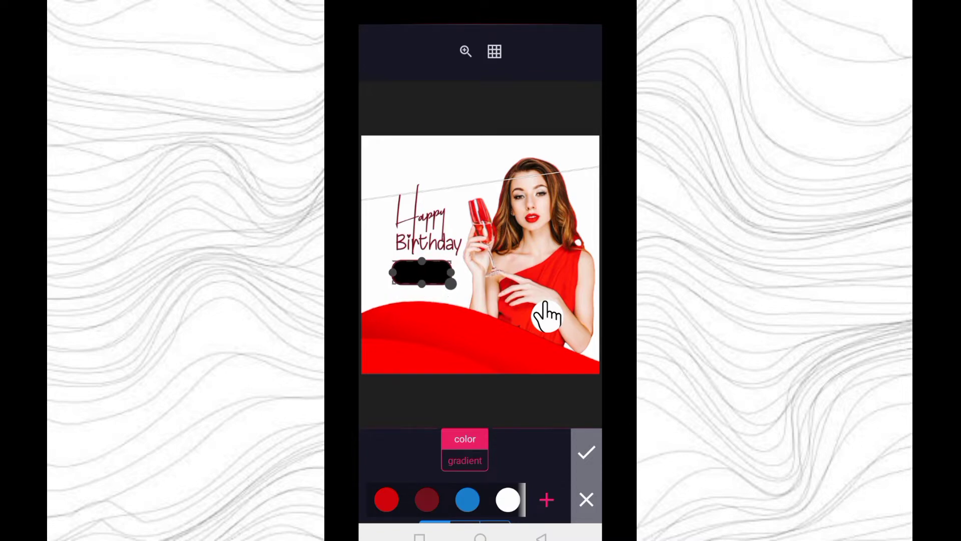
pyautogui.click(585, 453)
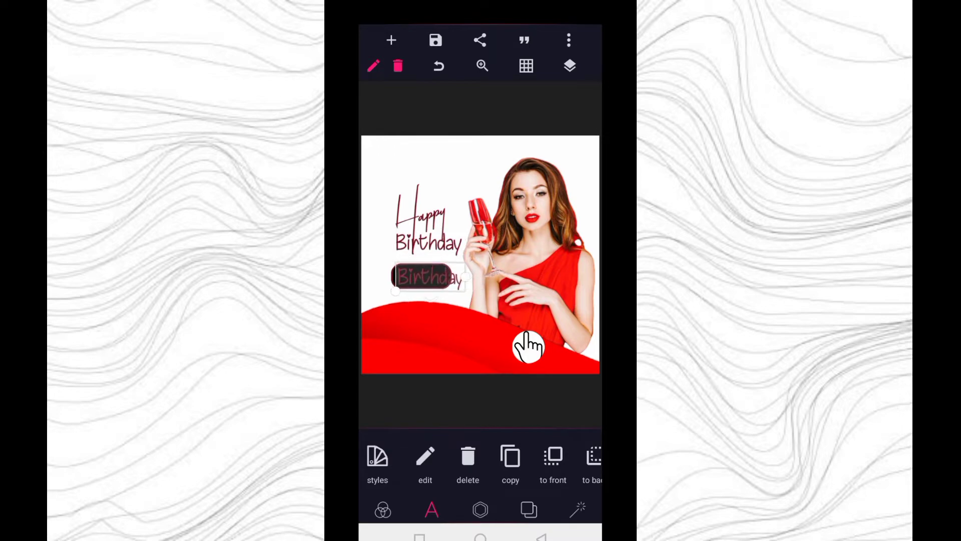
# - Change the text on the dark bar to 'Sophia' and duplicate it
pyautogui.click(425, 463)
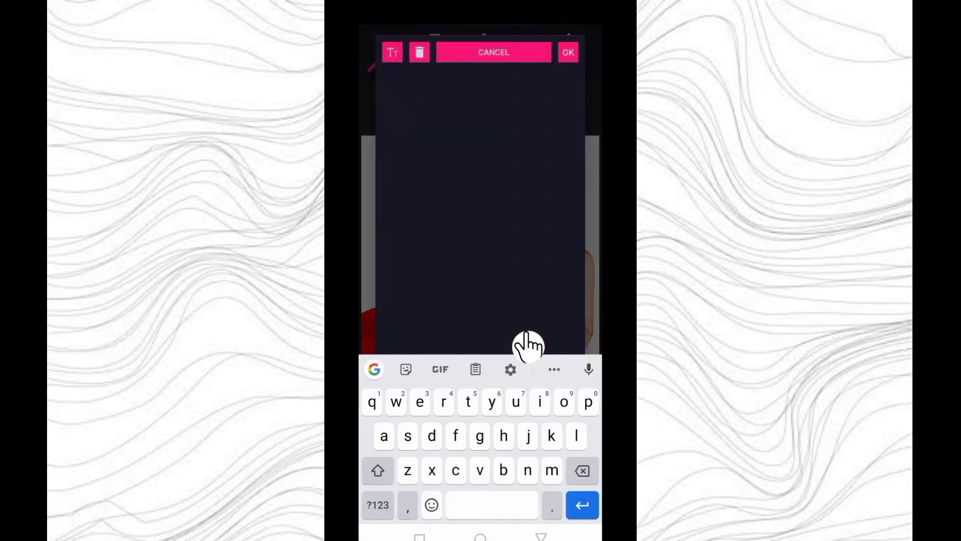
pyautogui.write('S')
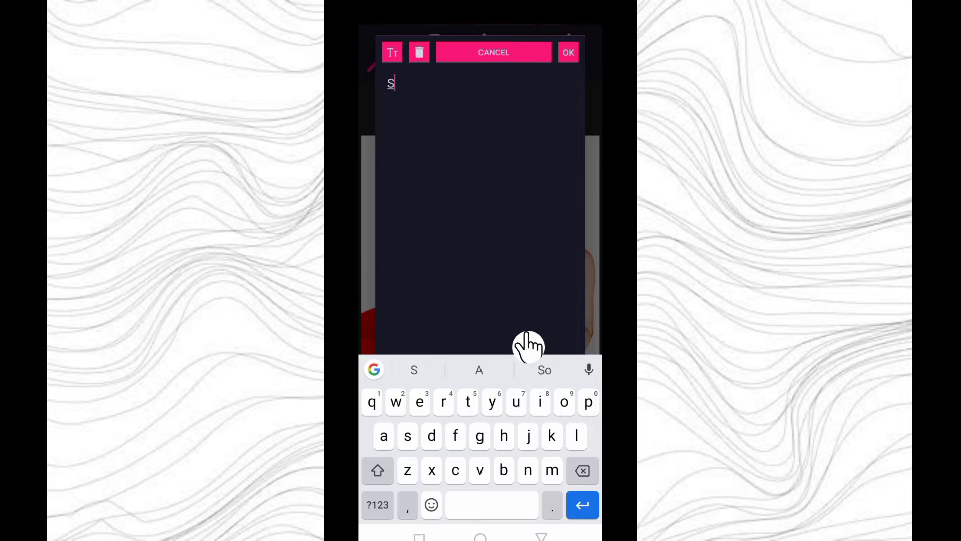
pyautogui.write('ophia')
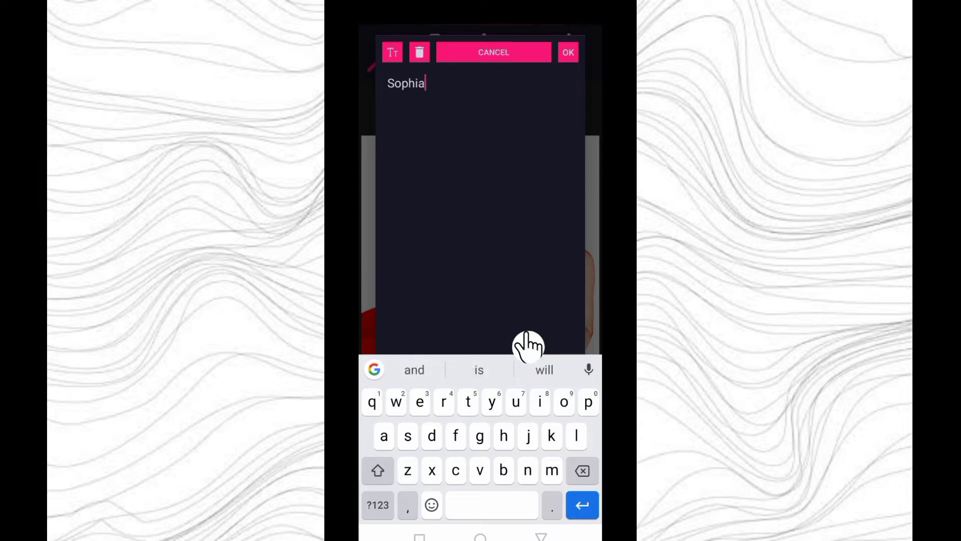
pyautogui.click(567, 52)
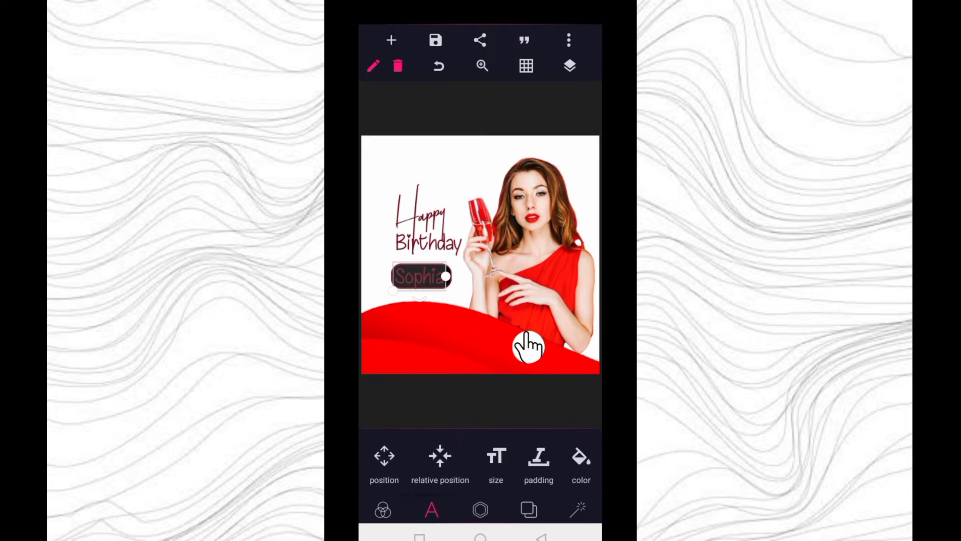
pyautogui.click(580, 456)
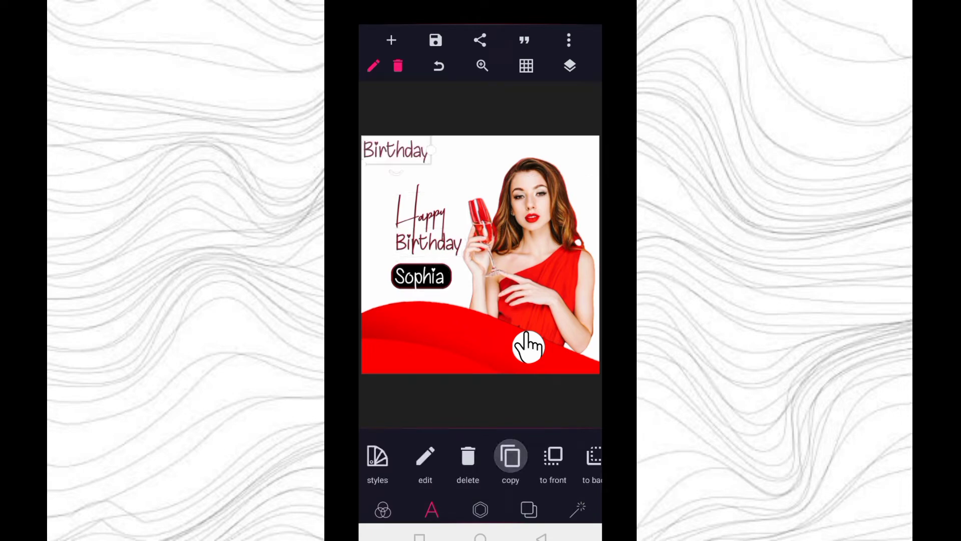
# - Rewrite the copied text as 'Wishing you success and happiness'
pyautogui.click(426, 456)
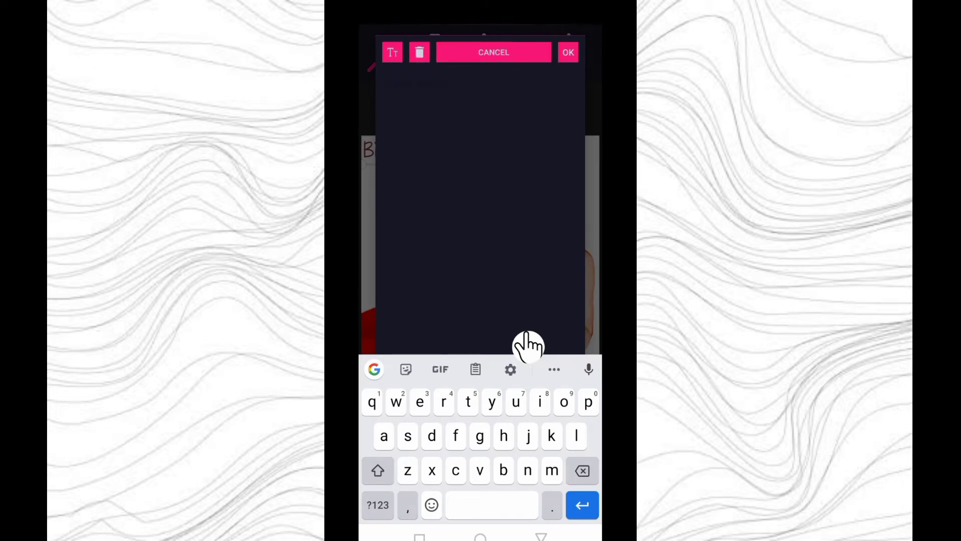
pyautogui.write('W')
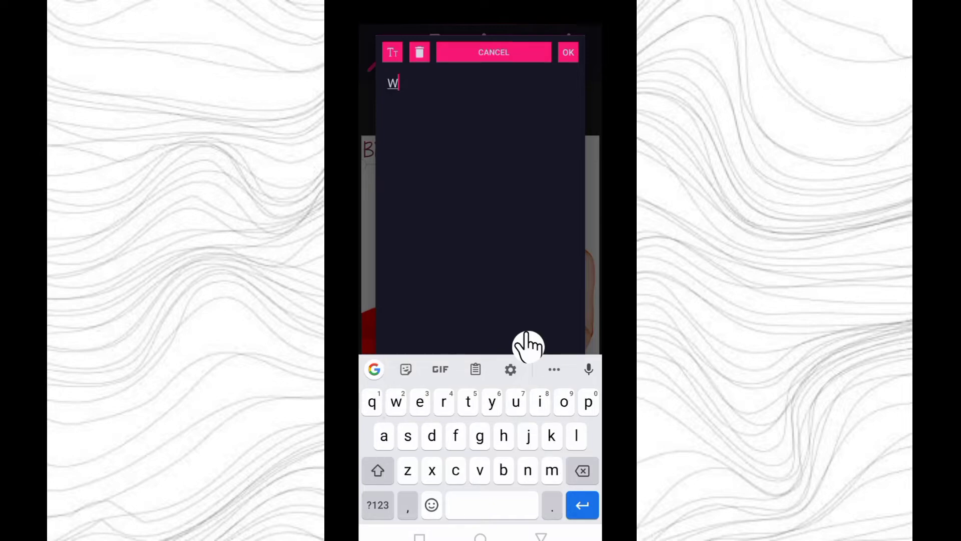
pyautogui.write('Wishing you')
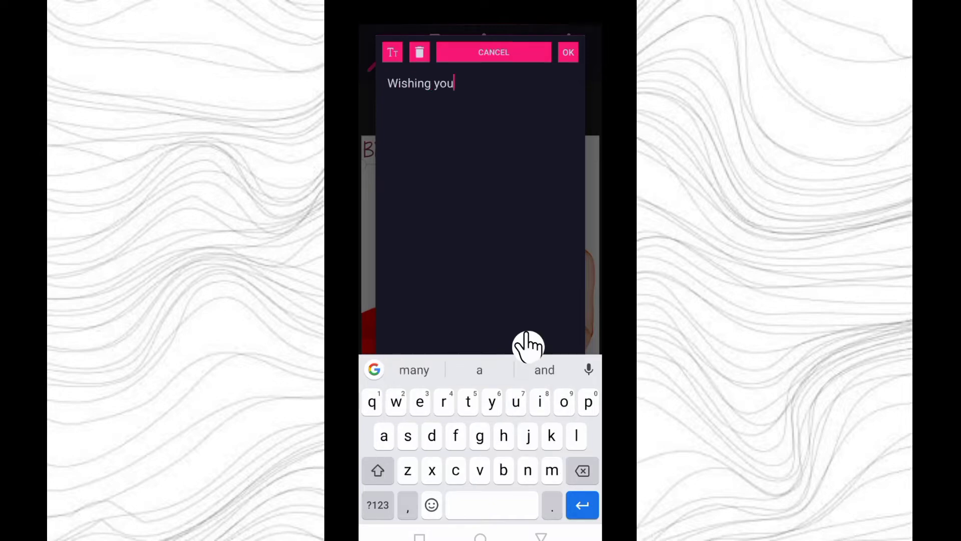
pyautogui.write('success')
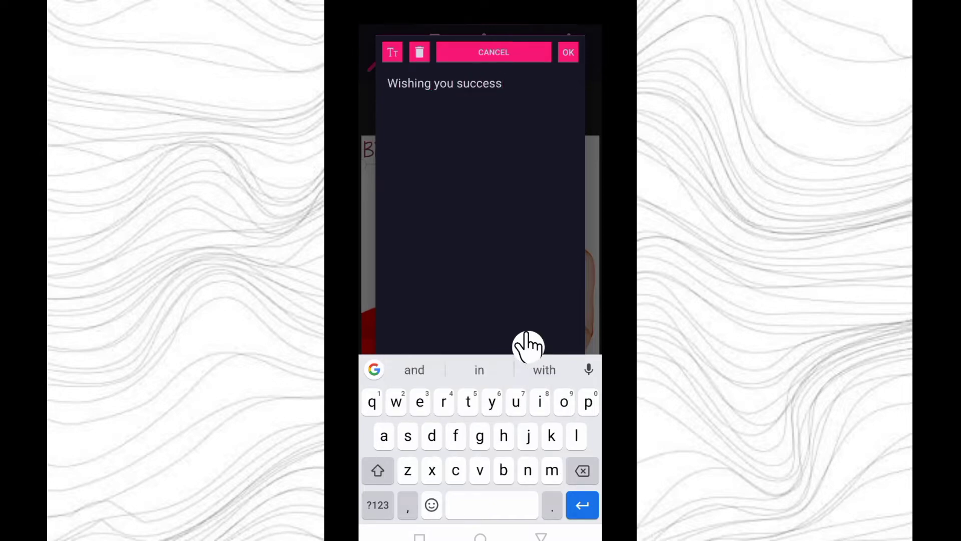
pyautogui.write('and happiness')
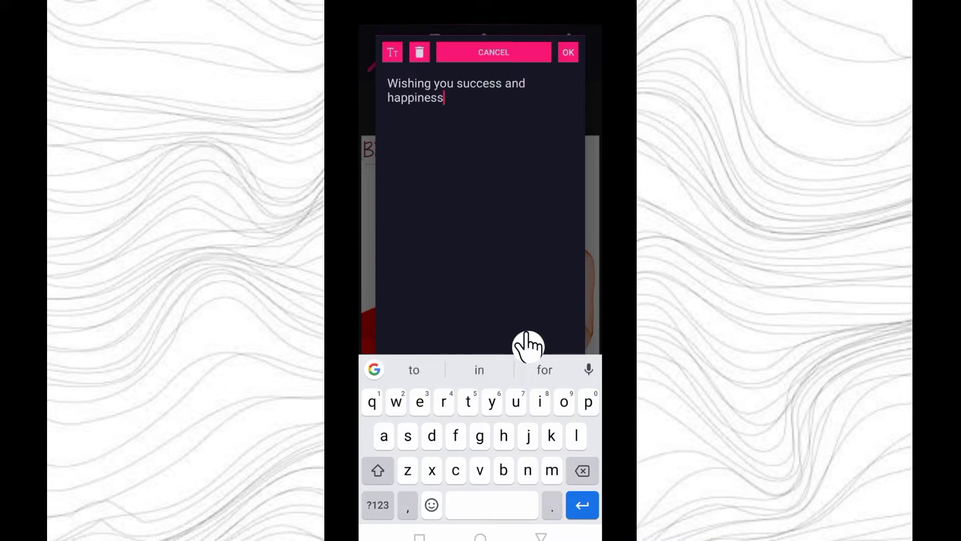
pyautogui.click(567, 52)
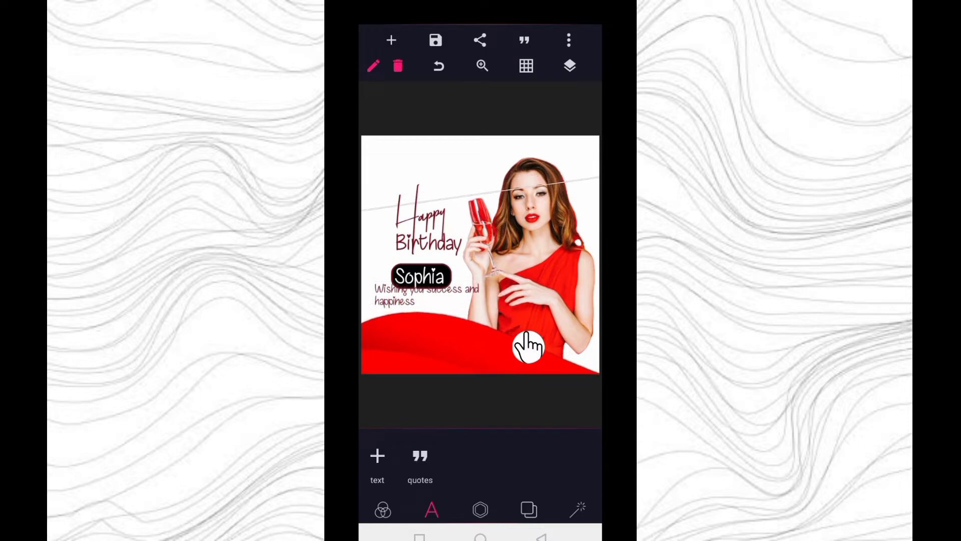
# - Reposition the Sophia label and Happy Birthday heading so the wish sits below, left-aligned
pyautogui.click(568, 66)
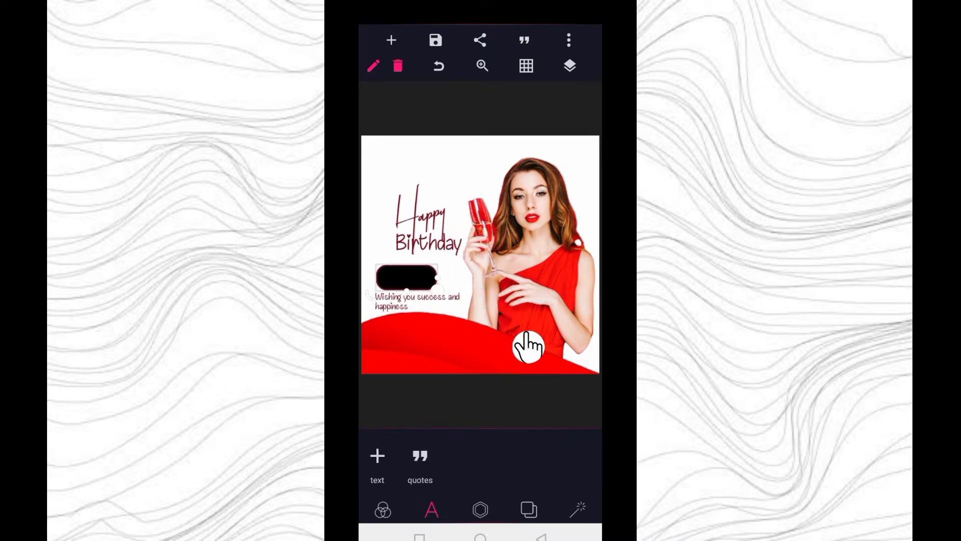
pyautogui.click(414, 248)
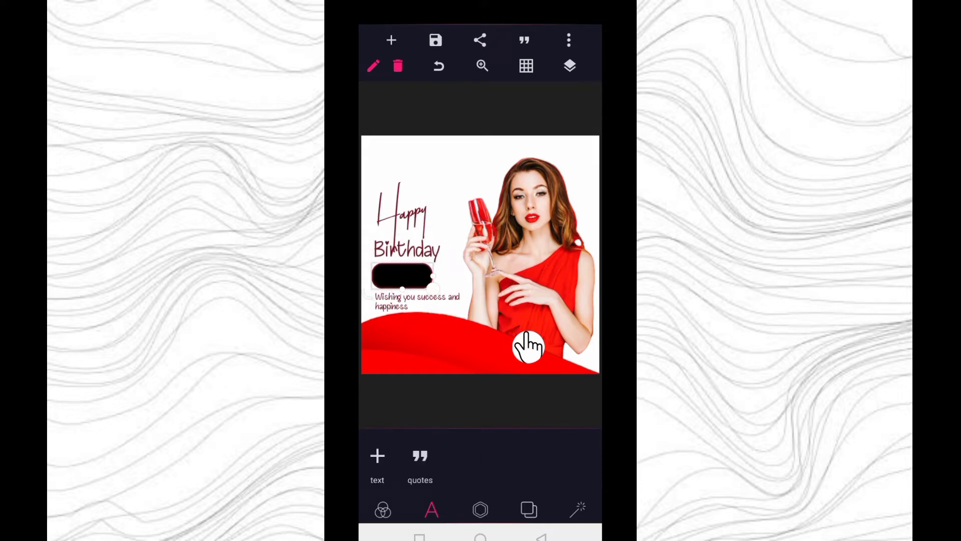
pyautogui.click(469, 184)
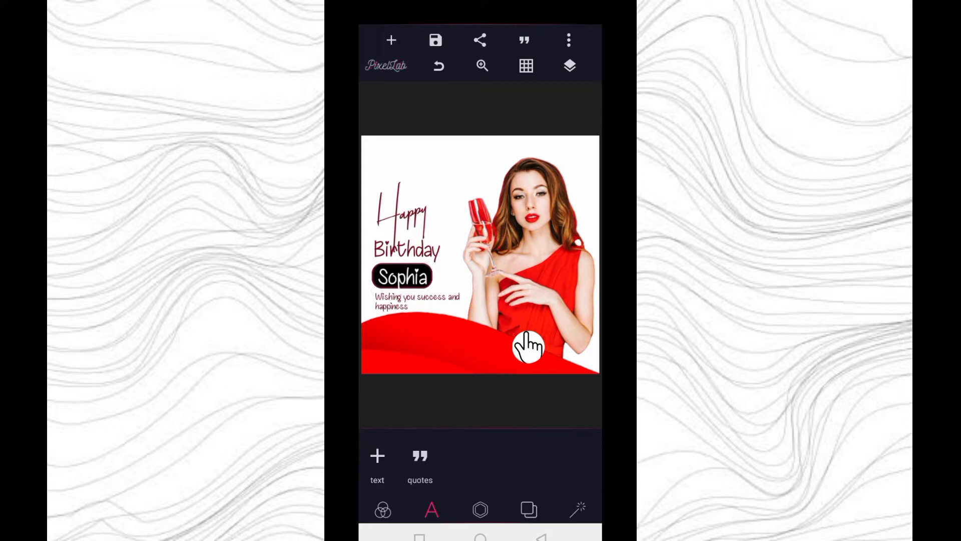
# - Tighten the wish text's line spacing to -13 so it wraps onto two lines
pyautogui.click(417, 302)
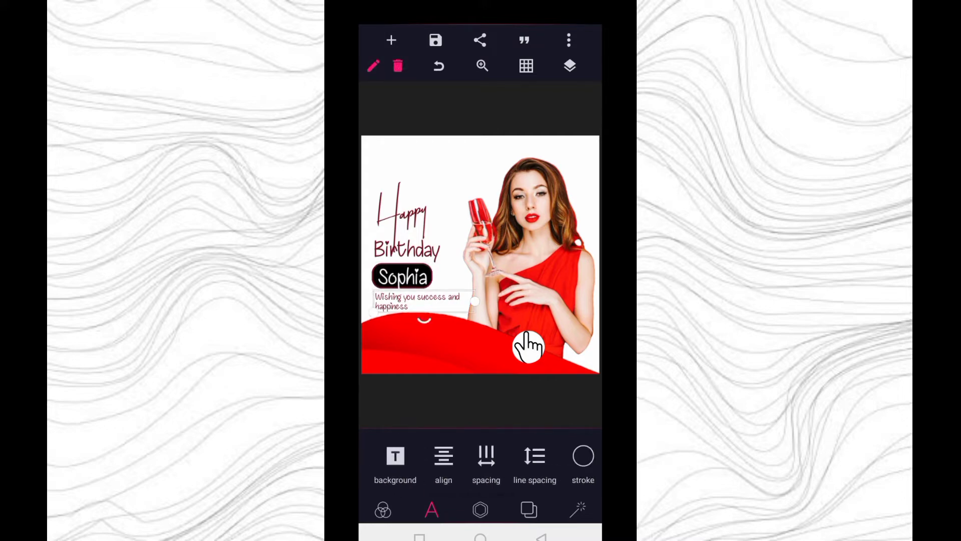
pyautogui.click(534, 461)
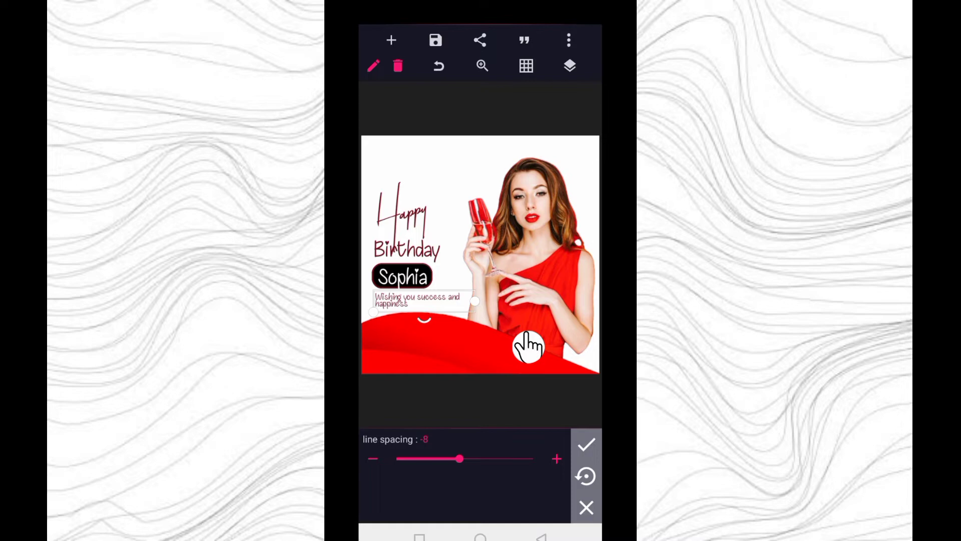
pyautogui.click(586, 444)
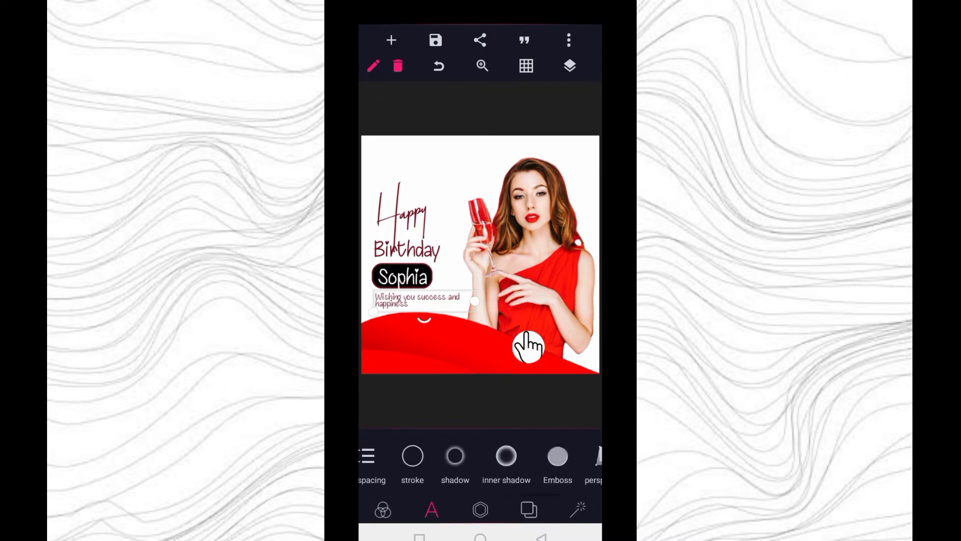
pyautogui.click(433, 509)
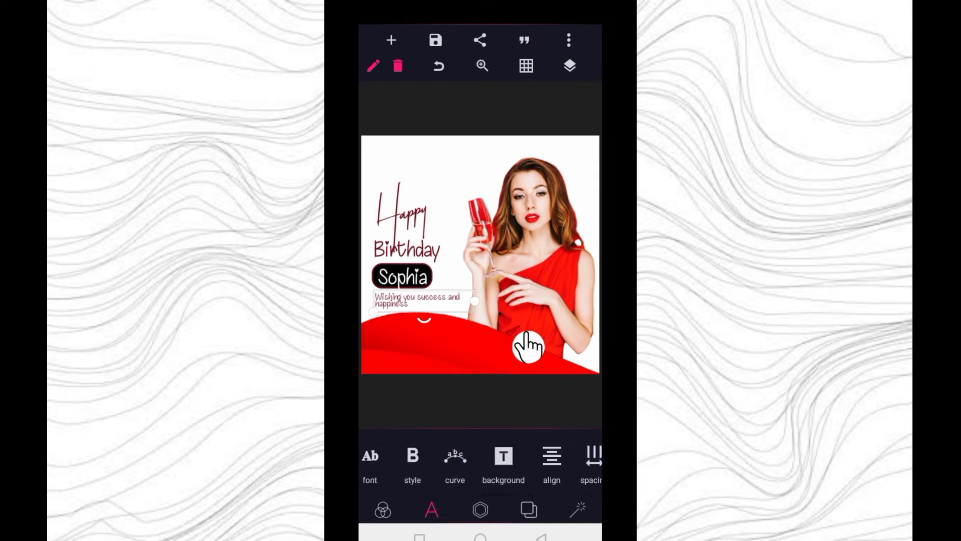
# - Give the wish text a plain sans-serif font from the Recent list
pyautogui.click(369, 460)
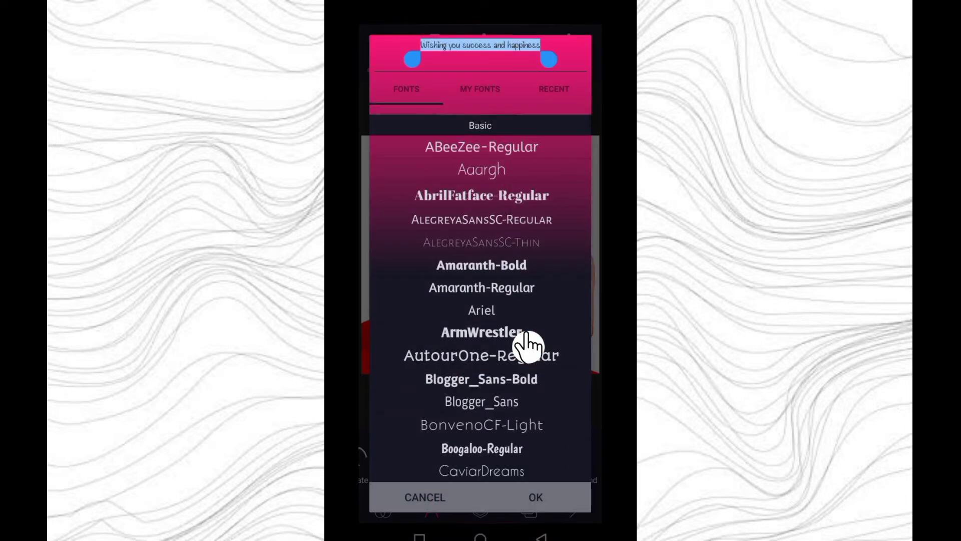
pyautogui.click(553, 89)
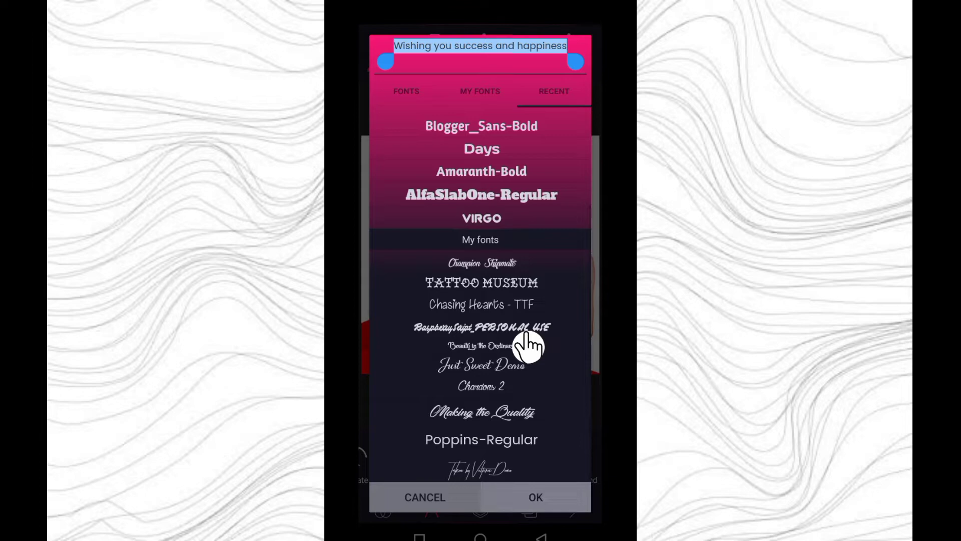
pyautogui.click(535, 498)
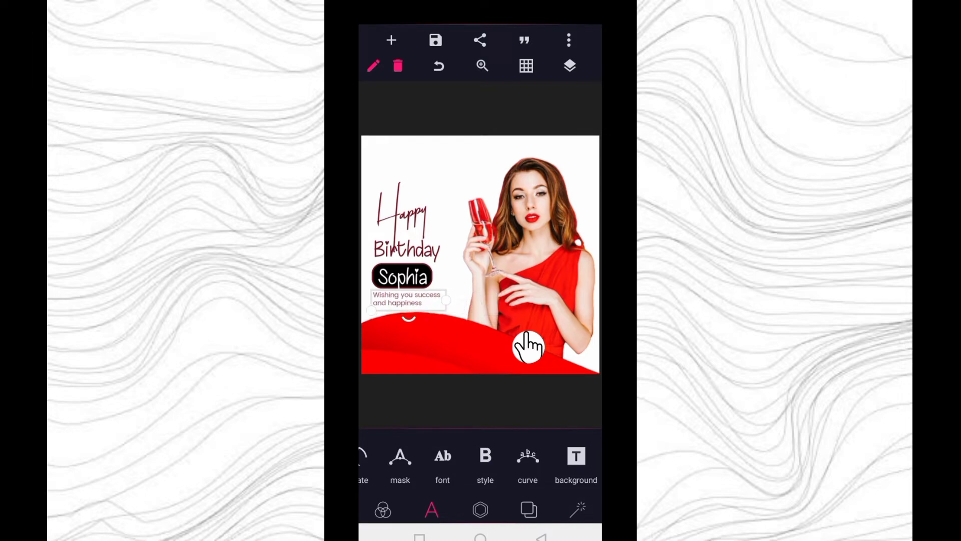
# - Recolour the wish text darker and loosen its line spacing slightly
pyautogui.click(575, 463)
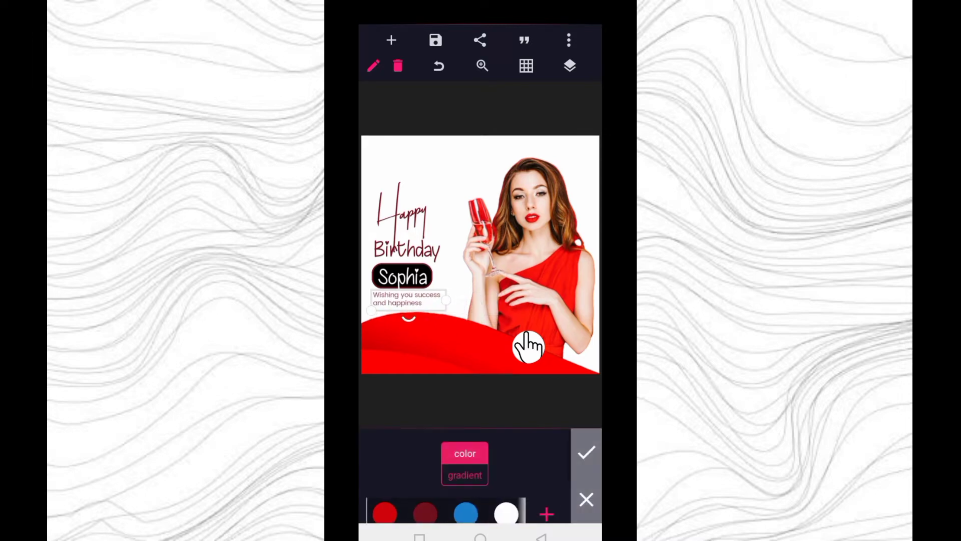
pyautogui.hscroll(-3)
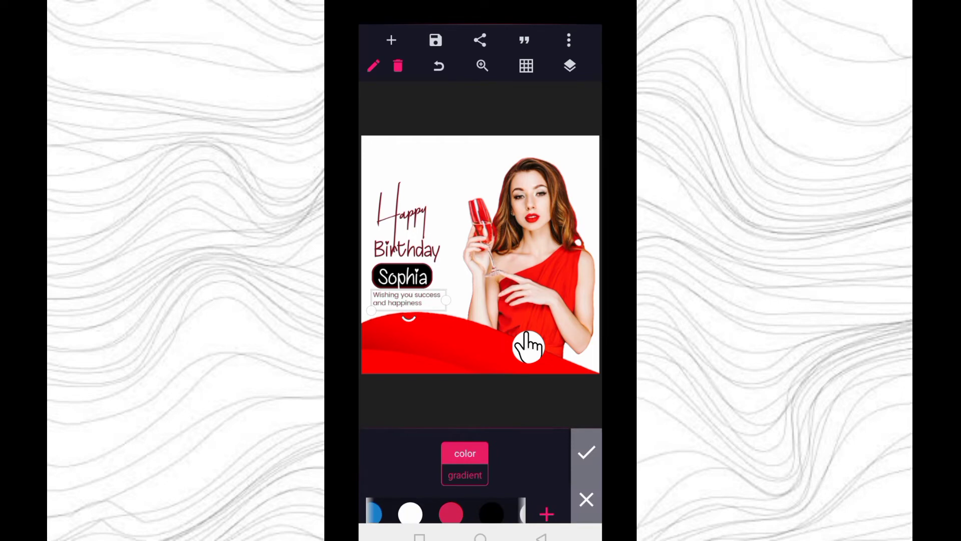
pyautogui.click(586, 499)
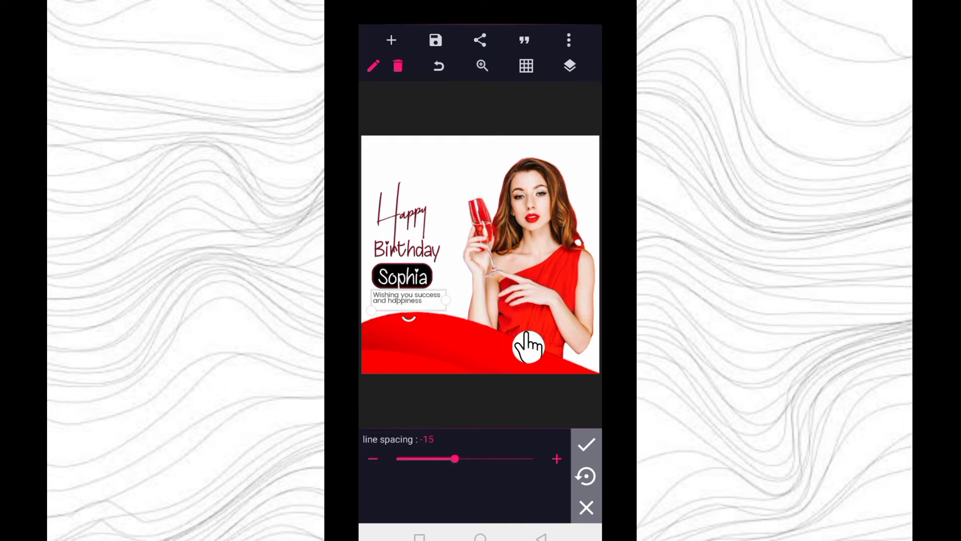
pyautogui.click(555, 459)
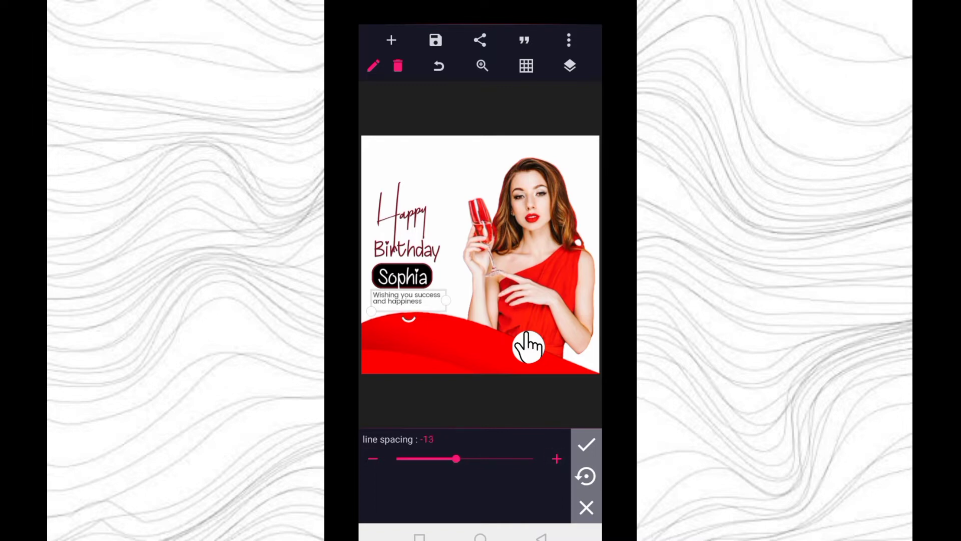
pyautogui.click(585, 445)
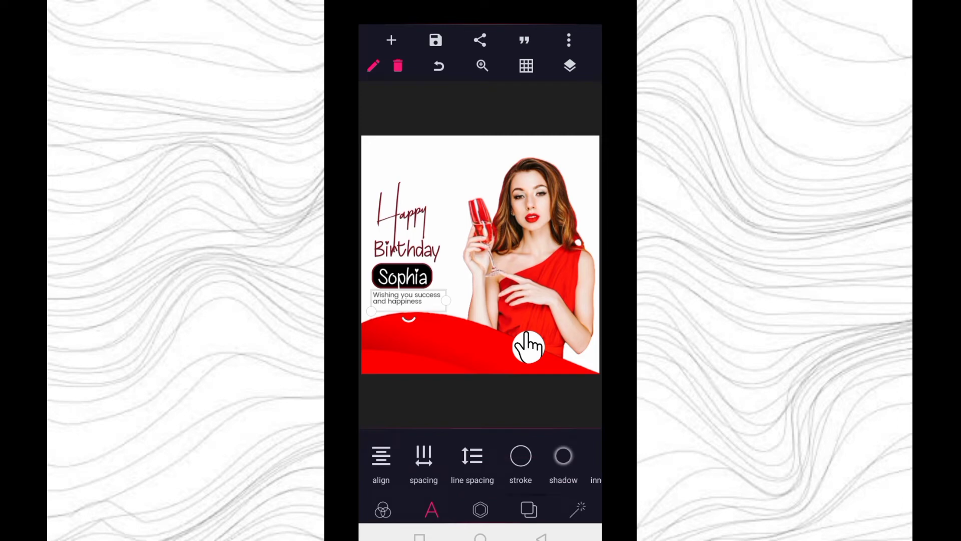
# - Enter the heading text 'Celebration of Life' followed by a party popper emoji
pyautogui.hscroll(-3)
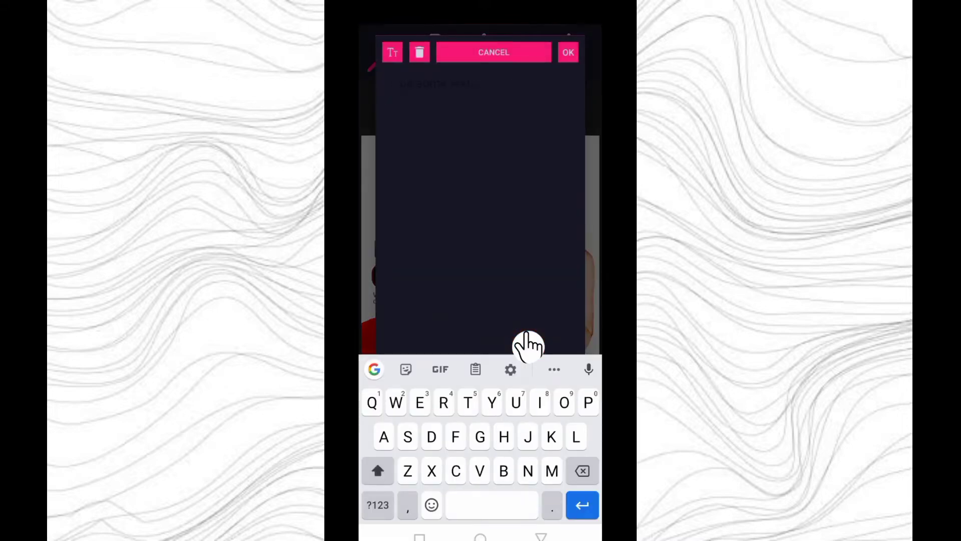
pyautogui.write('Celebration of l')
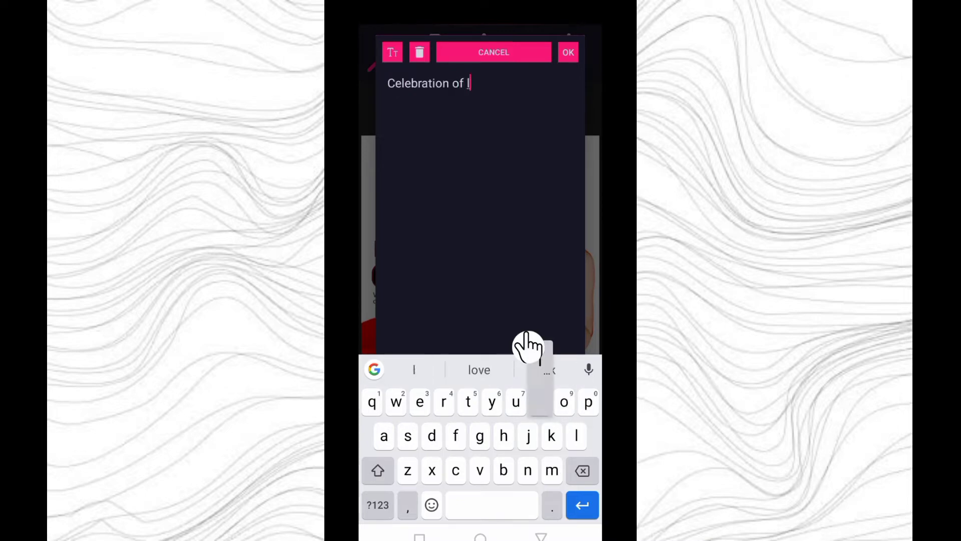
pyautogui.write('i')
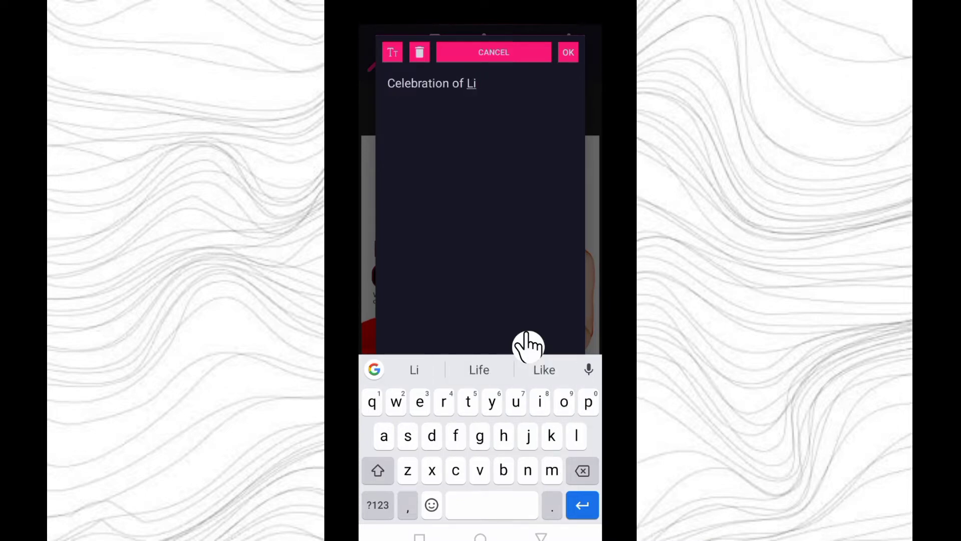
pyautogui.click(478, 369)
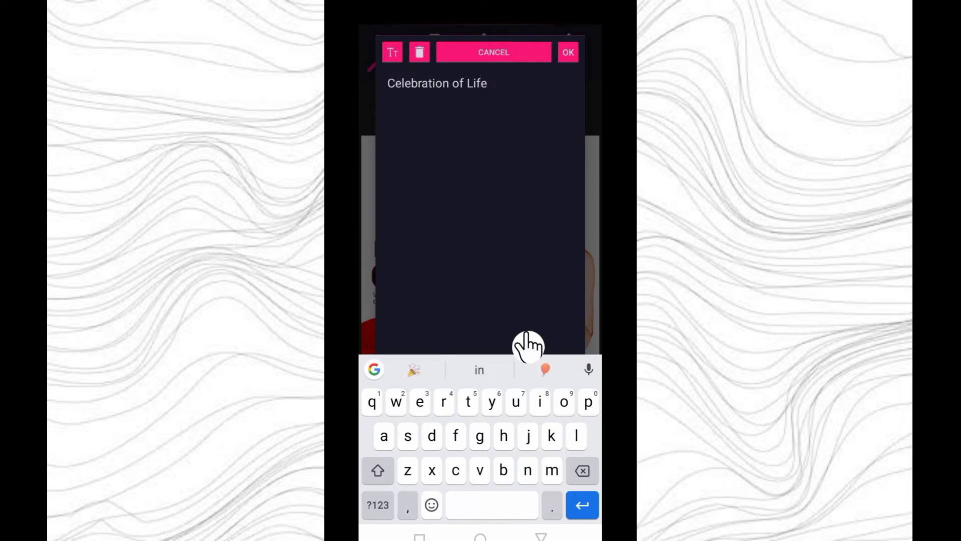
pyautogui.click(413, 370)
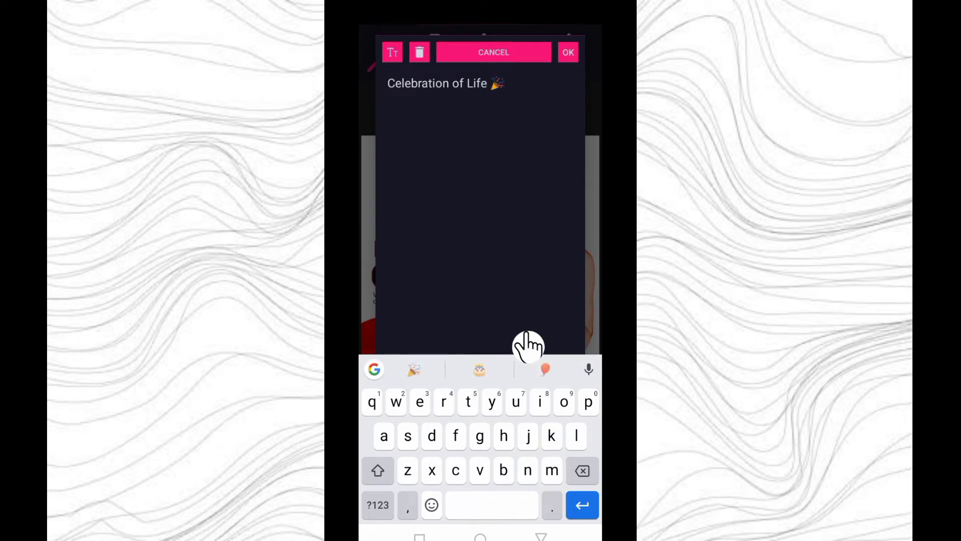
pyautogui.click(566, 51)
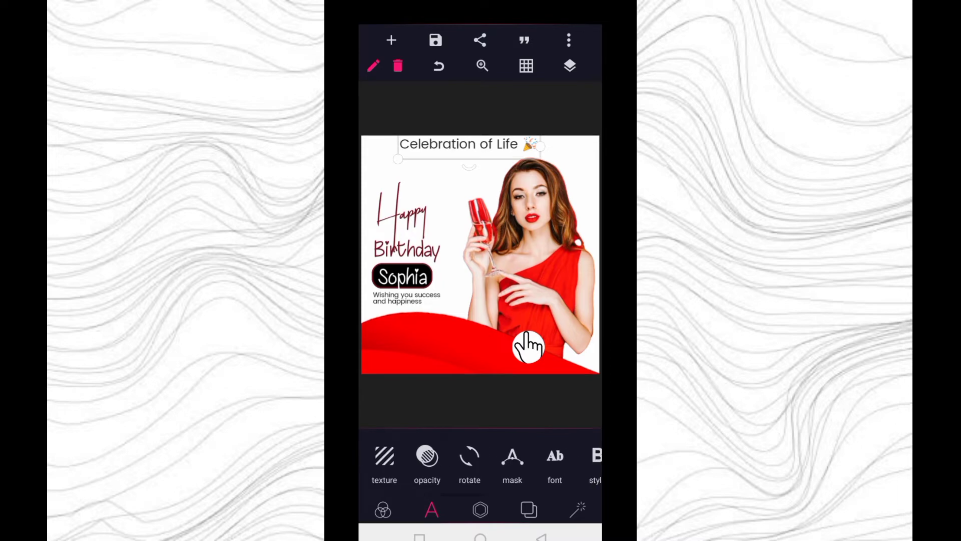
# - Apply a handwritten script font from the Recent fonts to the heading
pyautogui.click(554, 462)
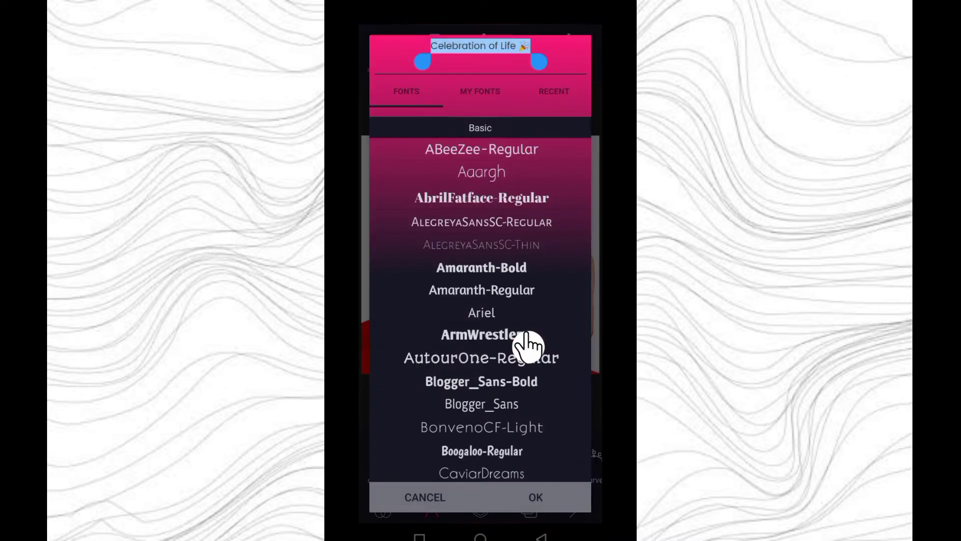
pyautogui.click(553, 91)
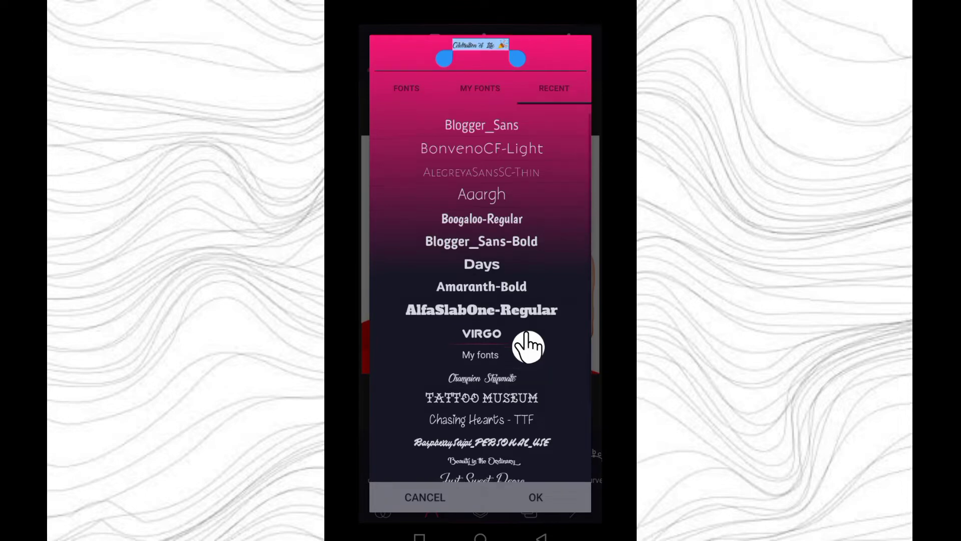
pyautogui.click(535, 497)
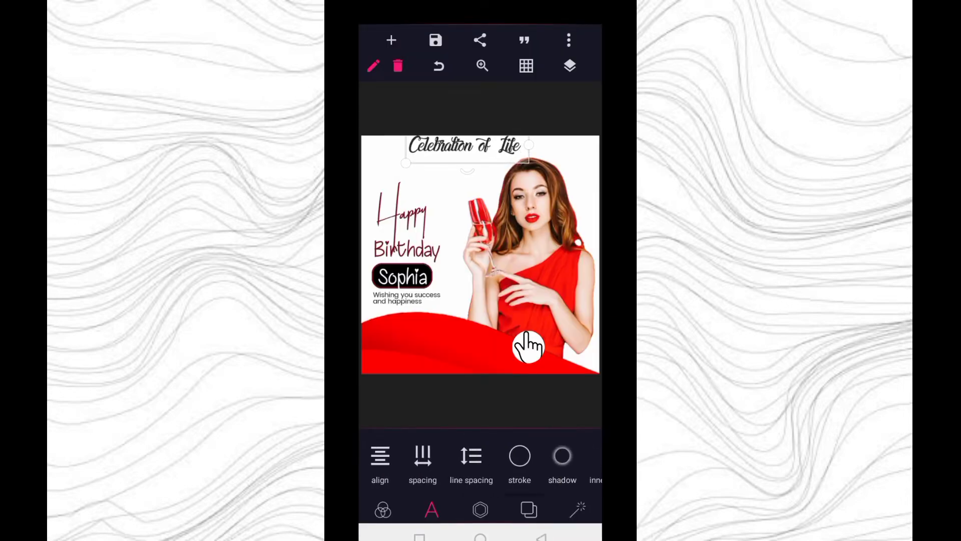
# - Centre the heading horizontally, reduce its size and colour it dark red
pyautogui.hscroll(-3)
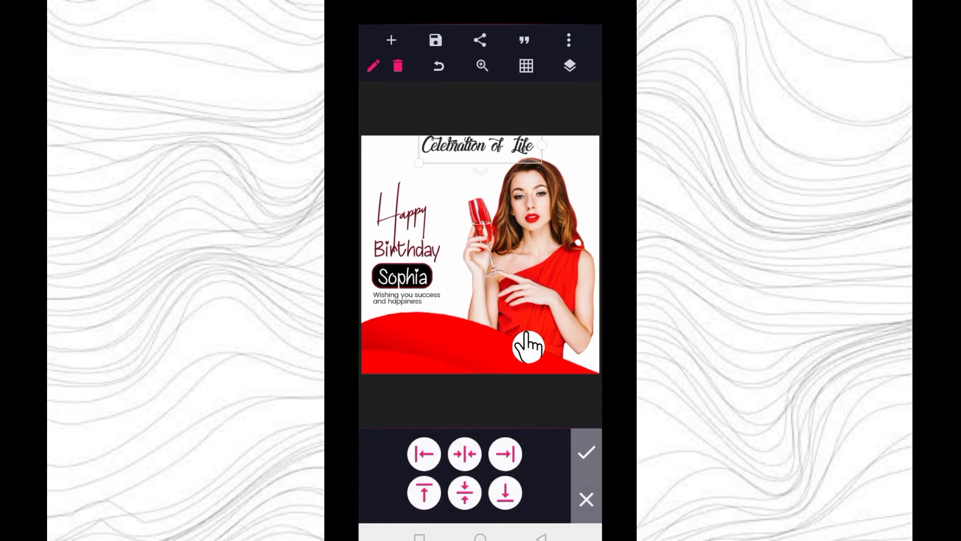
pyautogui.click(586, 453)
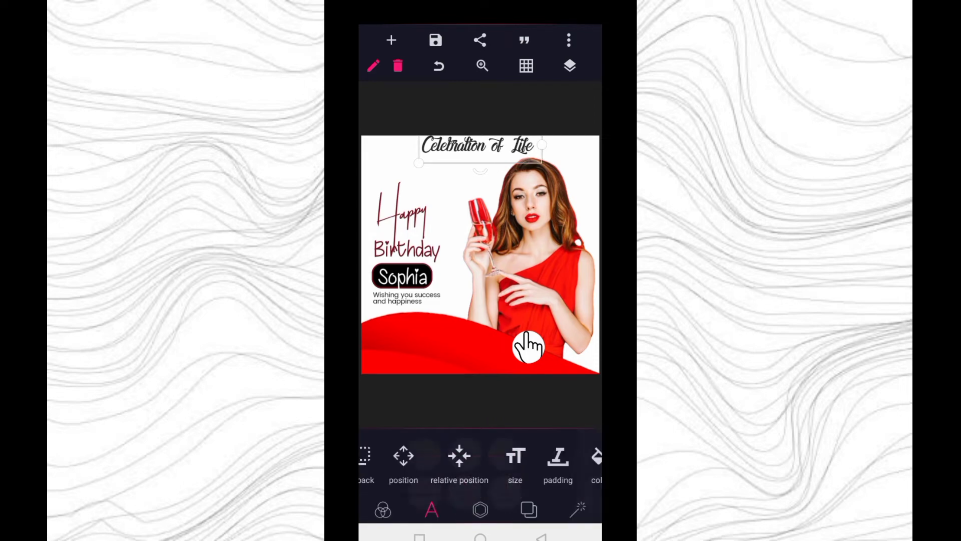
pyautogui.hscroll(-3)
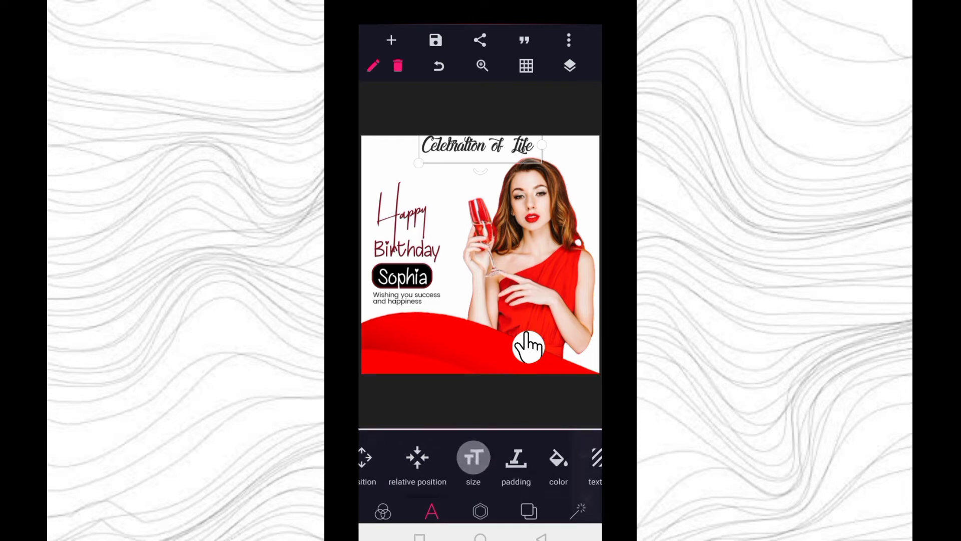
pyautogui.click(474, 459)
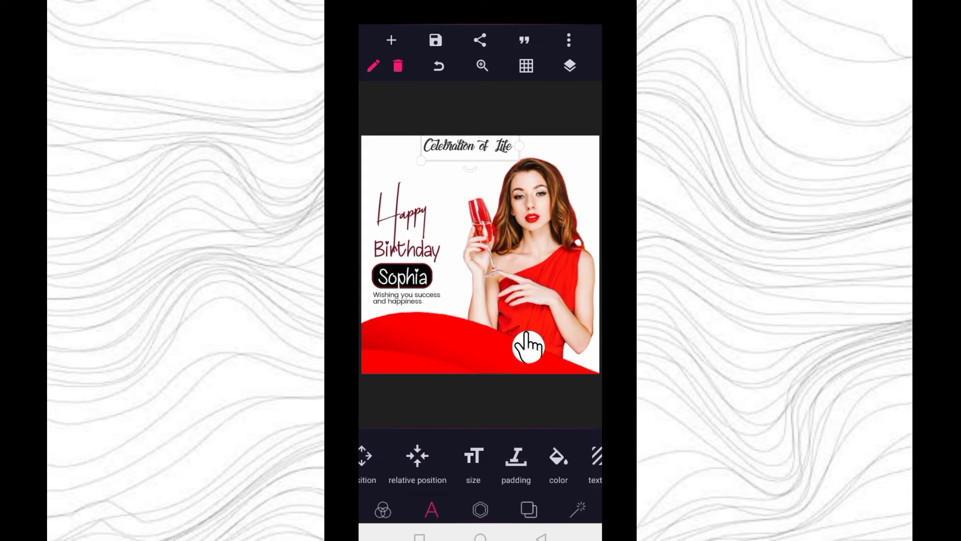
pyautogui.click(417, 456)
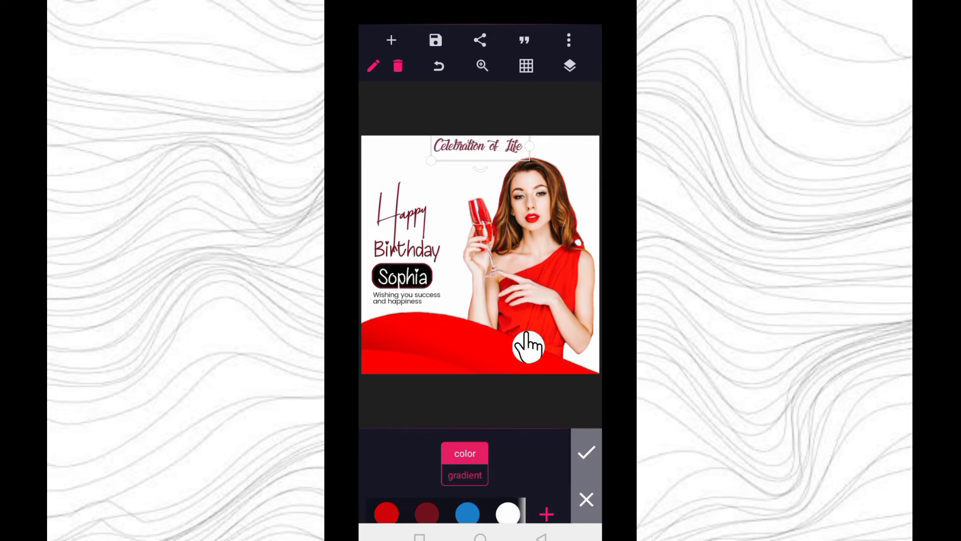
pyautogui.click(586, 499)
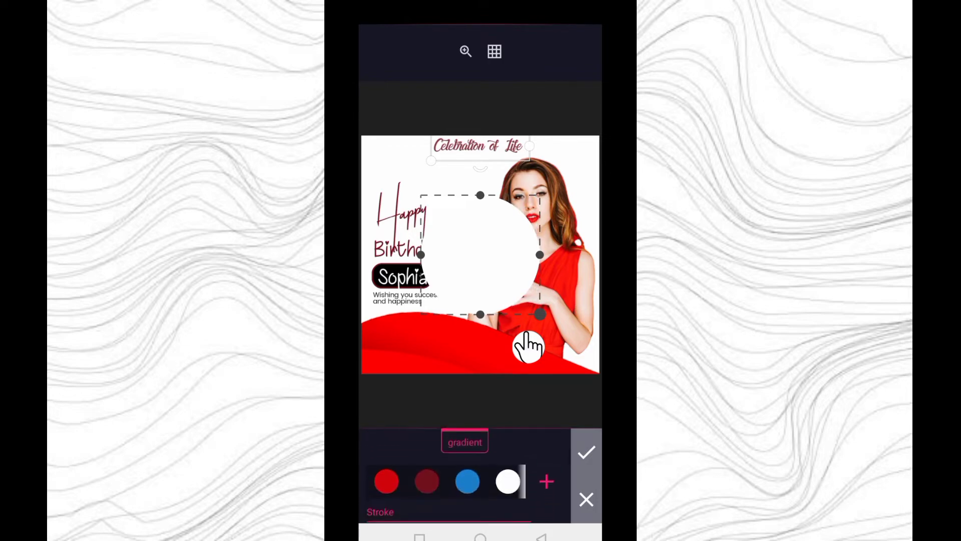
# - Fill the new shape dark red and set it as a tall rounded tab at the top-right corner
pyautogui.click(427, 482)
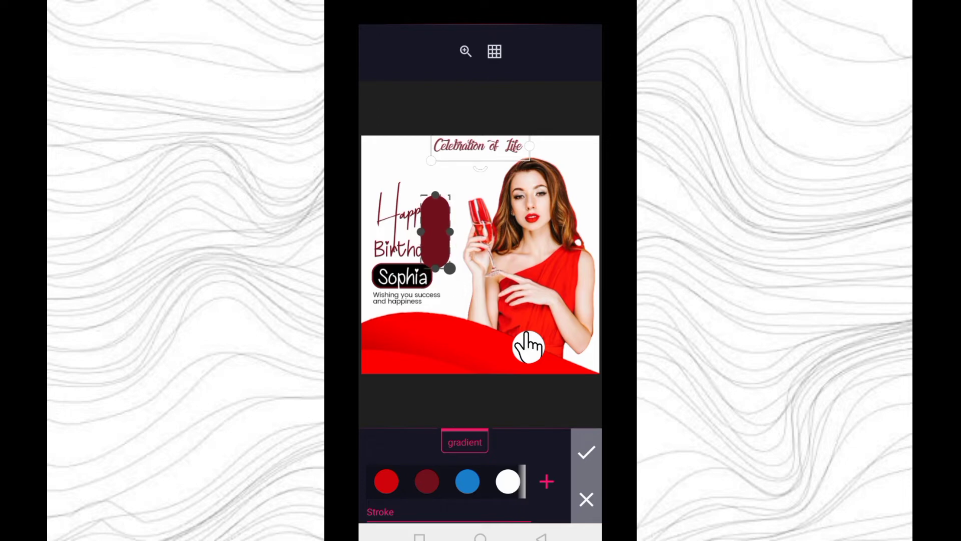
pyautogui.click(586, 453)
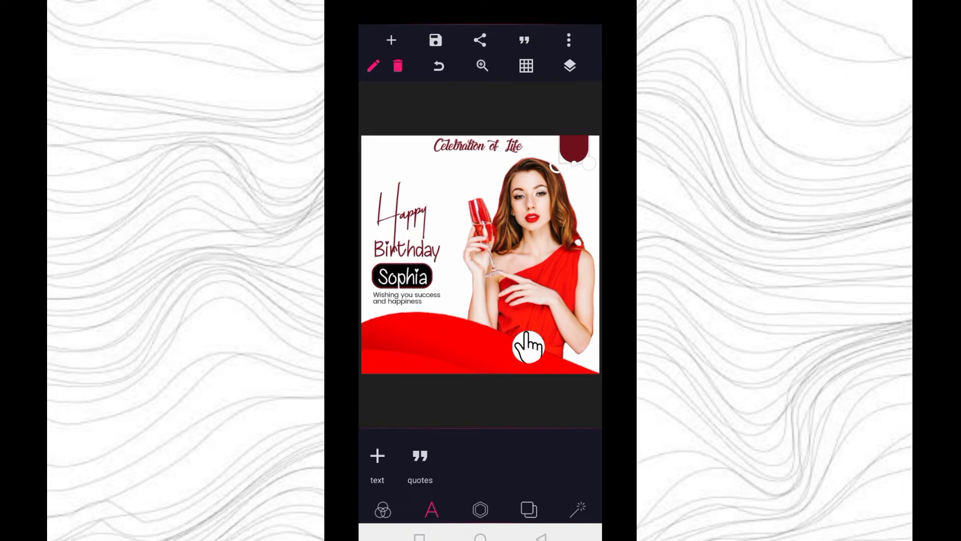
# - Add a new shape with 100% radius to make a round white circle
pyautogui.click(392, 40)
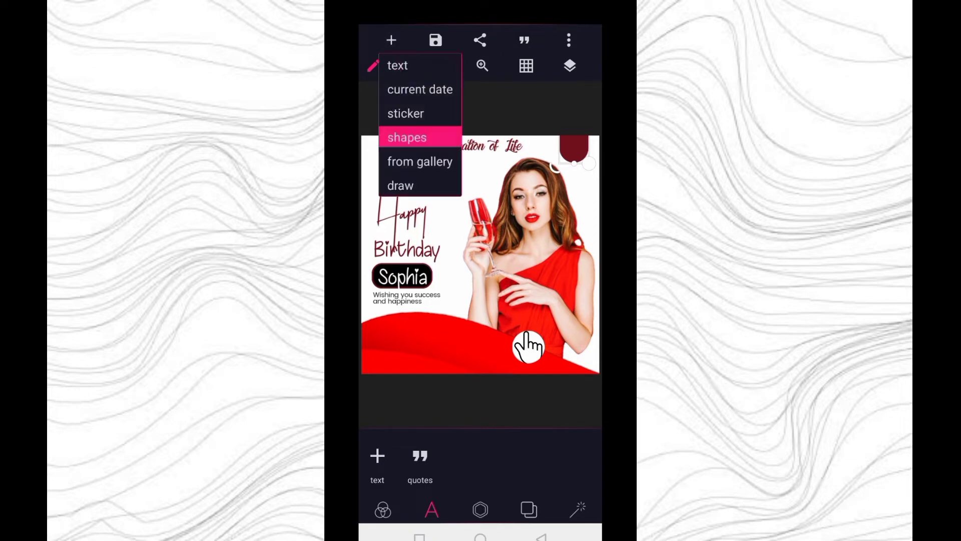
pyautogui.click(406, 137)
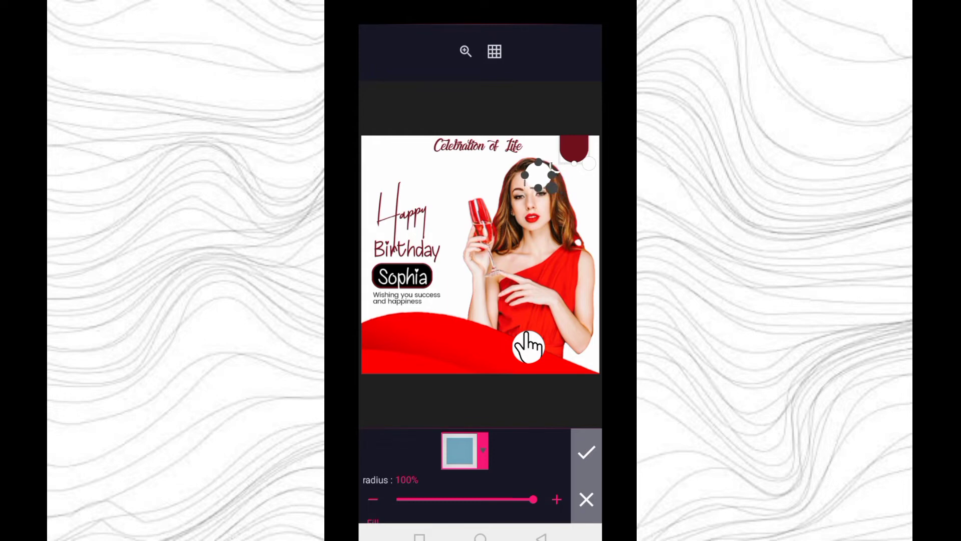
pyautogui.click(586, 452)
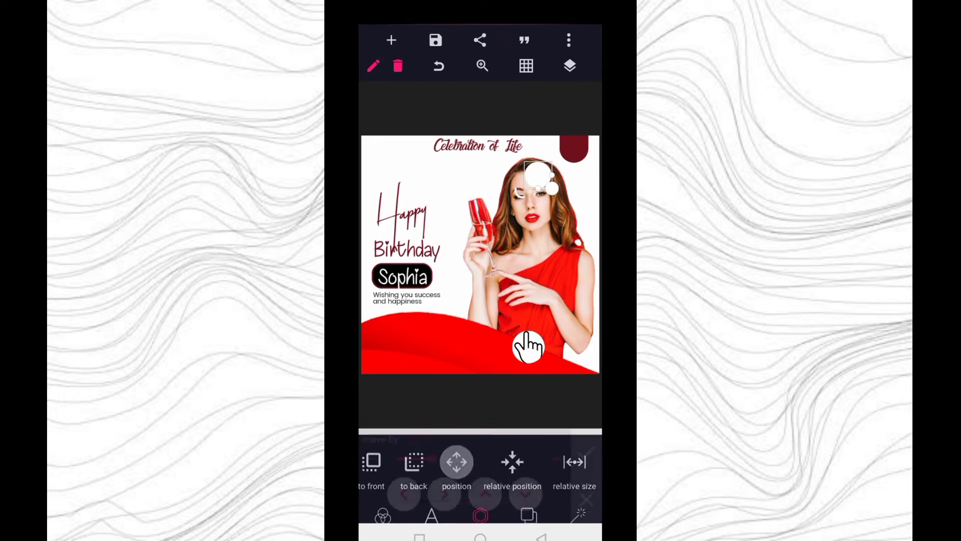
# - Nudge the white circle with 20px, 6px and 1px position steps into the dark red tab
pyautogui.click(457, 462)
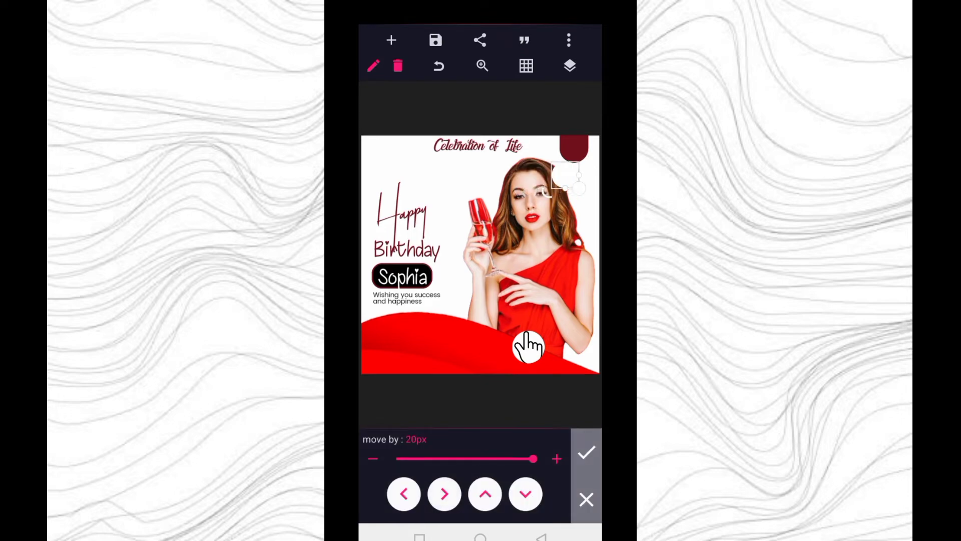
pyautogui.click(484, 493)
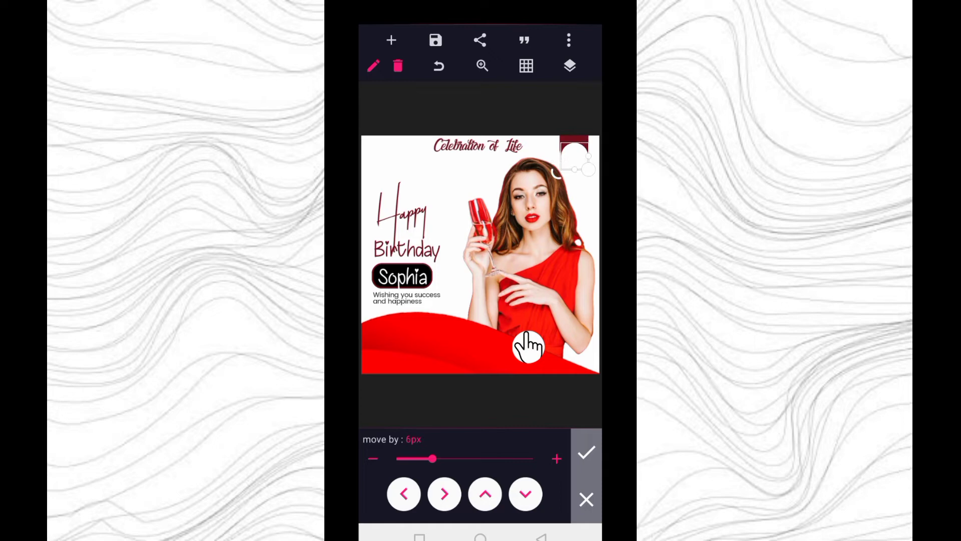
pyautogui.click(586, 452)
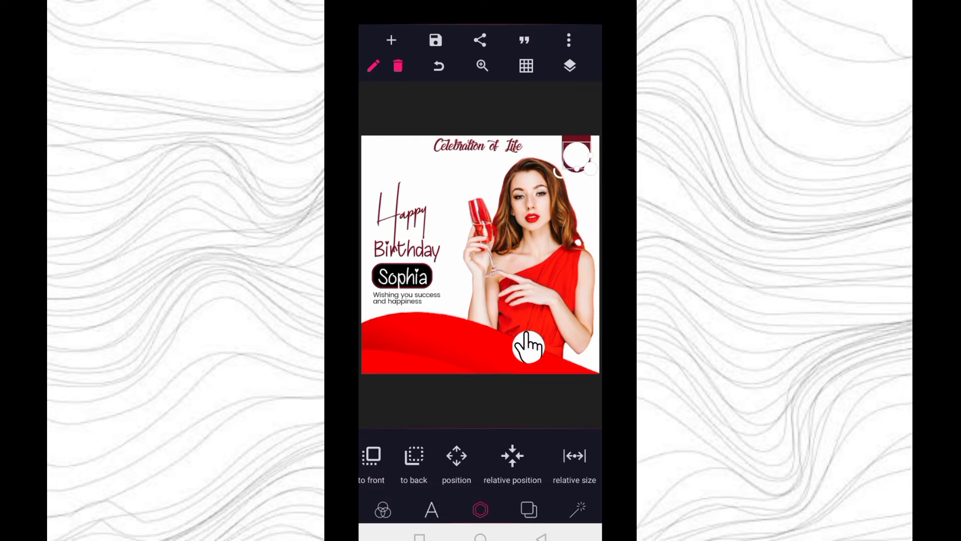
pyautogui.click(456, 455)
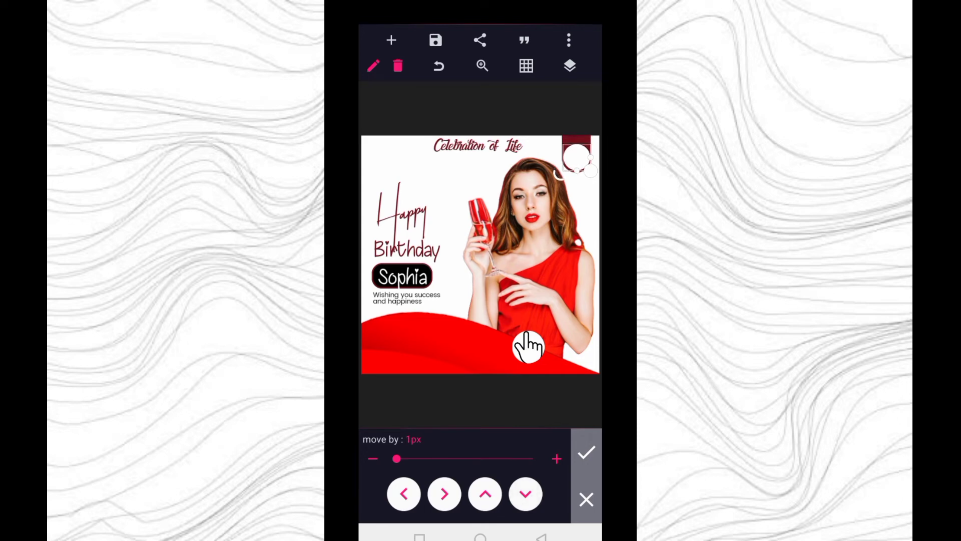
pyautogui.click(586, 453)
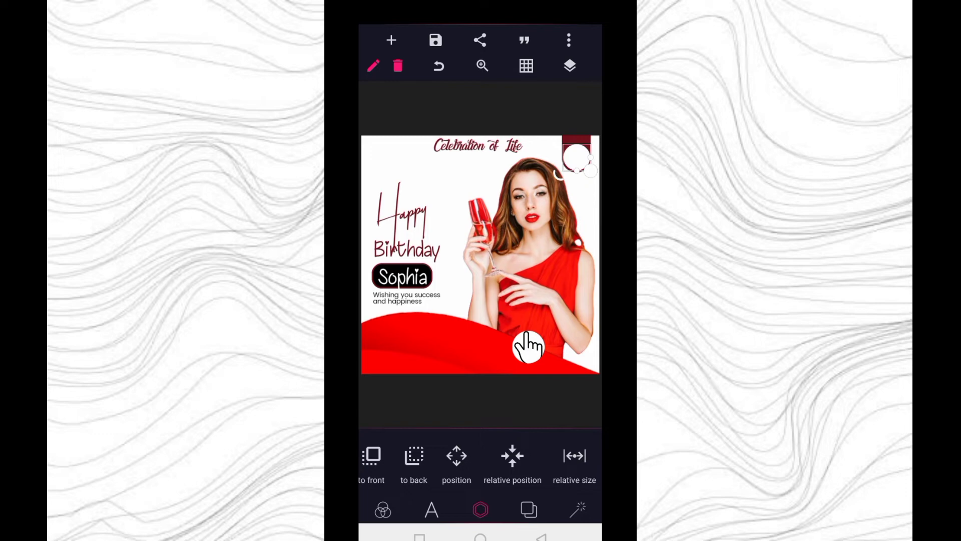
pyautogui.click(408, 250)
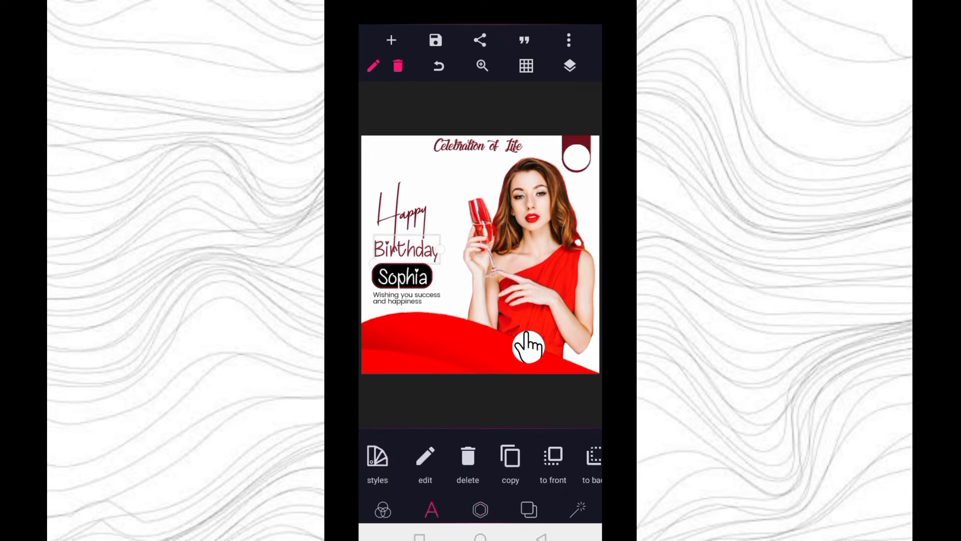
pyautogui.moveTo(529, 471)
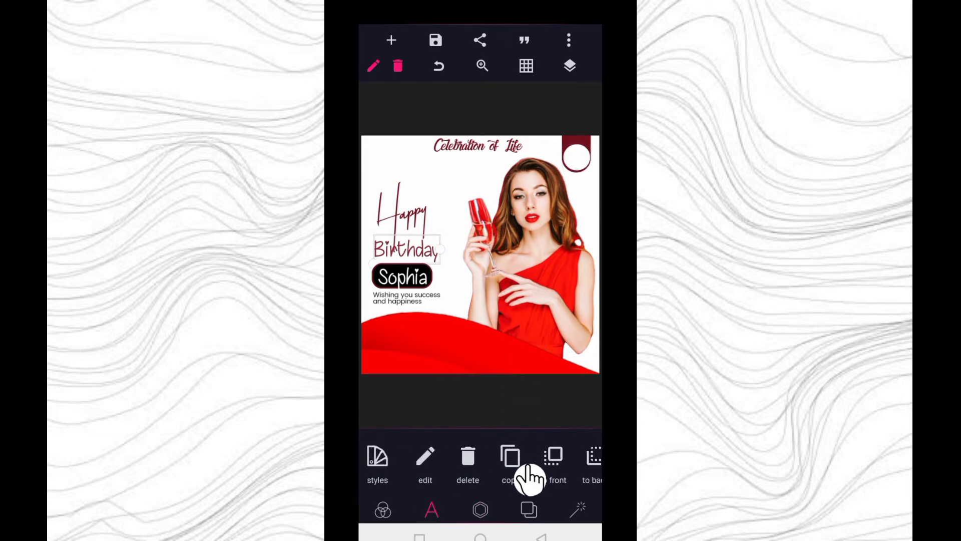
# - Duplicate the Birthday text and rewrite it in capitals as the MAY 06 date
pyautogui.click(512, 457)
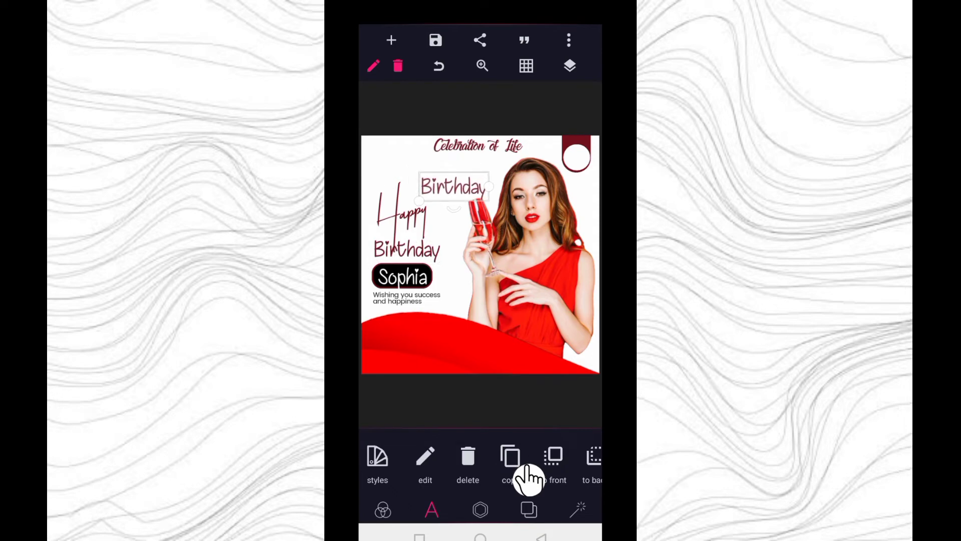
pyautogui.click(424, 463)
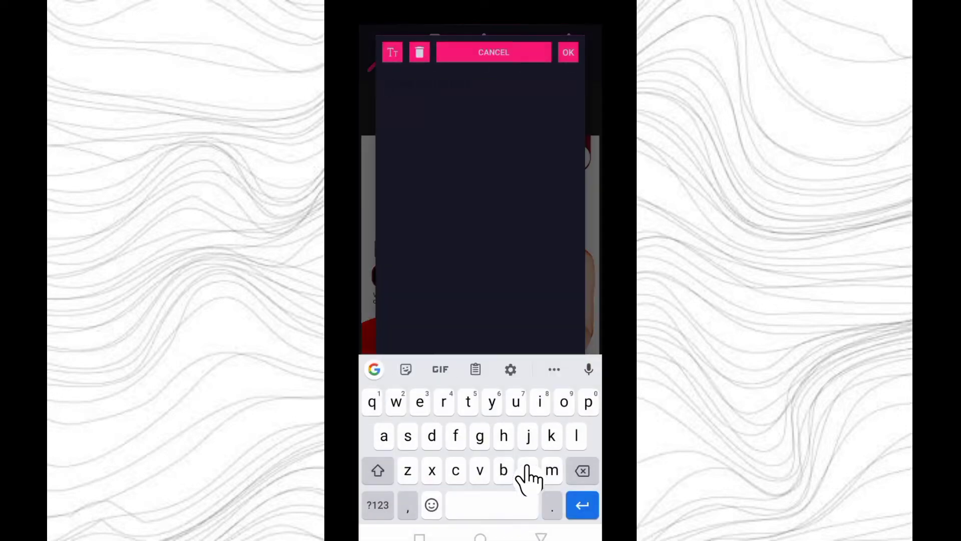
pyautogui.click(377, 471)
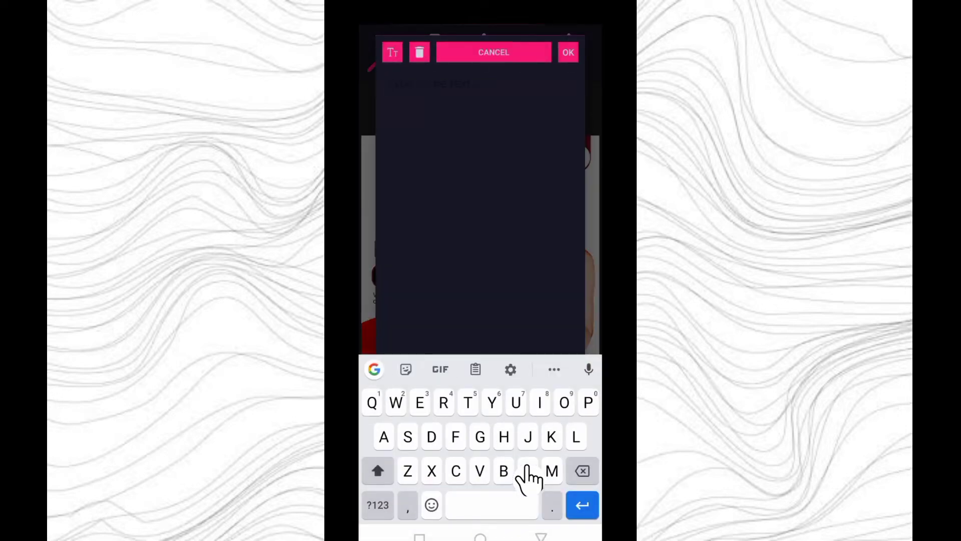
pyautogui.write('a')
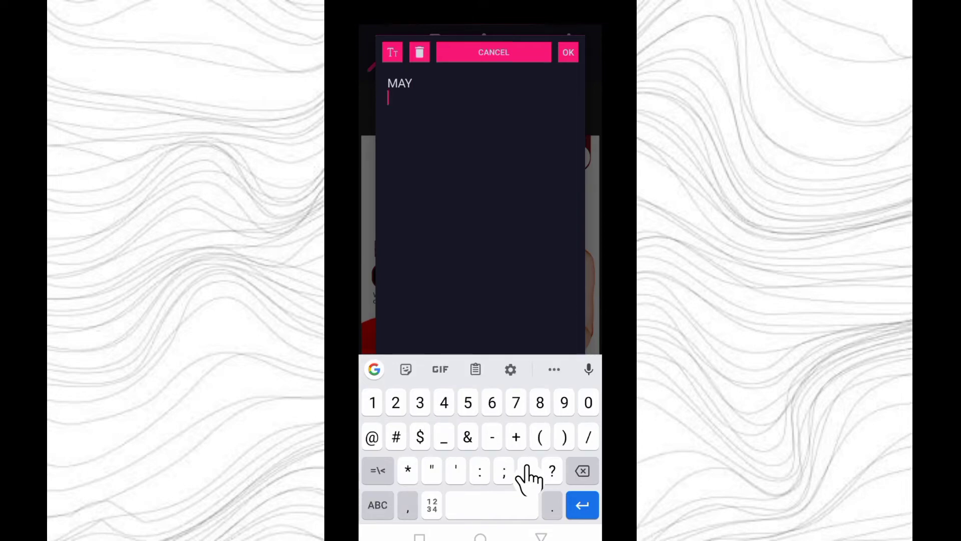
pyautogui.click(567, 52)
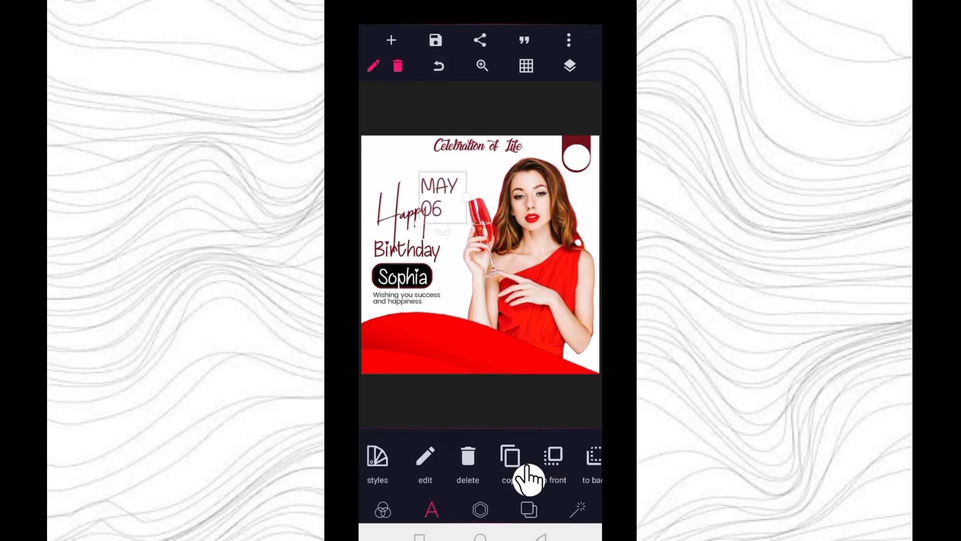
# - Move the date text by 20px steps into the white circle of the top-right tag
pyautogui.hscroll(-3)
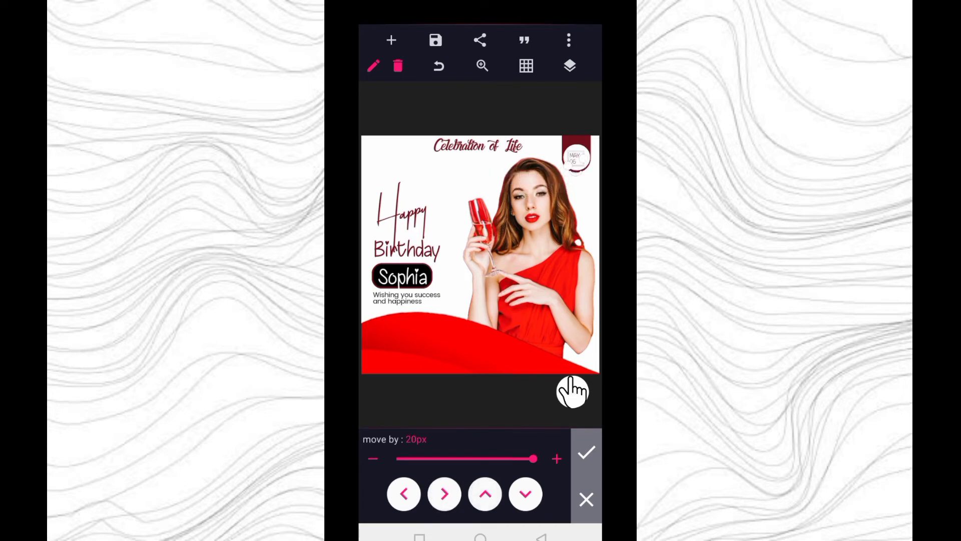
pyautogui.click(586, 452)
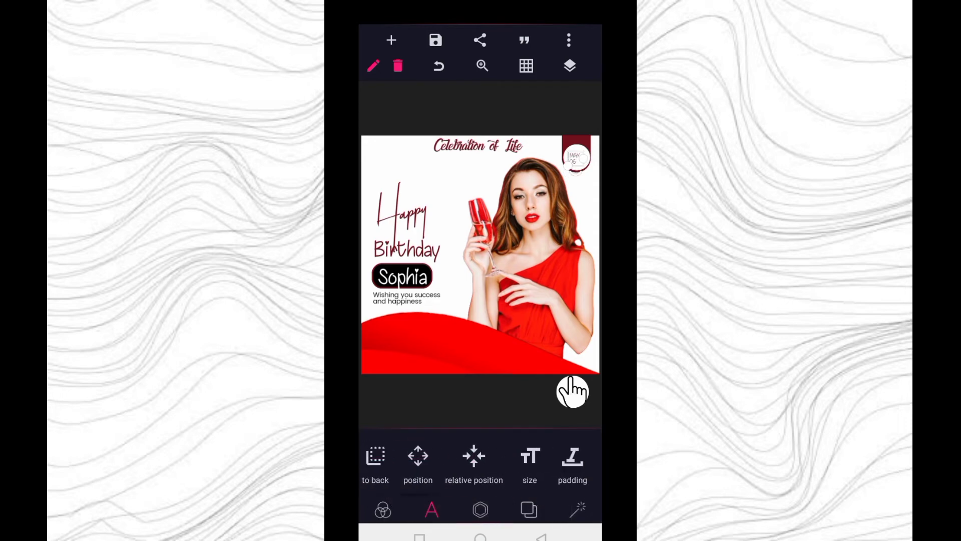
# - Give the MAY 06 date text a plainer font chosen from the fonts list
pyautogui.hscroll(-3)
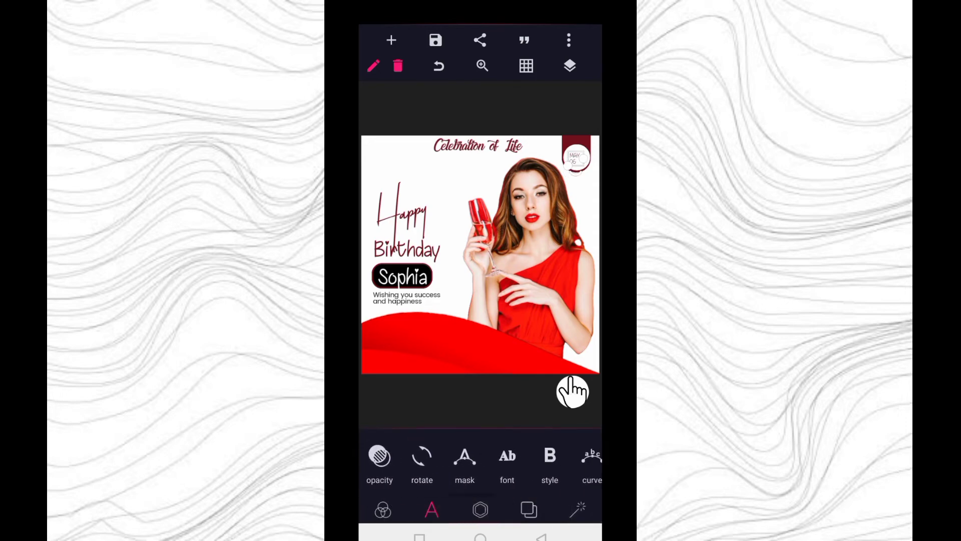
pyautogui.click(507, 456)
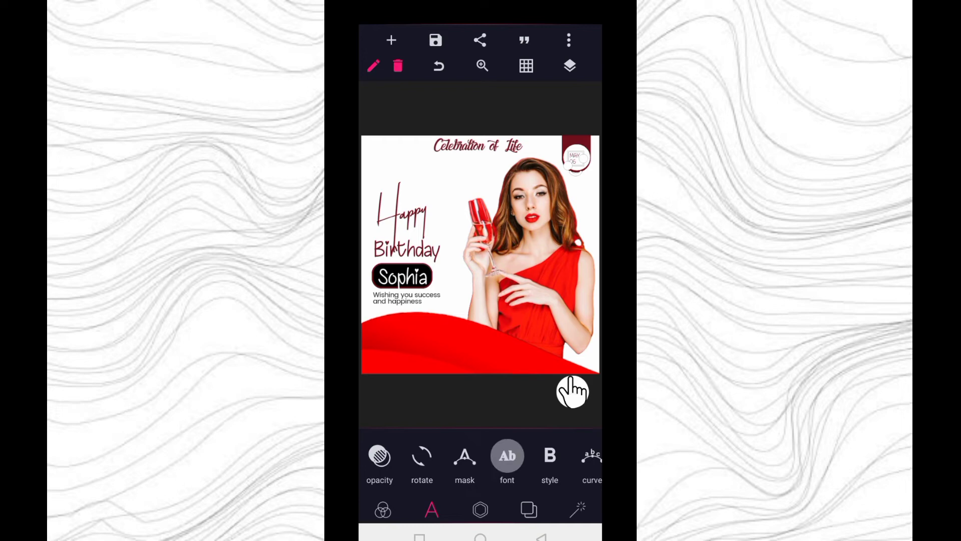
pyautogui.click(507, 457)
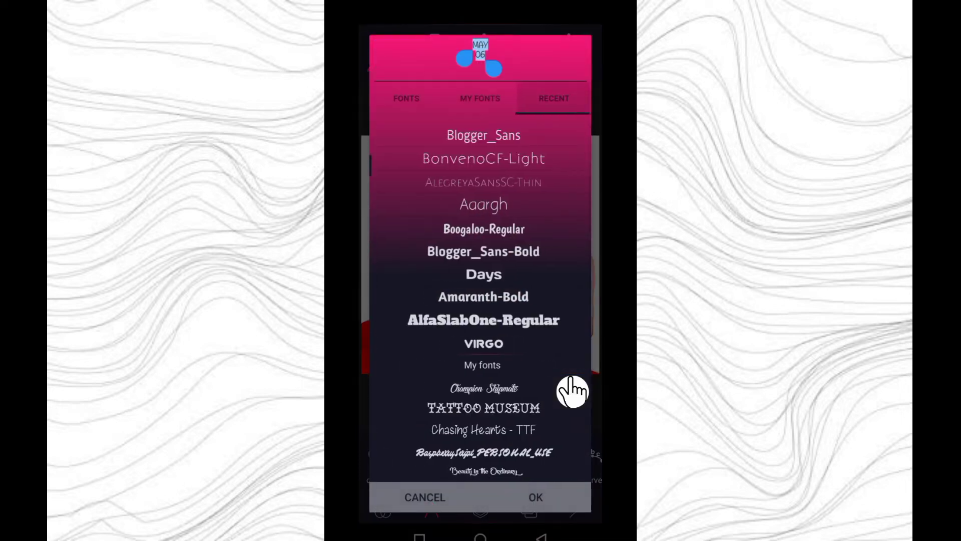
pyautogui.scroll(-3)
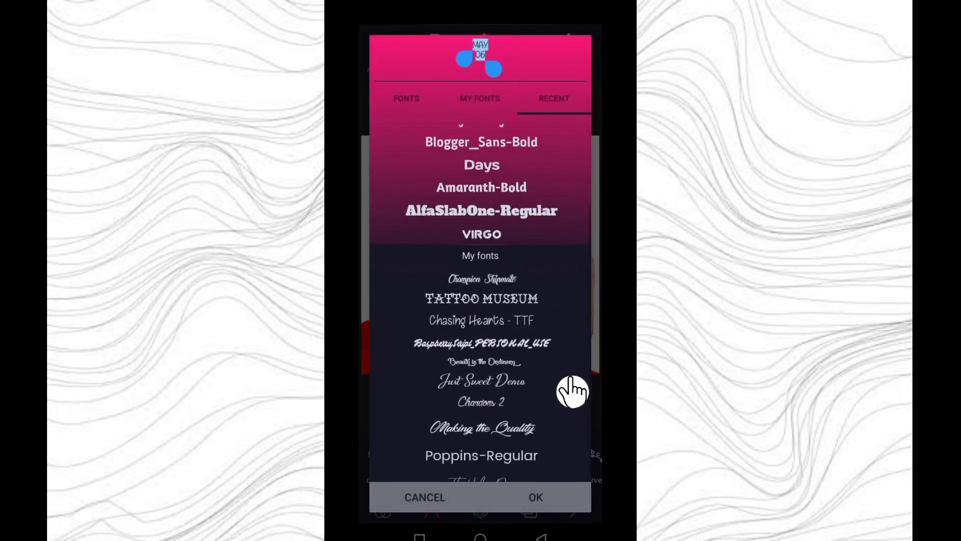
pyautogui.scroll(3)
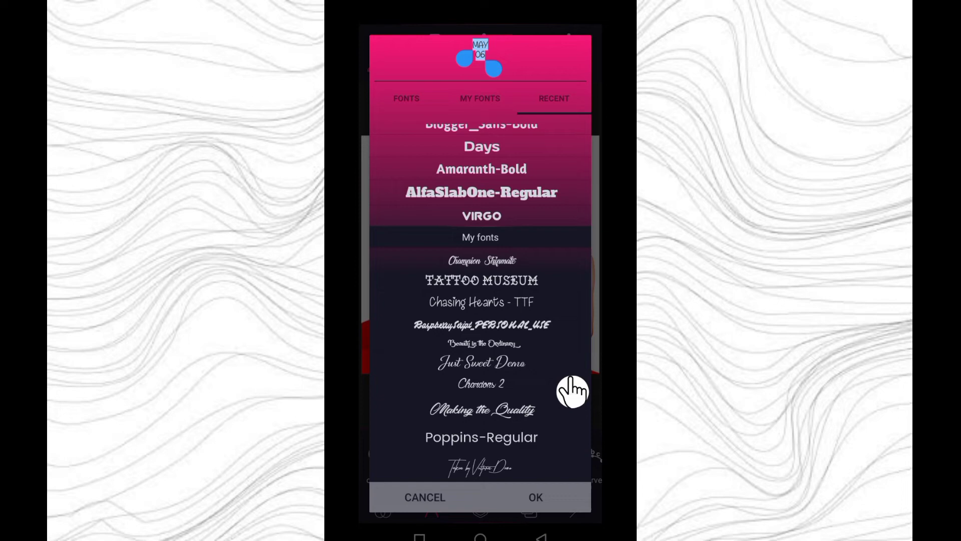
pyautogui.scroll(-3)
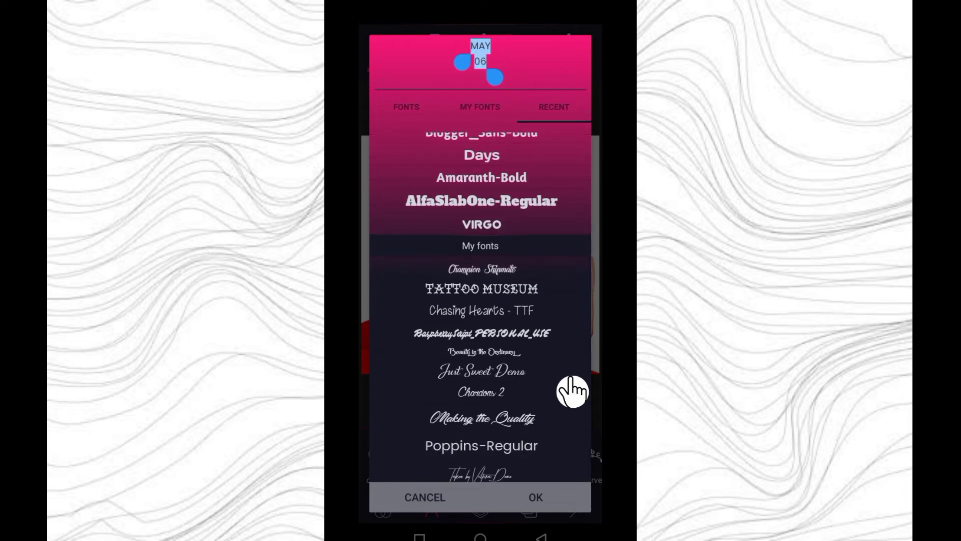
pyautogui.click(535, 498)
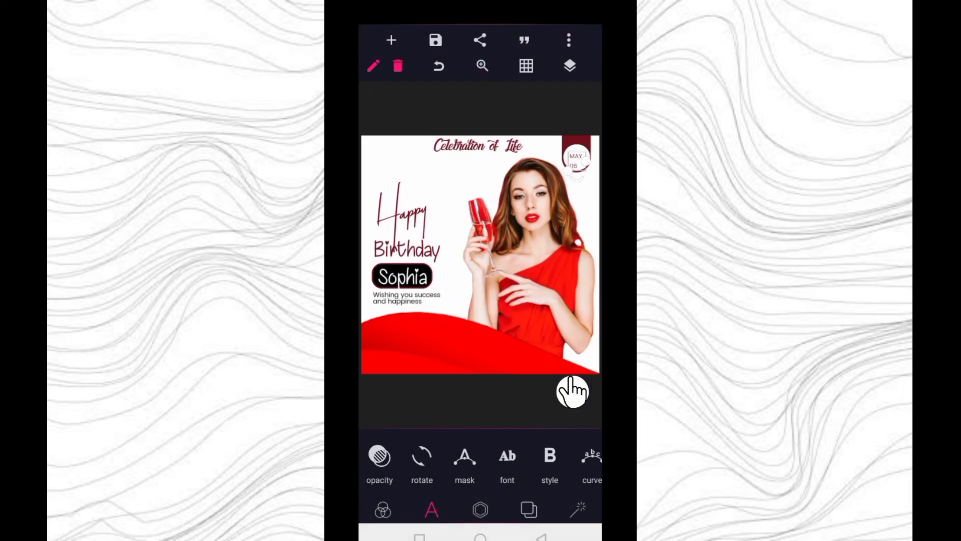
# - Tighten the date's line spacing to -10
pyautogui.hscroll(-3)
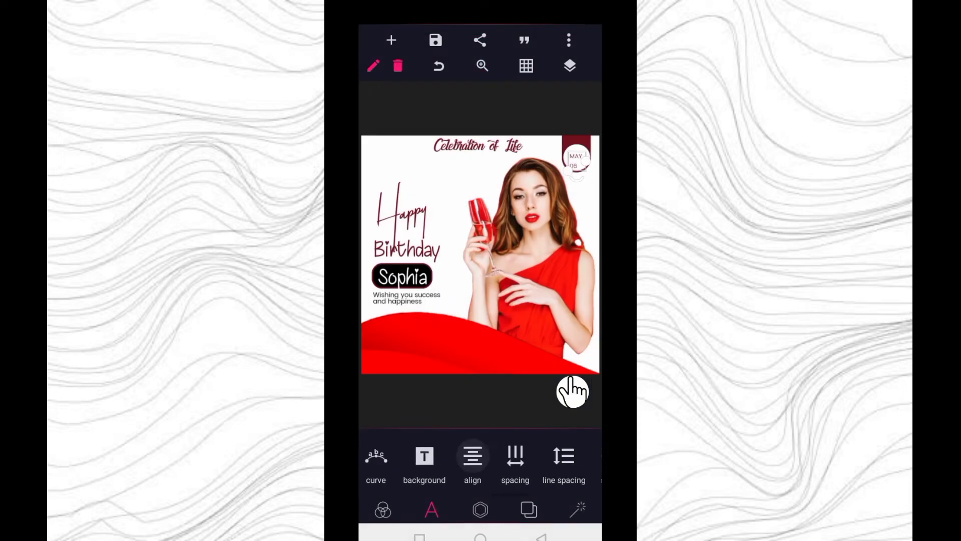
pyautogui.click(564, 462)
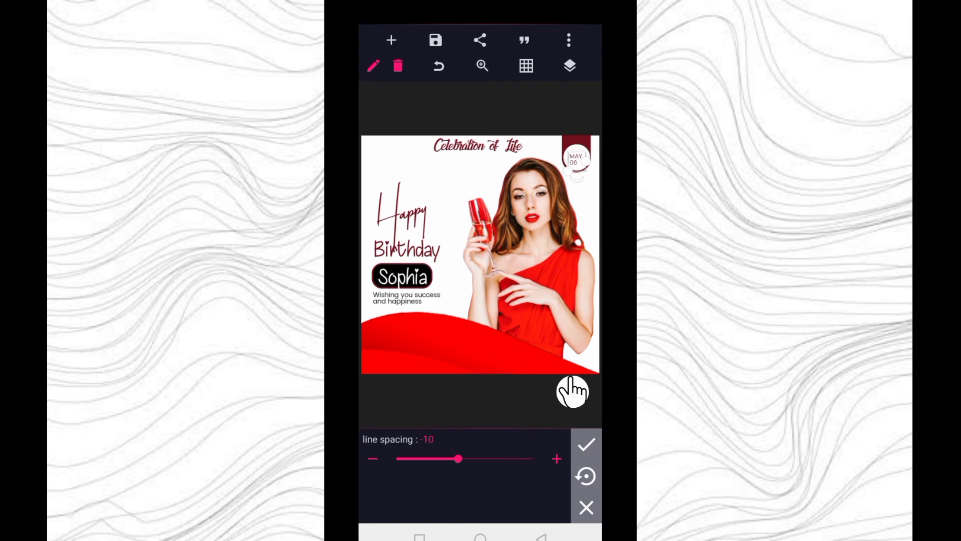
pyautogui.click(586, 445)
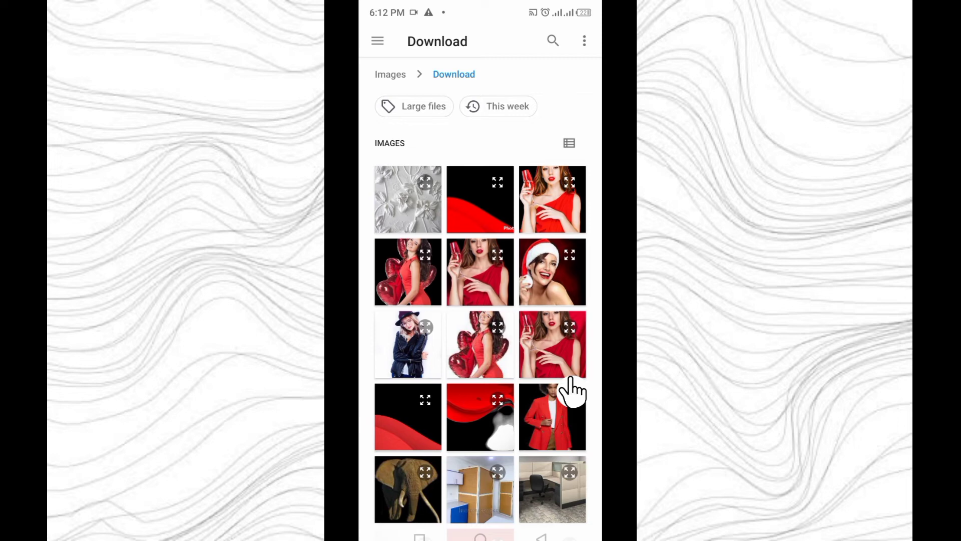
pyautogui.moveTo(437, 277)
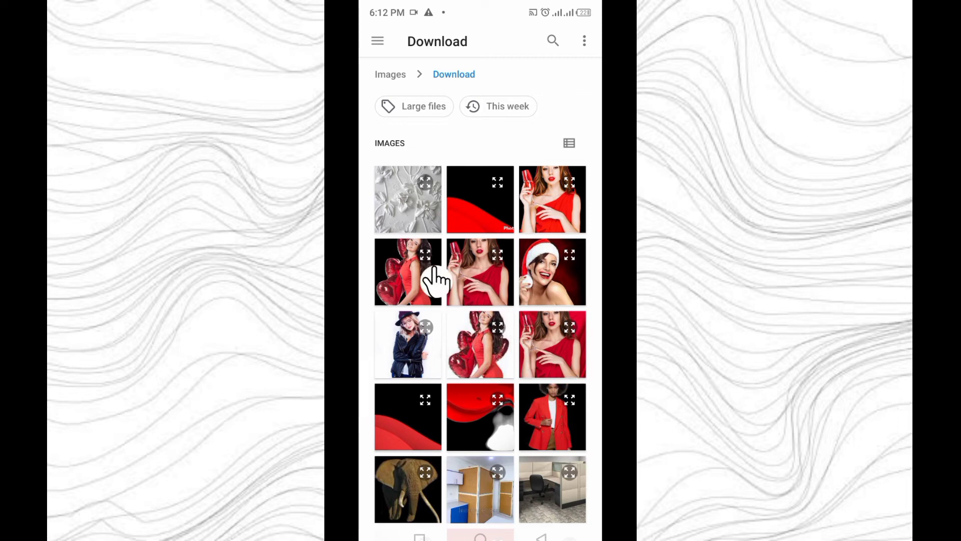
pyautogui.moveTo(429, 231)
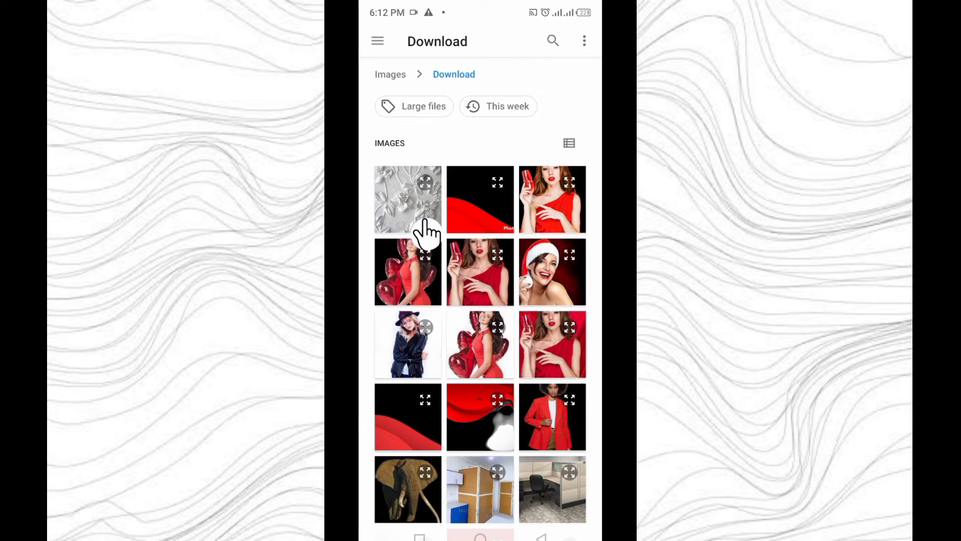
# - Add the white floral relief photo from the Download folder, accepting it uncropped
pyautogui.click(408, 199)
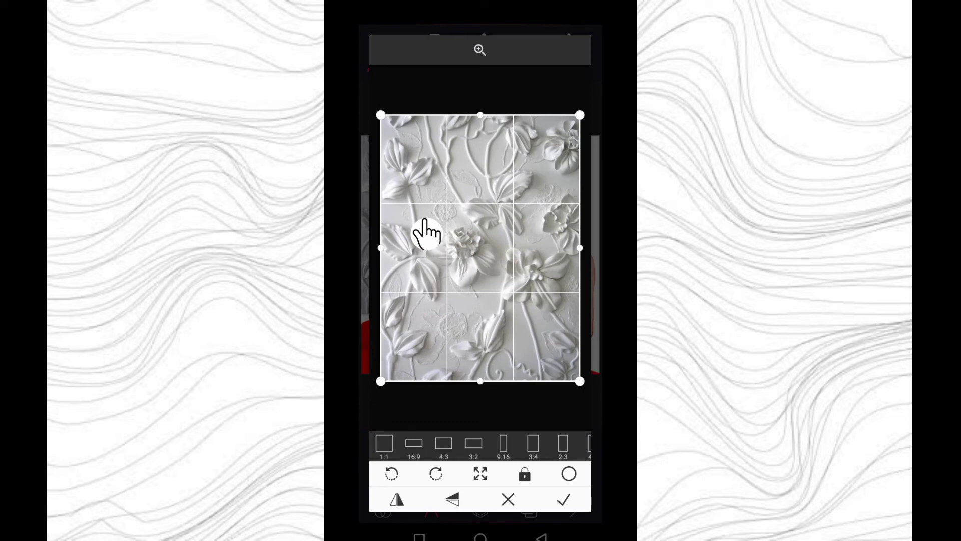
pyautogui.click(563, 499)
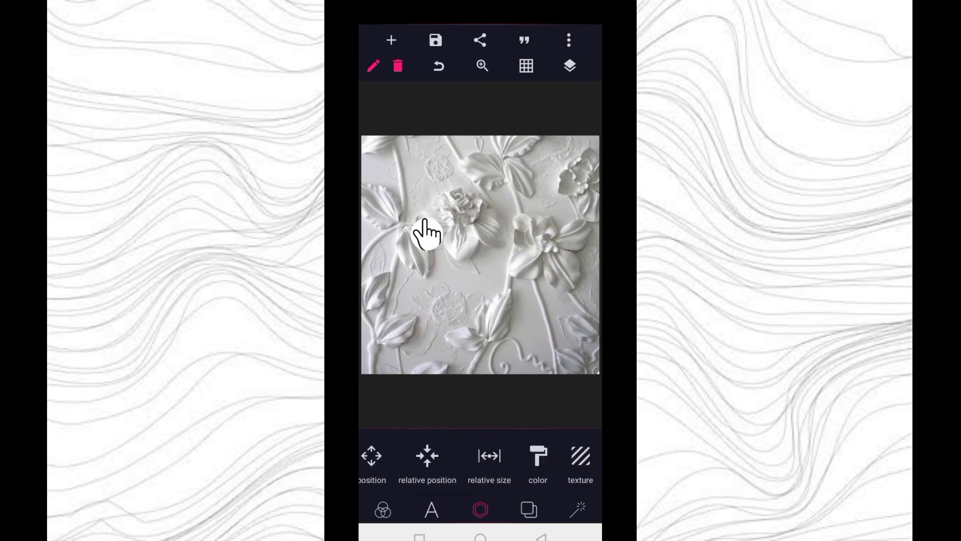
# - Raise the floral image's brightness to 60 so it reads as almost pure white
pyautogui.hscroll(3)
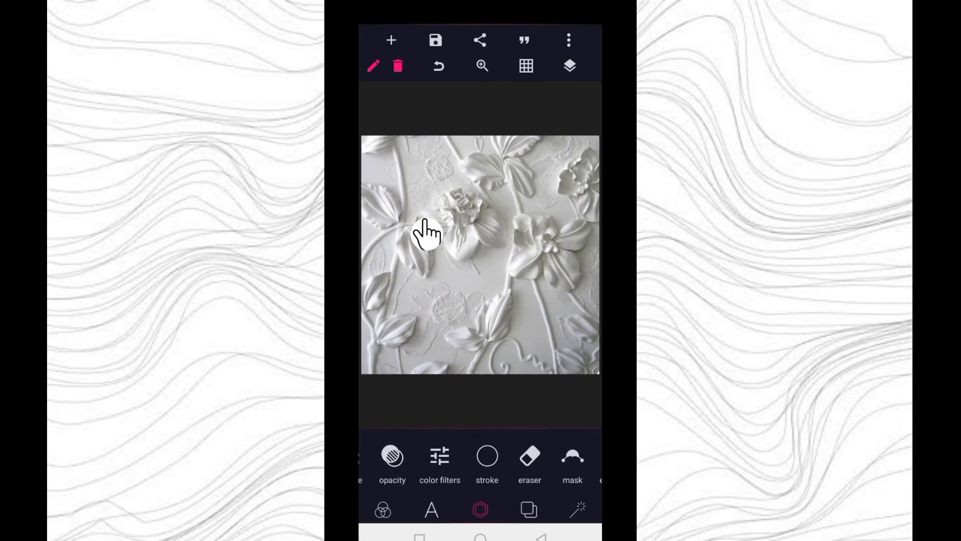
pyautogui.click(440, 456)
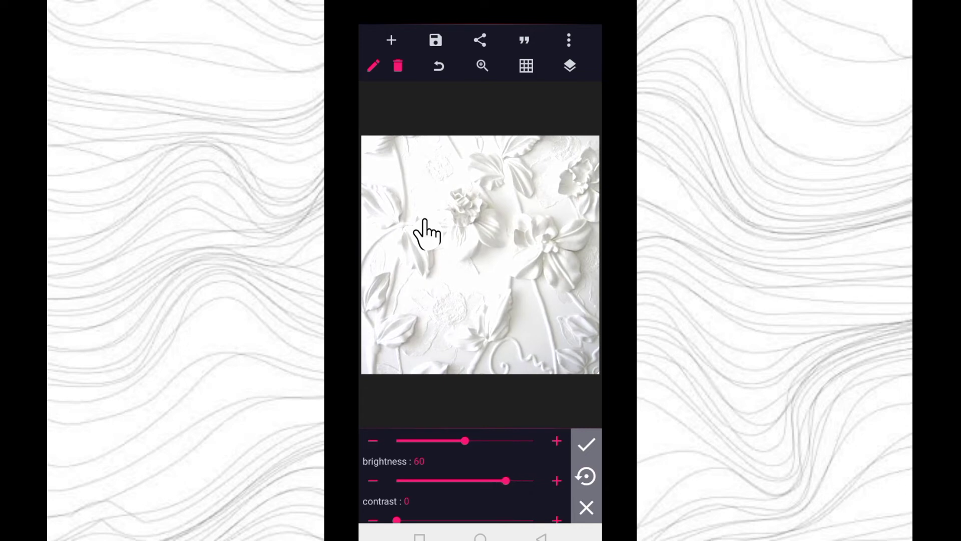
pyautogui.click(586, 442)
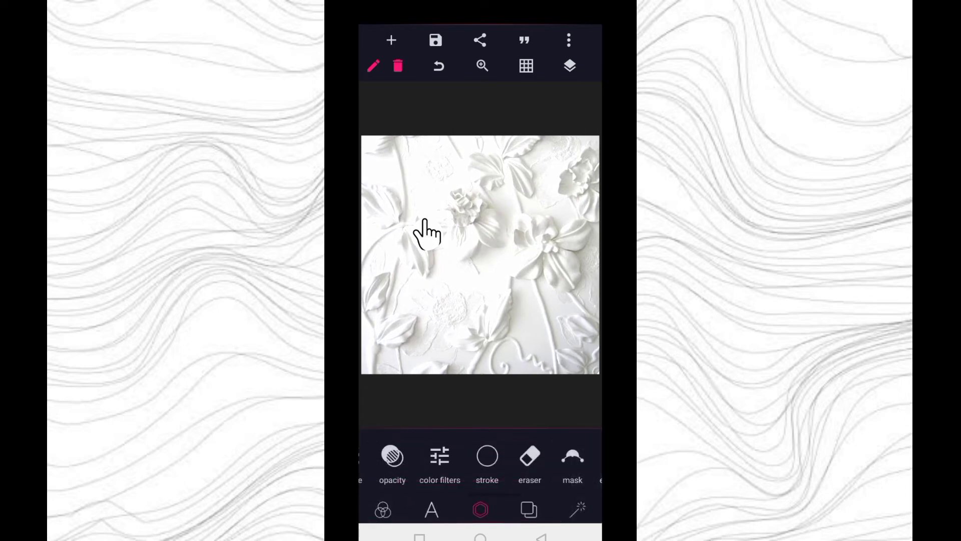
pyautogui.hscroll(-3)
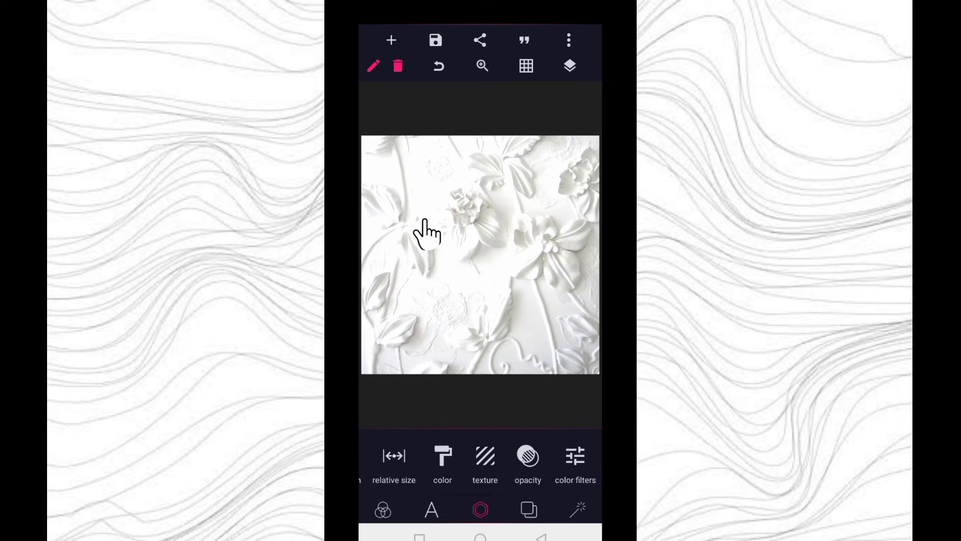
pyautogui.hscroll(-3)
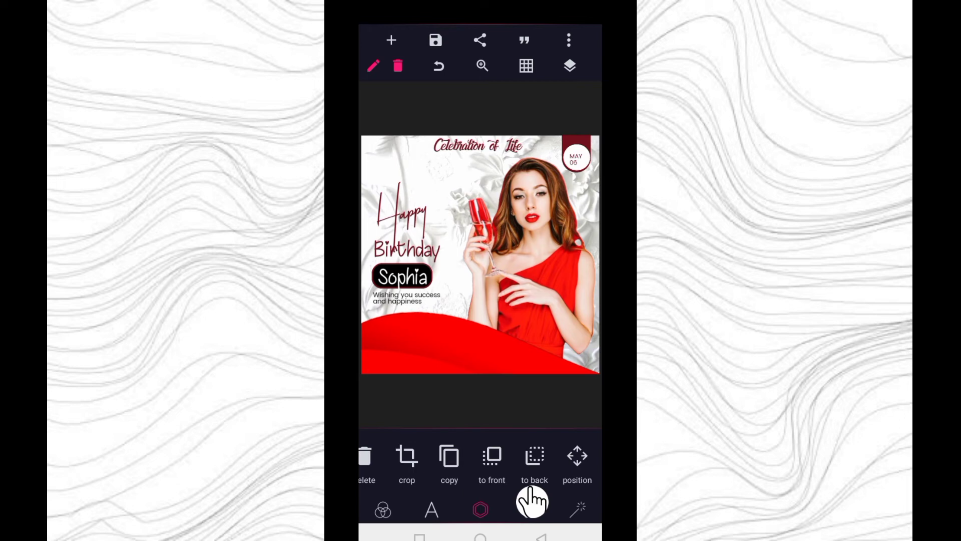
# - Send the floral image to the back so it becomes the flyer's background
pyautogui.click(434, 40)
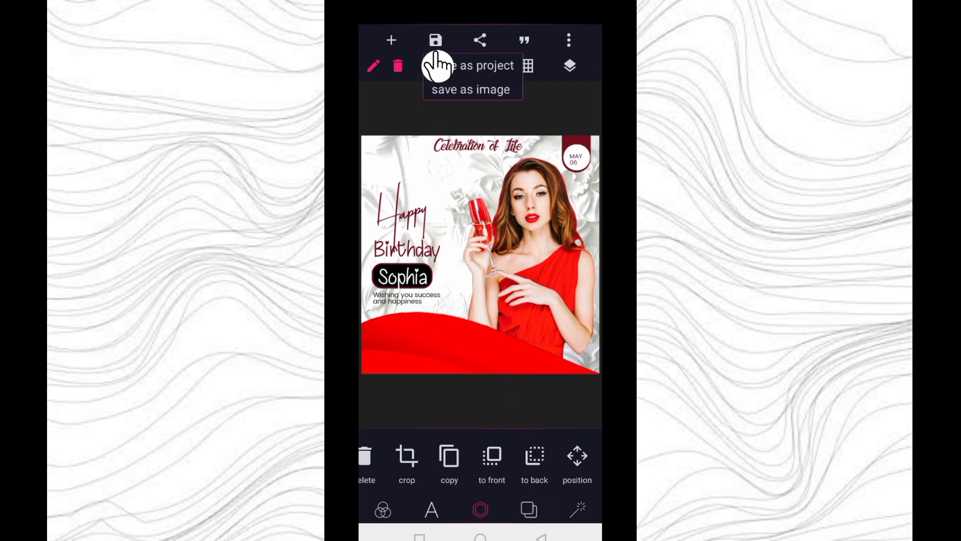
pyautogui.moveTo(411, 113)
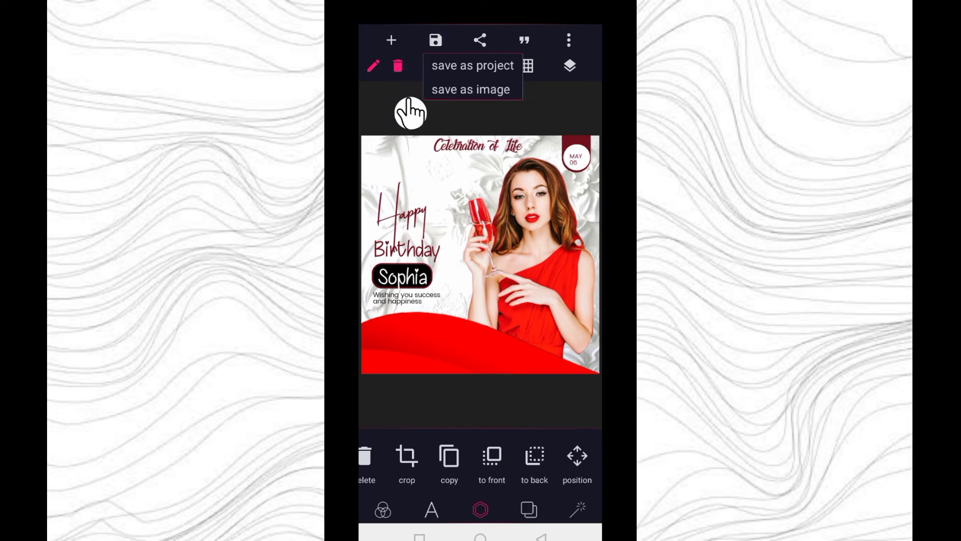
# - Save the flyer as a project named 'Birthday Design practal'
pyautogui.click(471, 65)
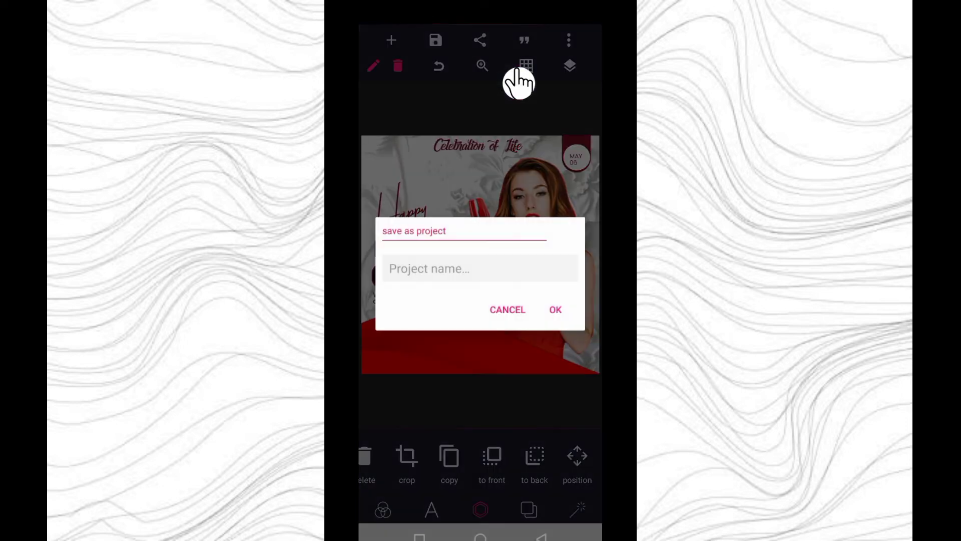
pyautogui.click(480, 269)
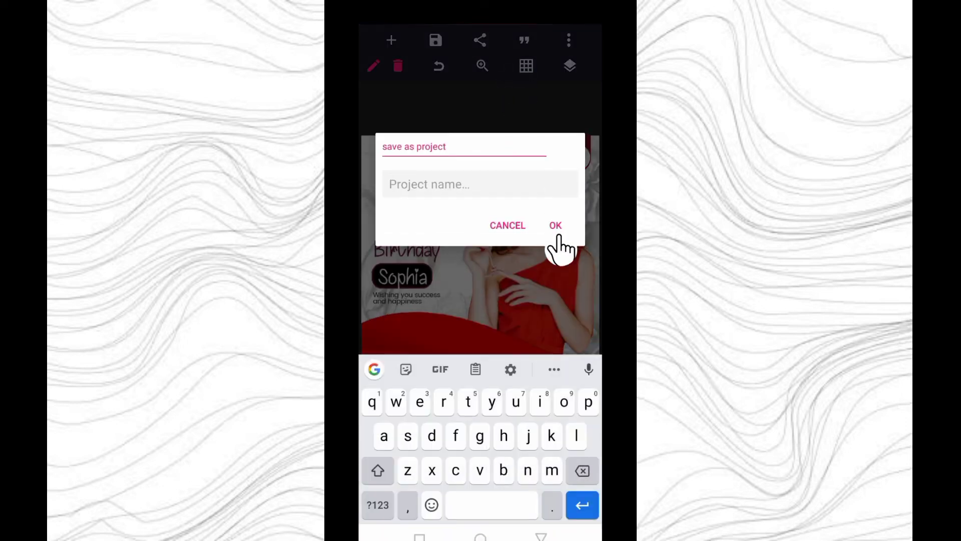
pyautogui.write('Birthday')
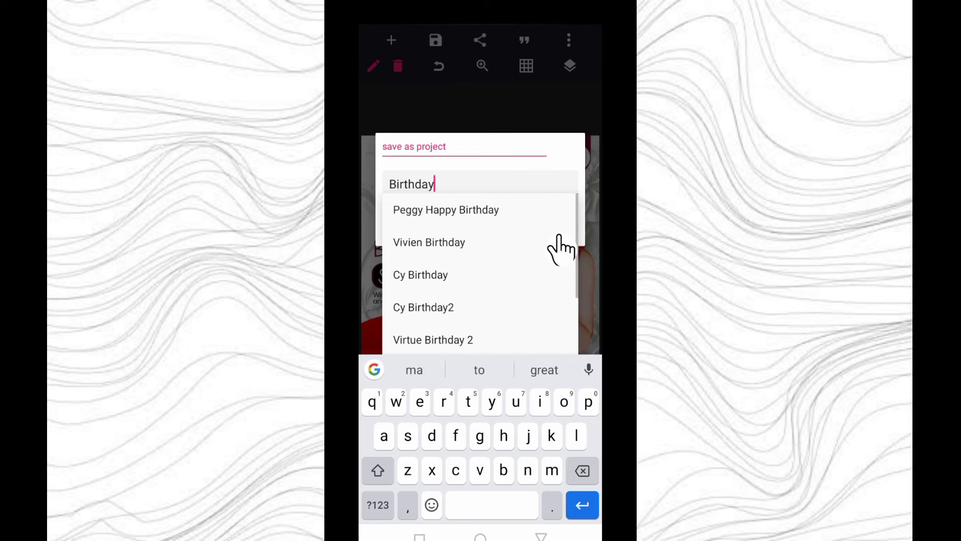
pyautogui.write('Dedu')
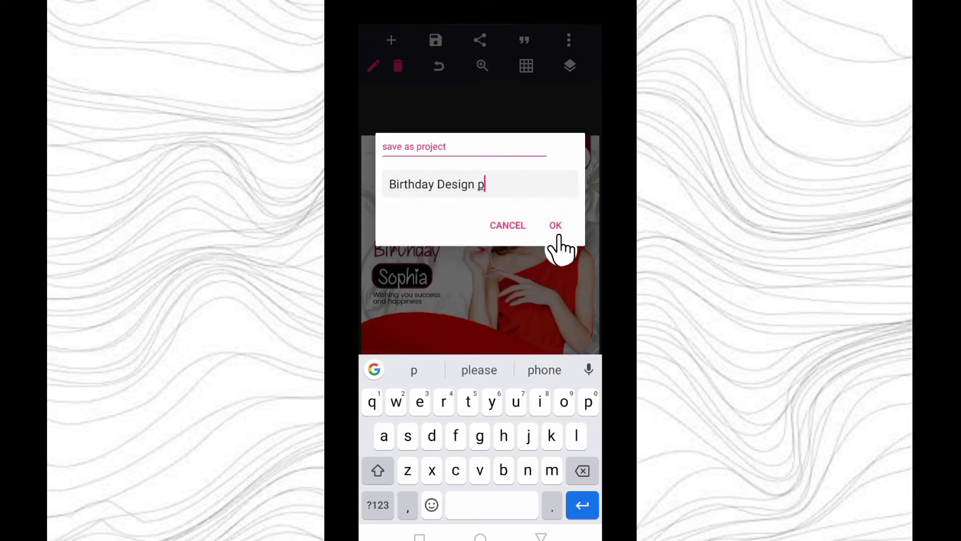
pyautogui.write('ract')
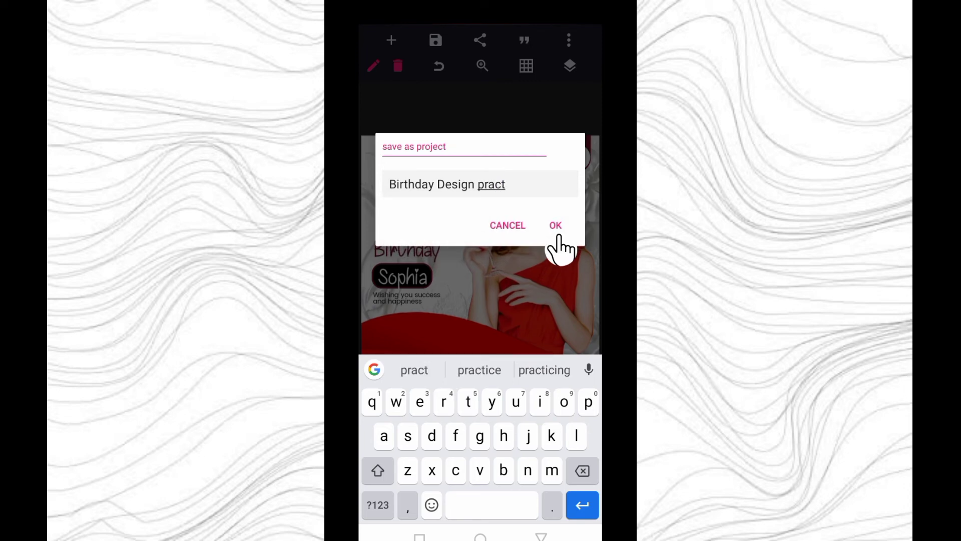
pyautogui.write('al')
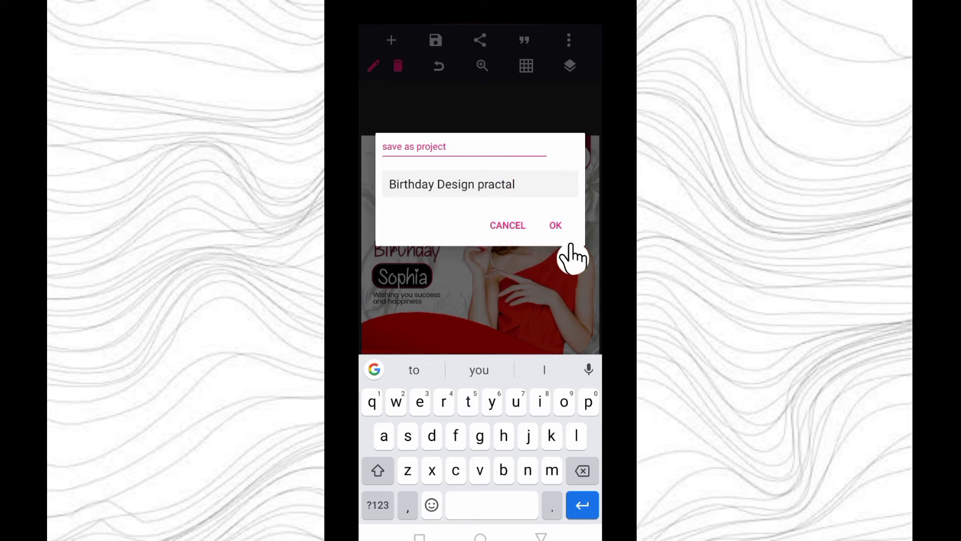
pyautogui.click(555, 226)
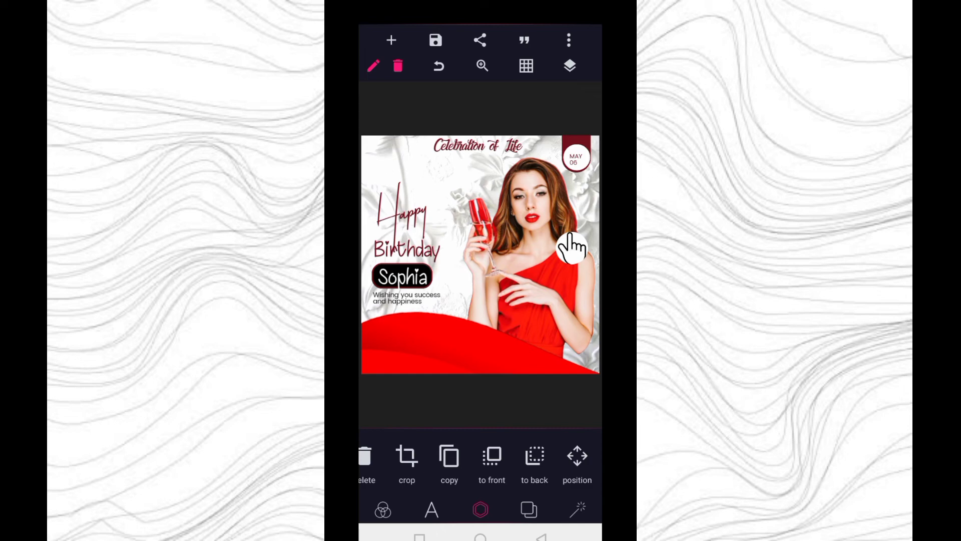
pyautogui.moveTo(488, 114)
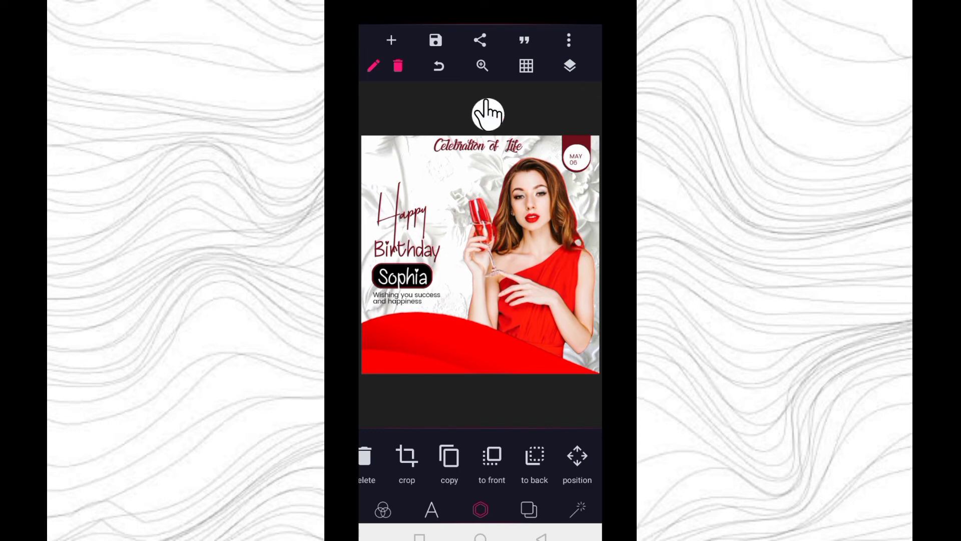
# - Choose image export with png format and ultra dimensions
pyautogui.click(436, 40)
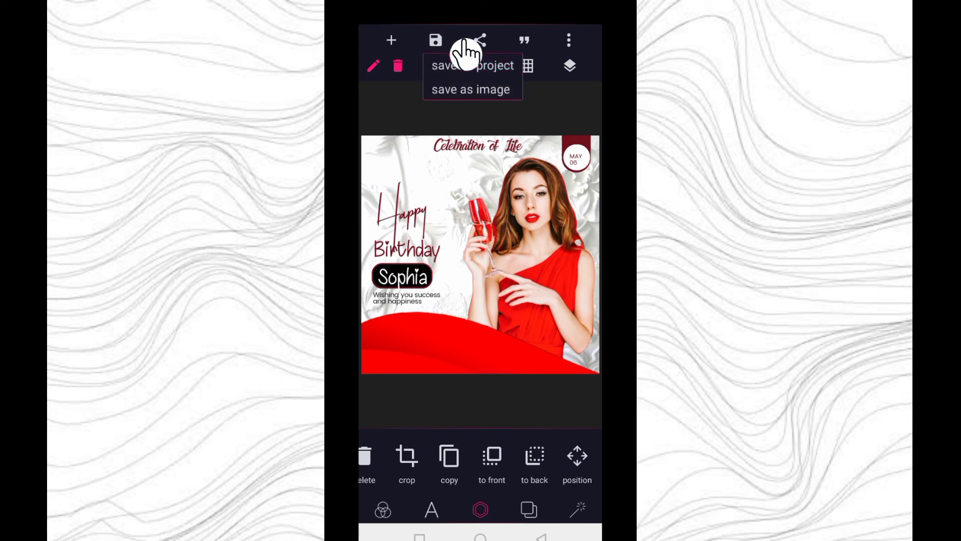
pyautogui.moveTo(471, 89)
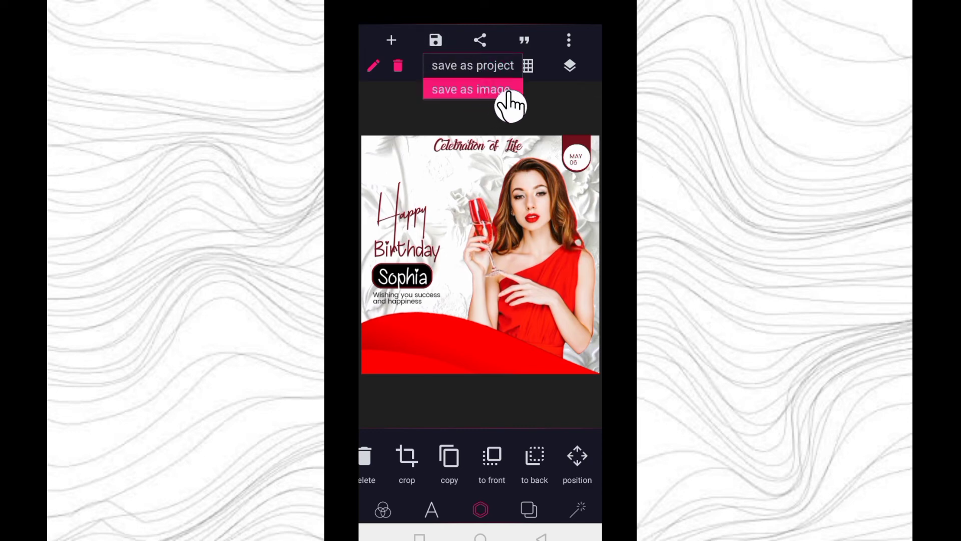
pyautogui.click(470, 89)
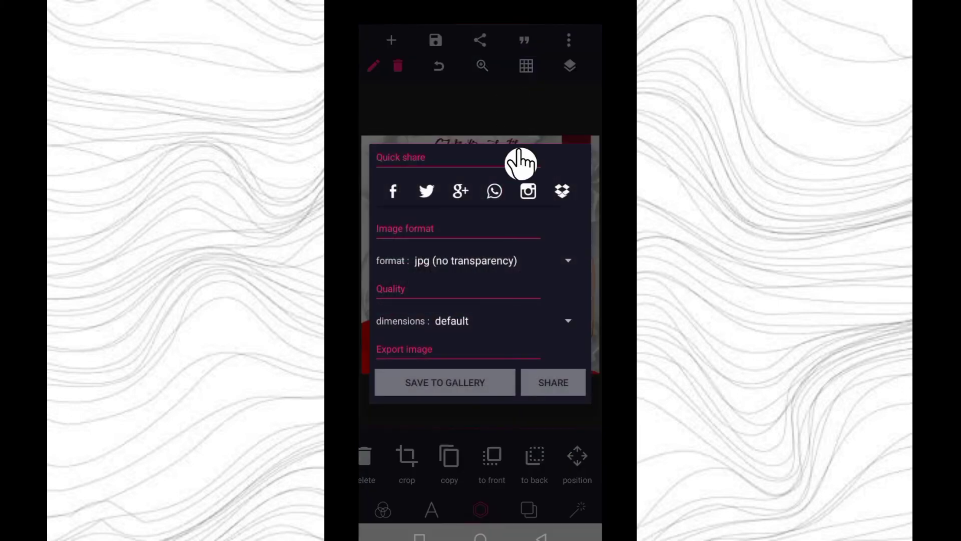
pyautogui.moveTo(544, 283)
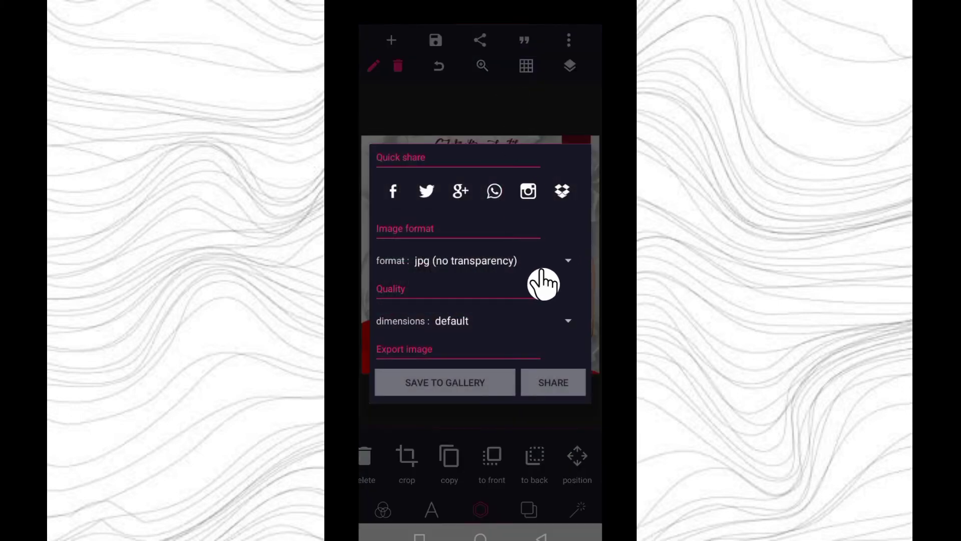
pyautogui.moveTo(556, 278)
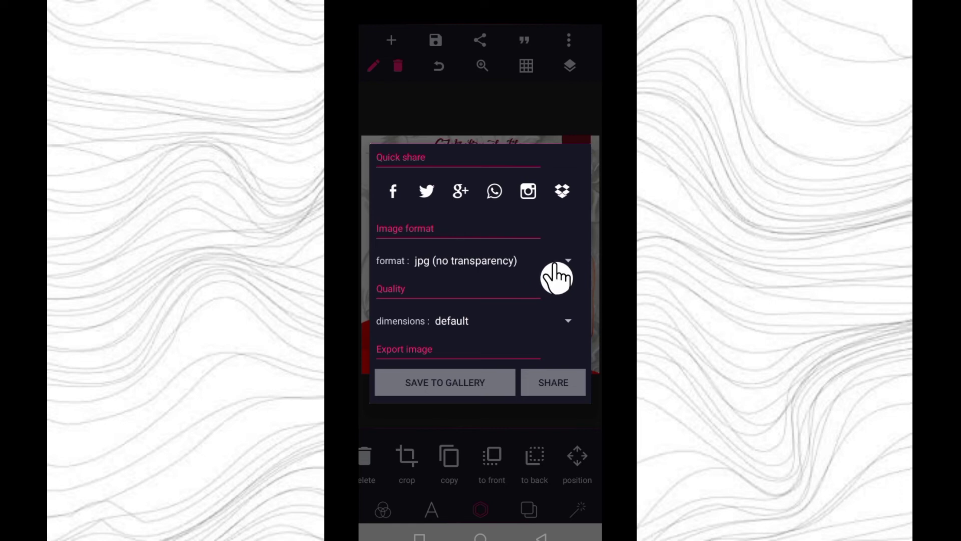
pyautogui.click(567, 260)
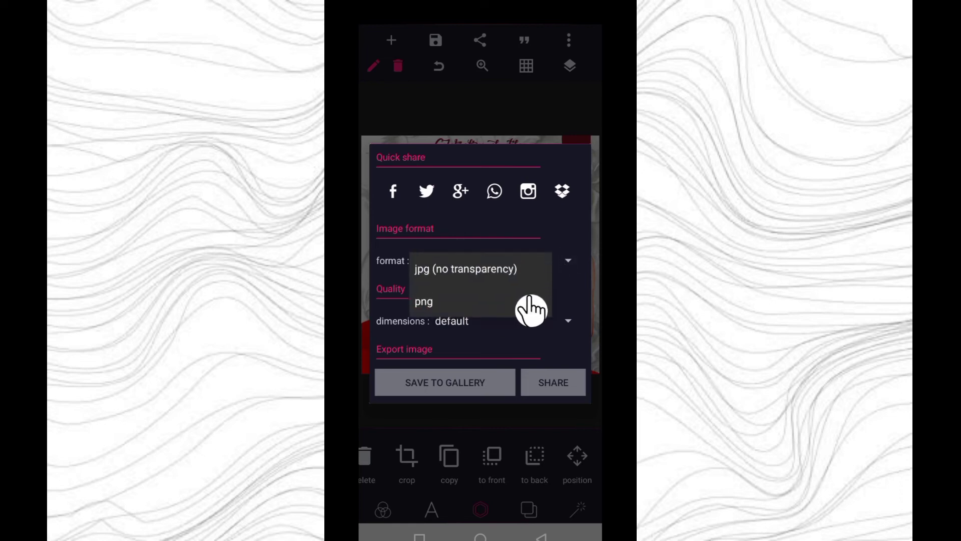
pyautogui.click(423, 302)
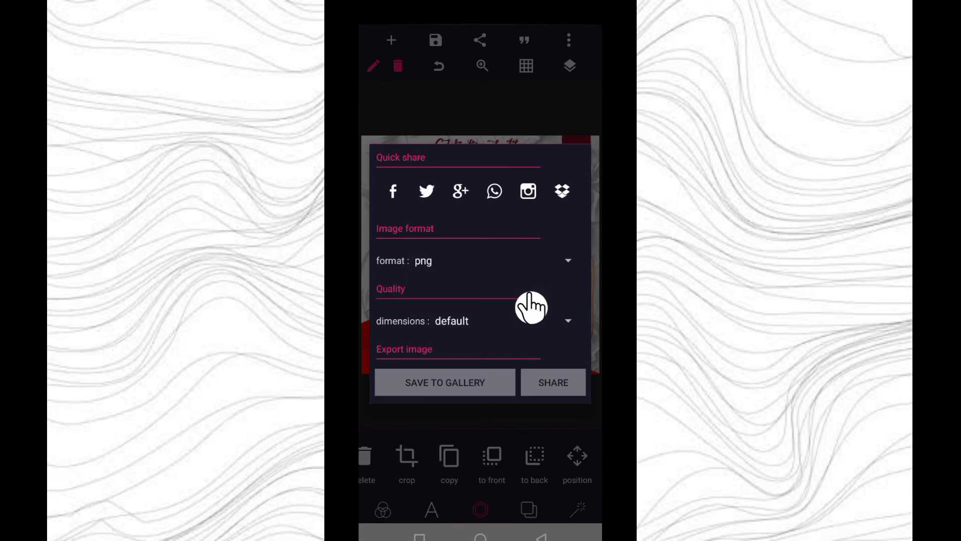
pyautogui.moveTo(557, 291)
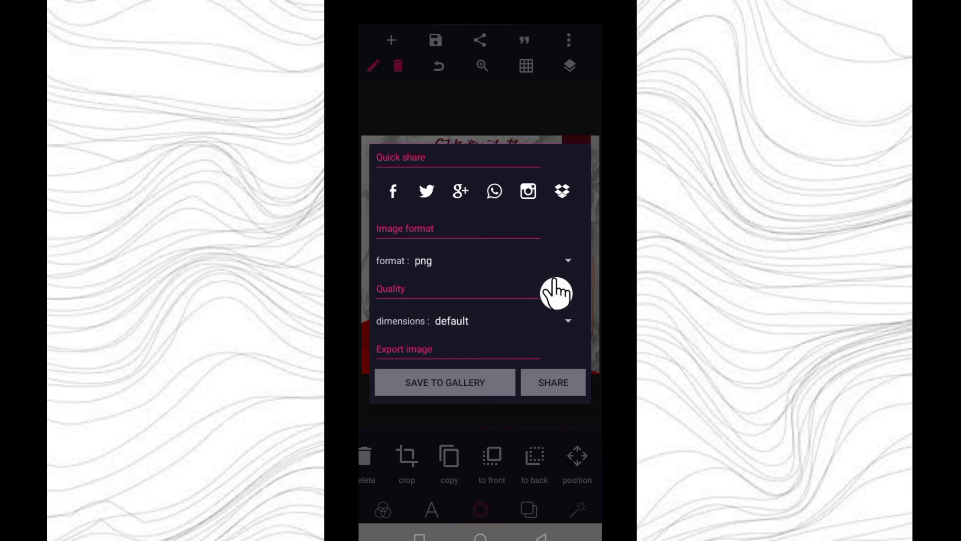
pyautogui.click(551, 289)
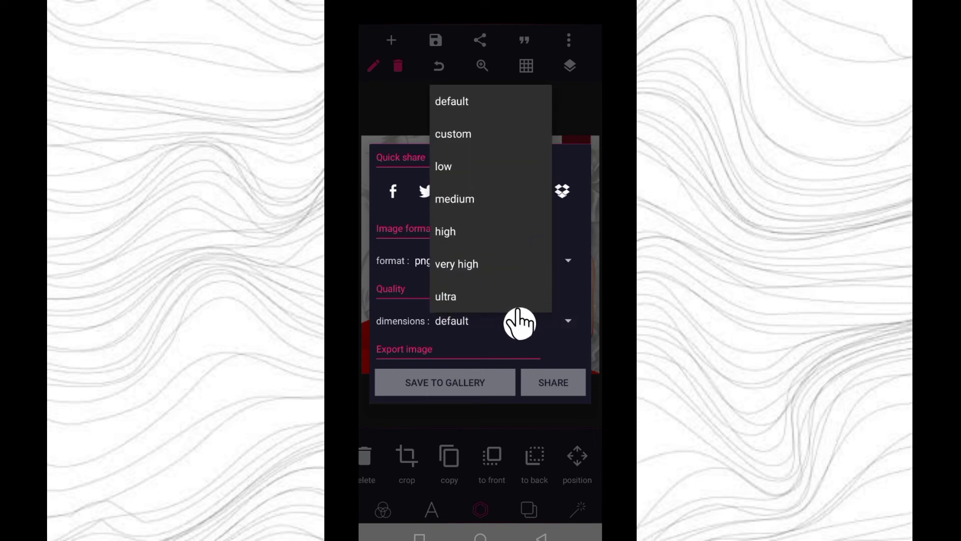
pyautogui.moveTo(482, 309)
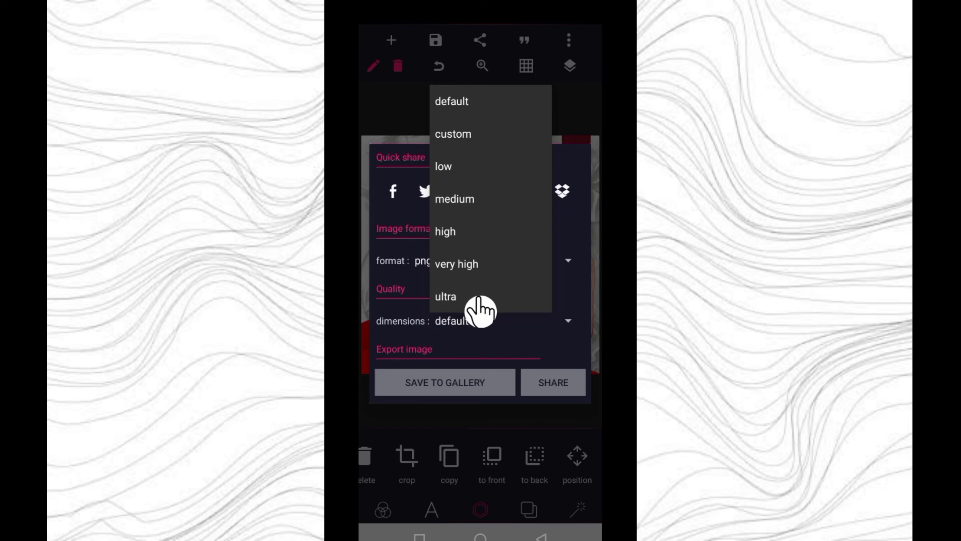
pyautogui.moveTo(500, 310)
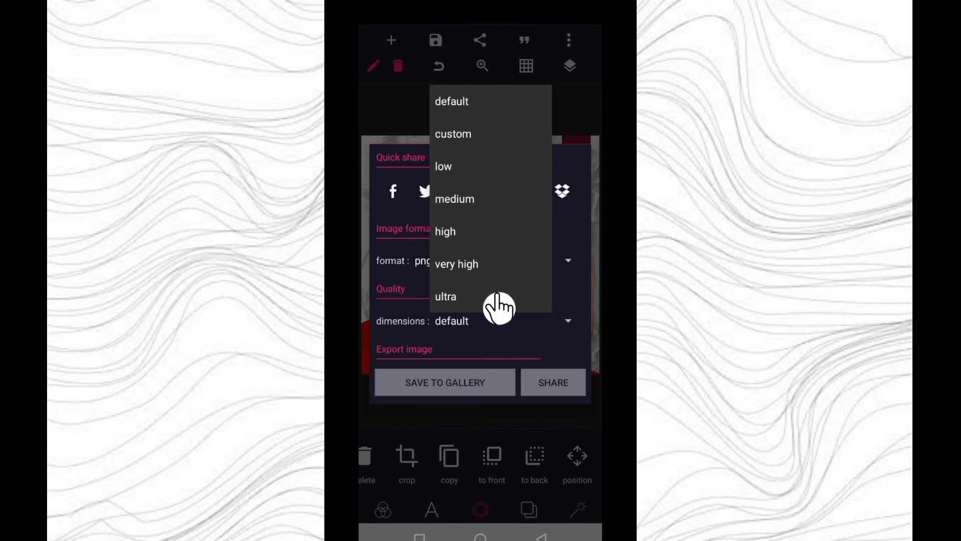
pyautogui.click(445, 296)
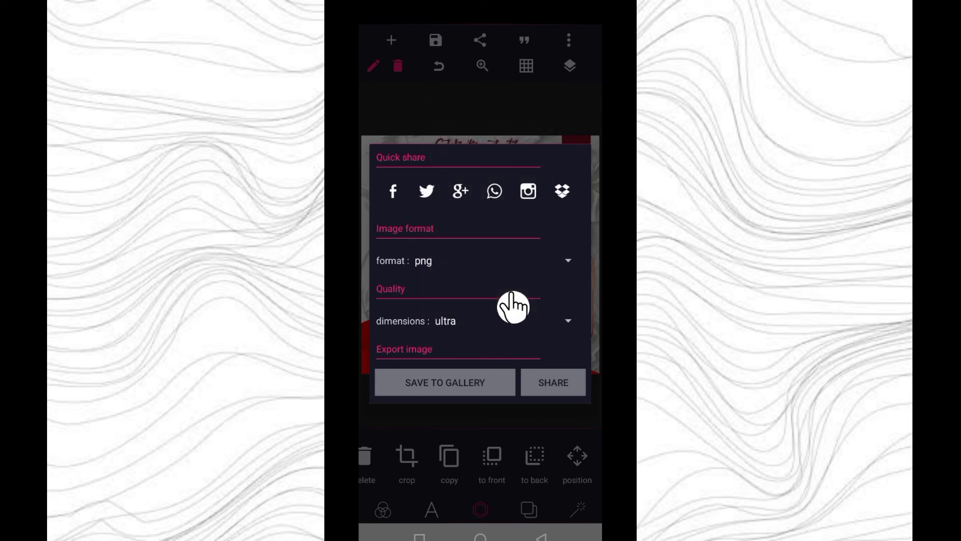
pyautogui.moveTo(488, 387)
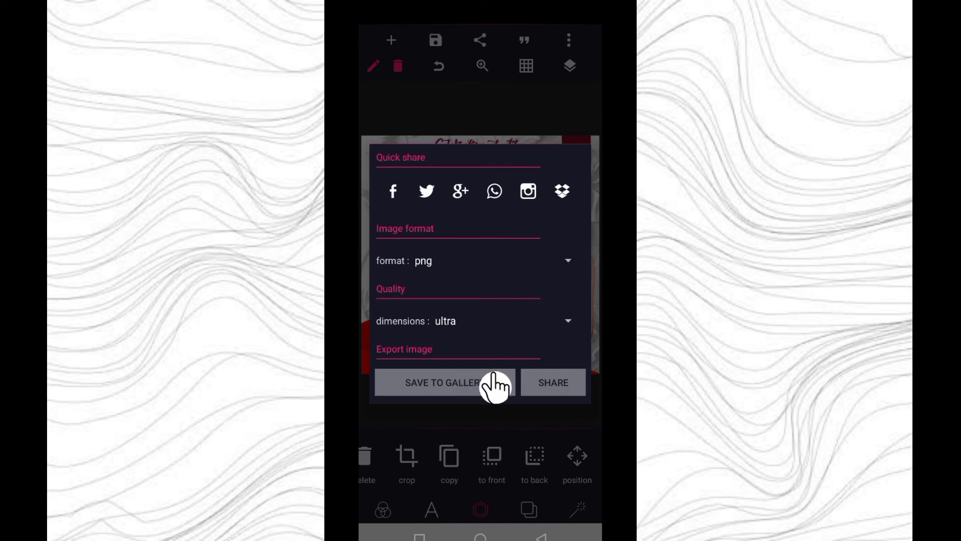
pyautogui.moveTo(491, 389)
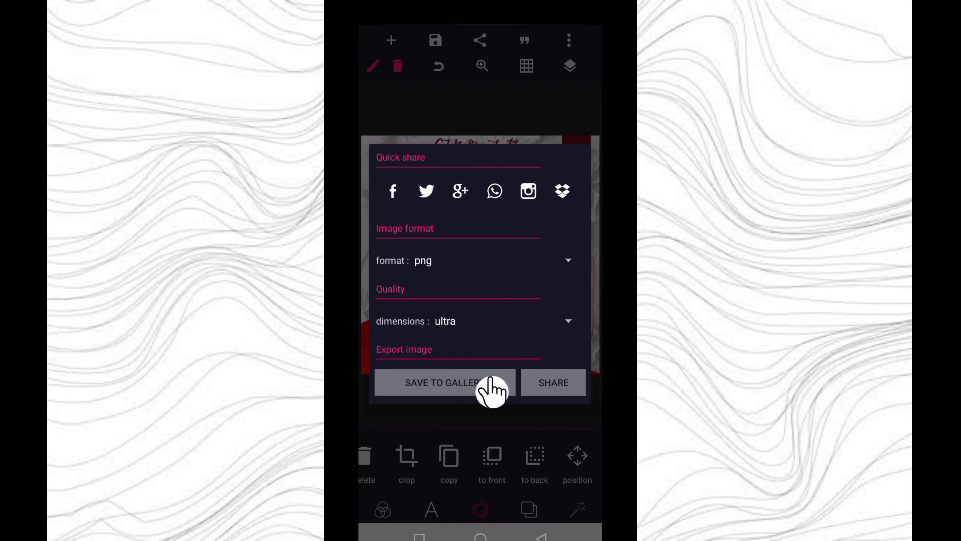
# - Save the rendered flyer image to the gallery
pyautogui.click(442, 382)
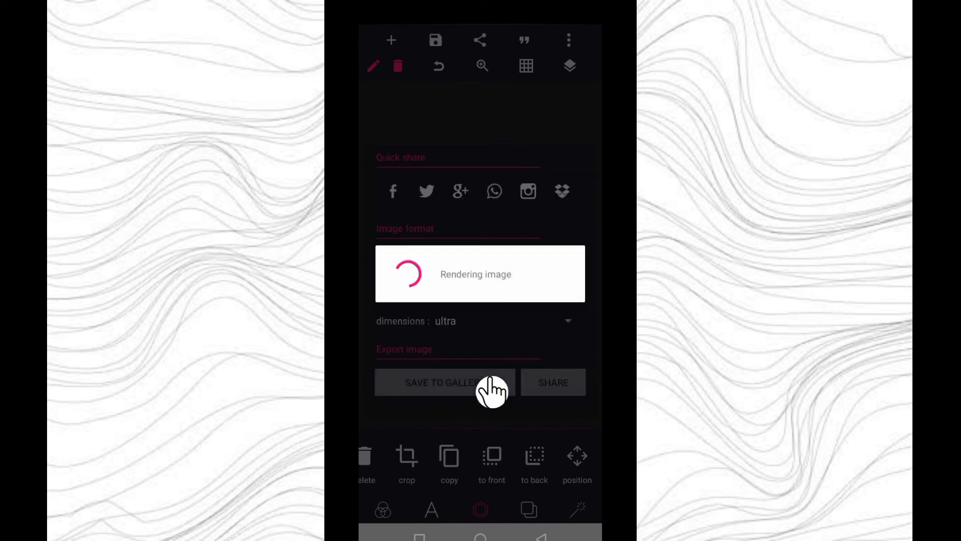
pyautogui.click(442, 381)
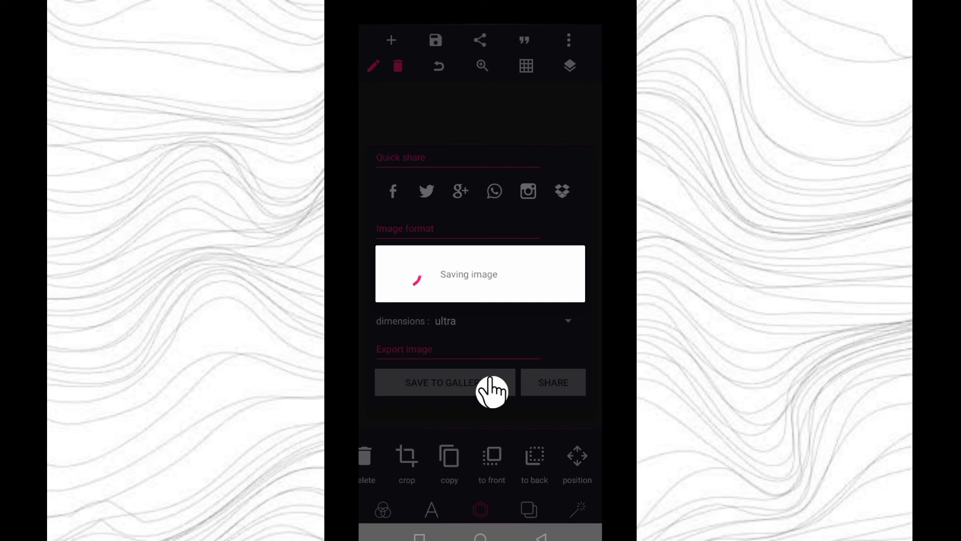
pyautogui.click(444, 381)
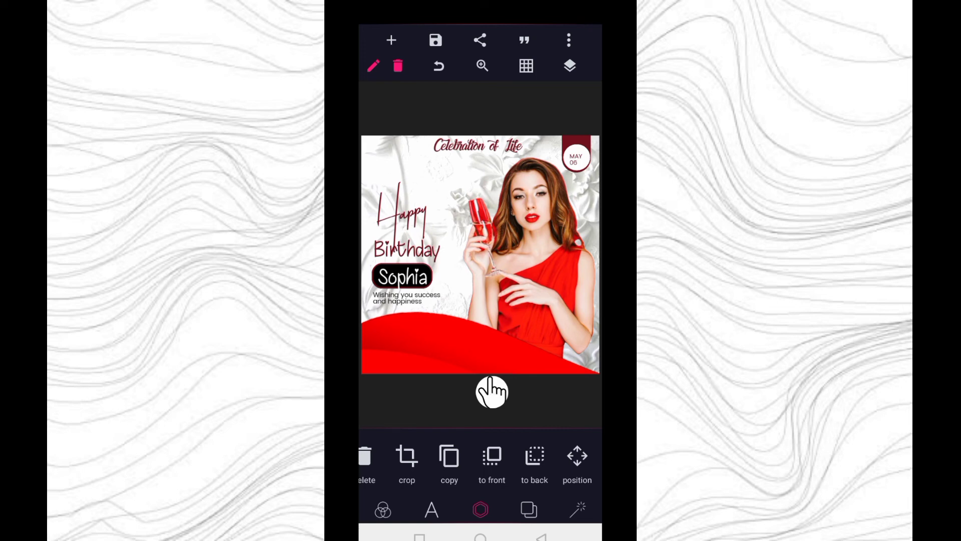
# - Merge the checked flyer layers into one object and confirm with OK
pyautogui.click(569, 66)
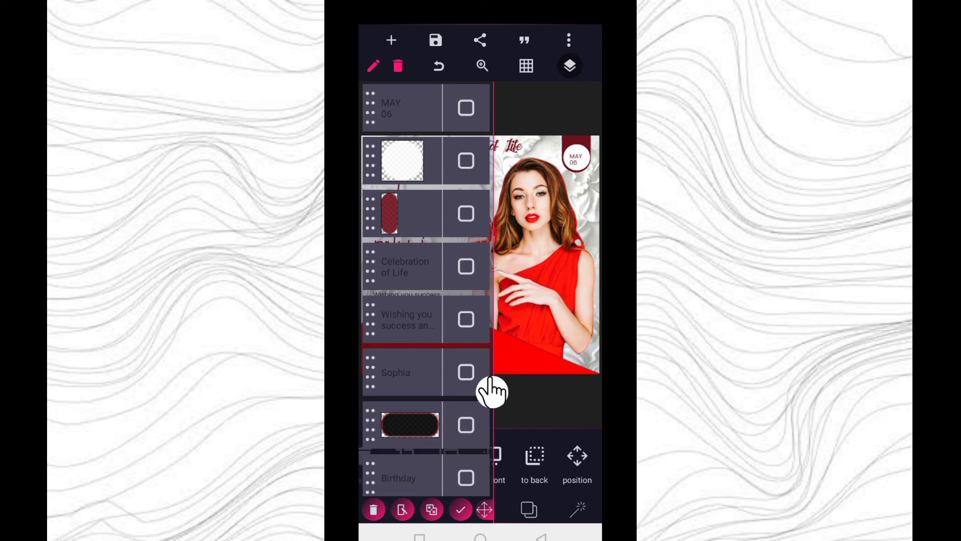
pyautogui.click(431, 508)
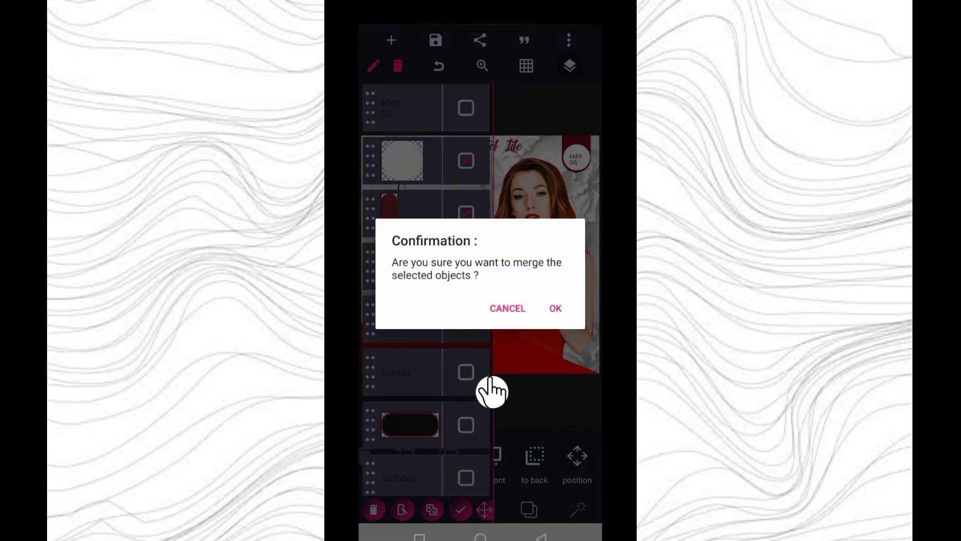
pyautogui.click(553, 309)
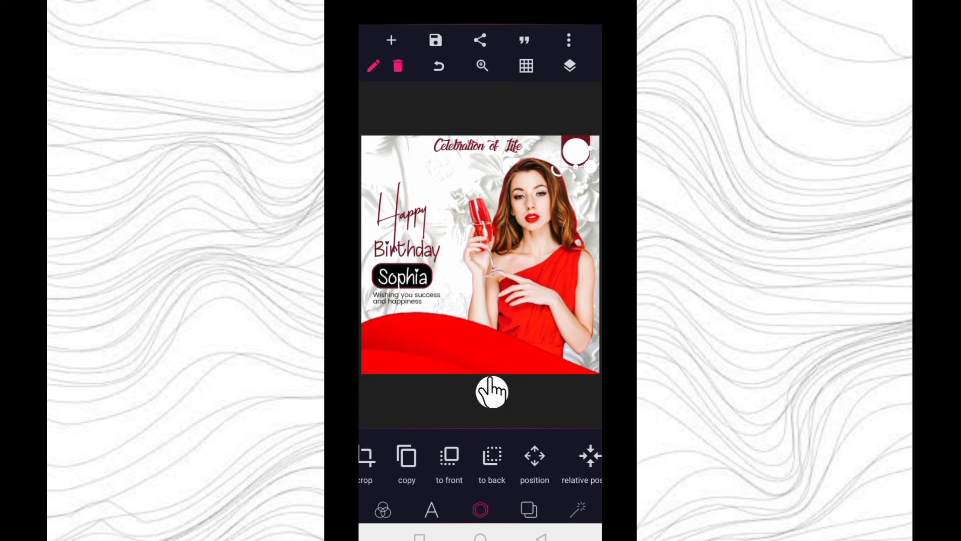
pyautogui.click(568, 66)
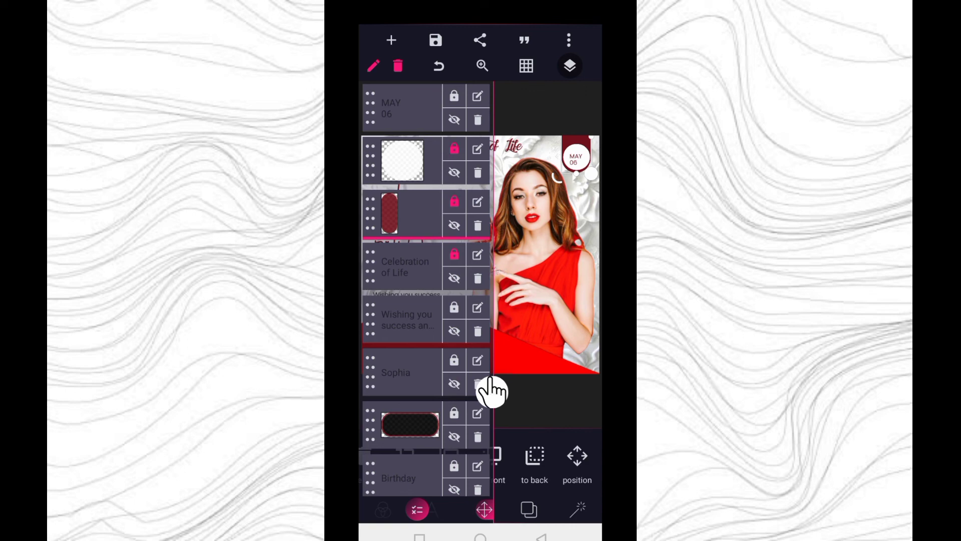
pyautogui.click(569, 66)
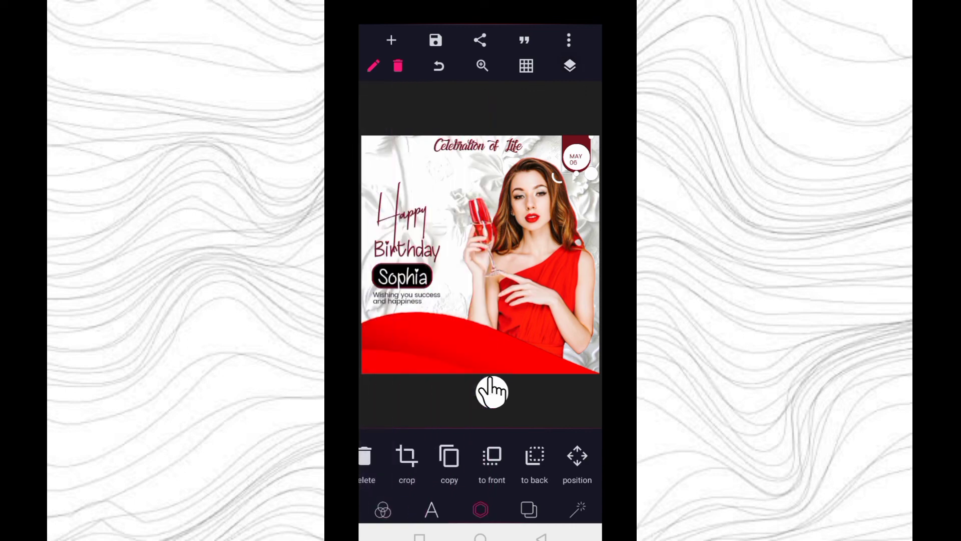